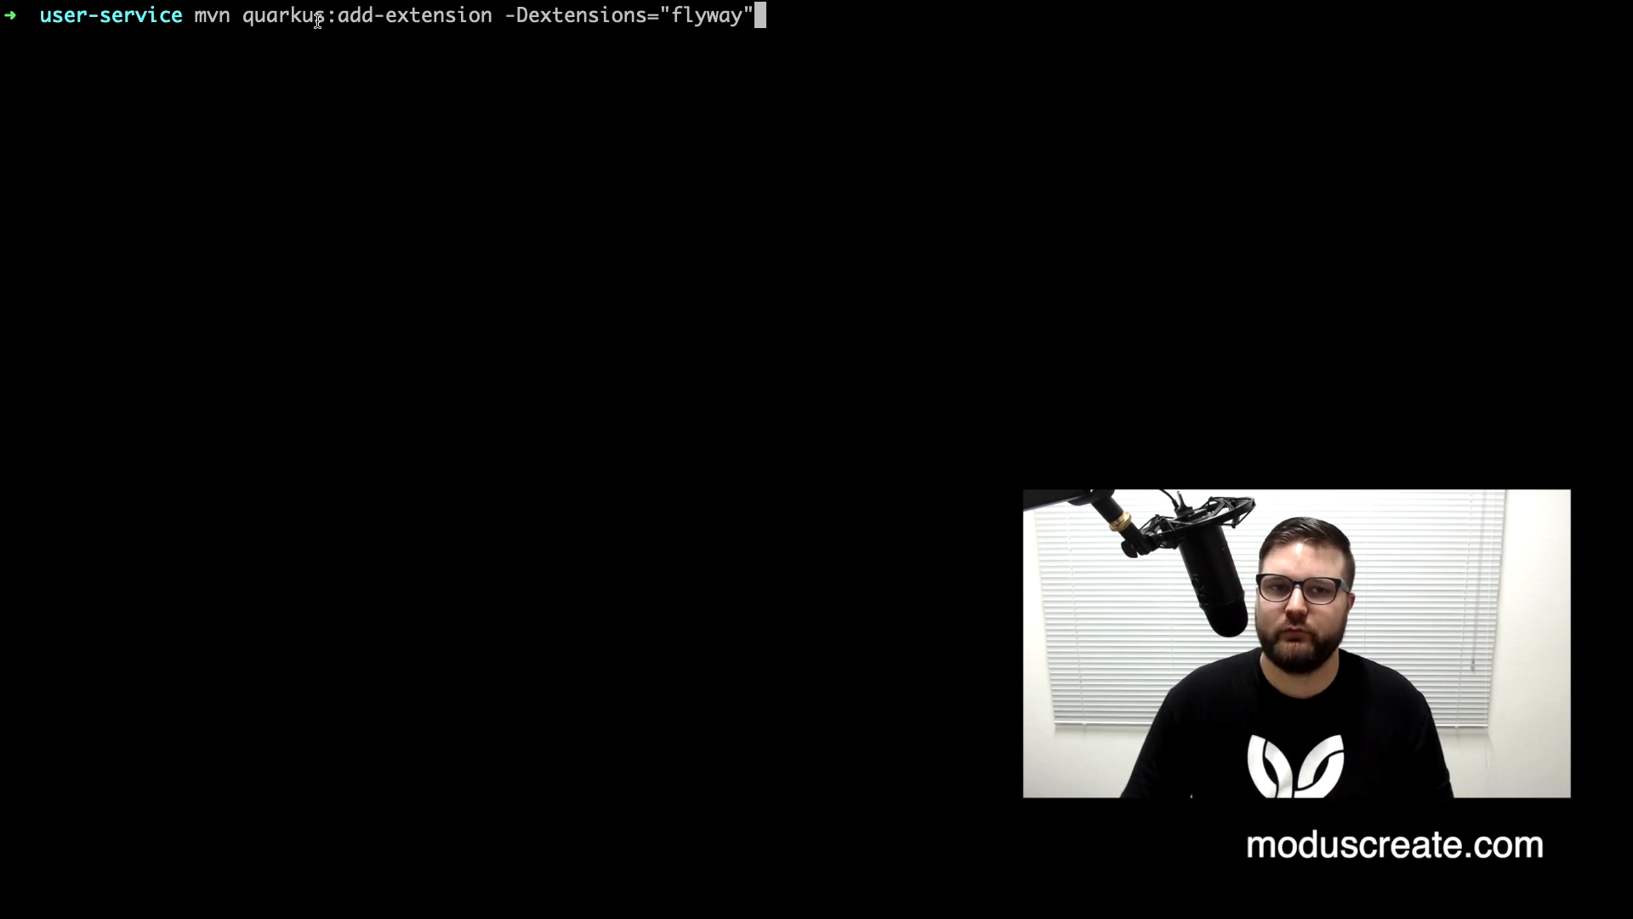
# - Run mvn quarkus:add-extension -Dextensions="flyway" in the user-service terminal
pyautogui.doubleClick(415, 15)
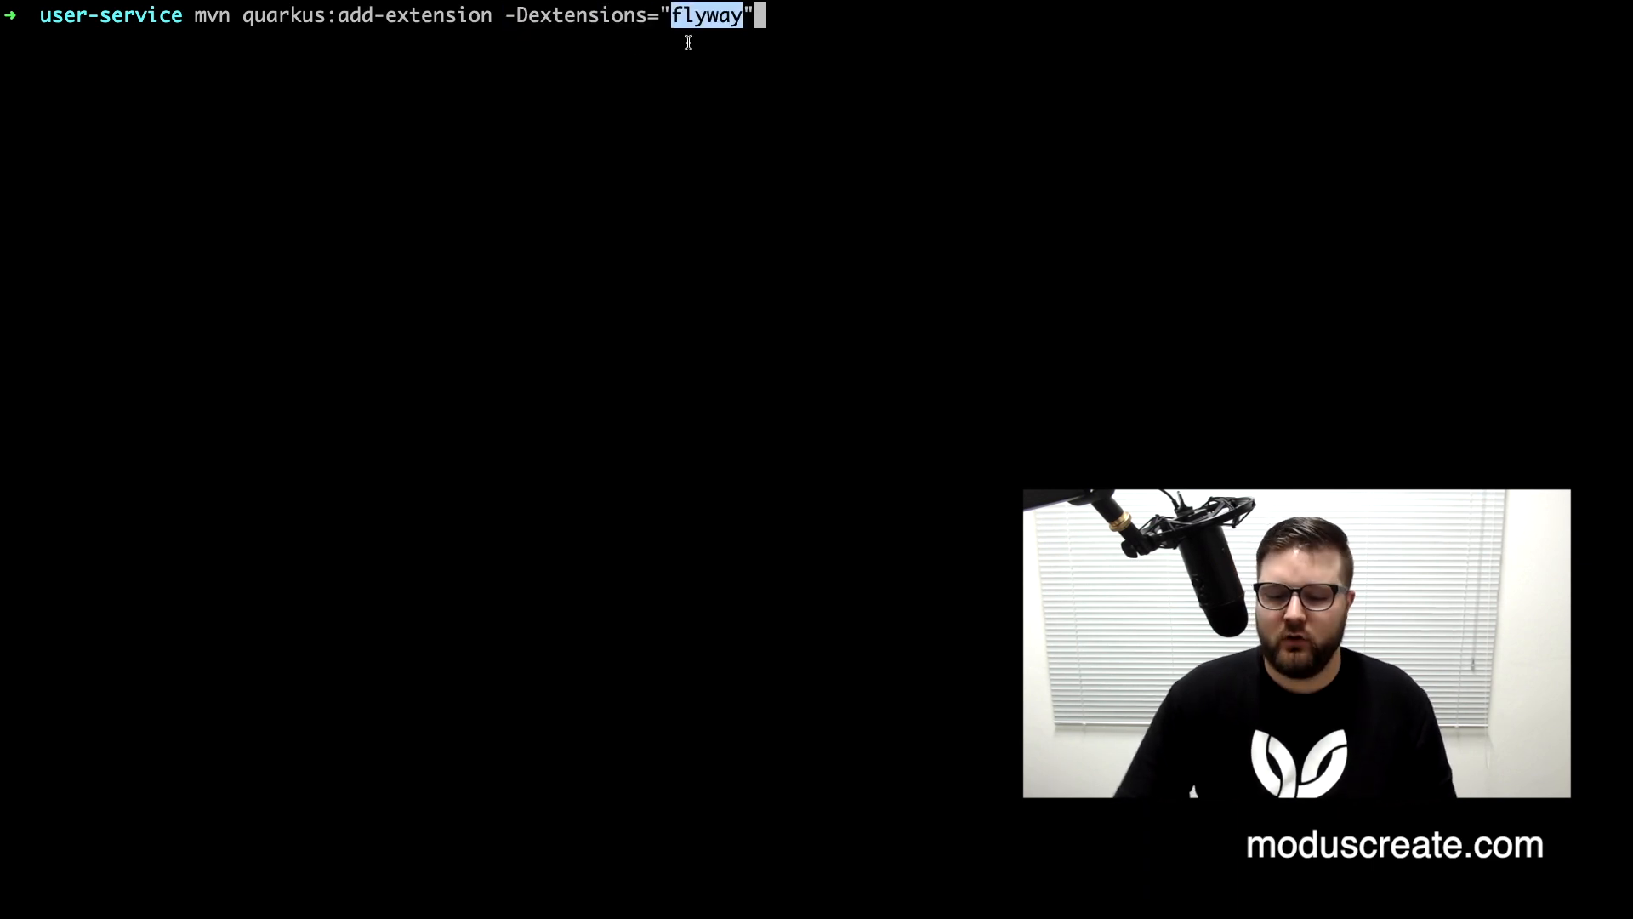
pyautogui.press('Return')
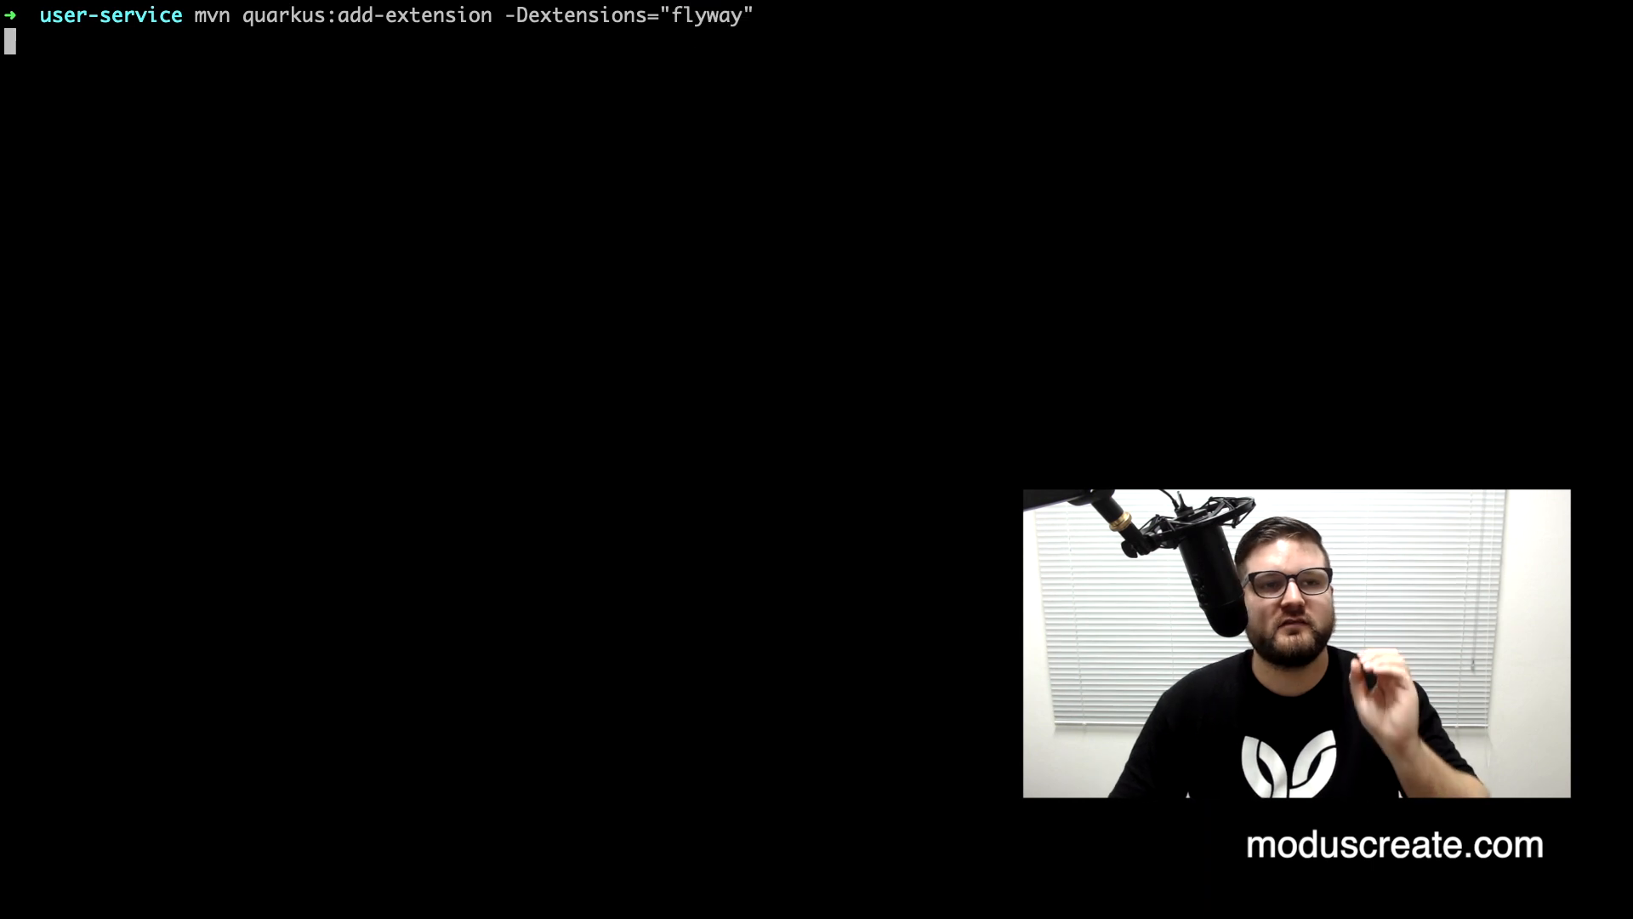
pyautogui.press('Return')
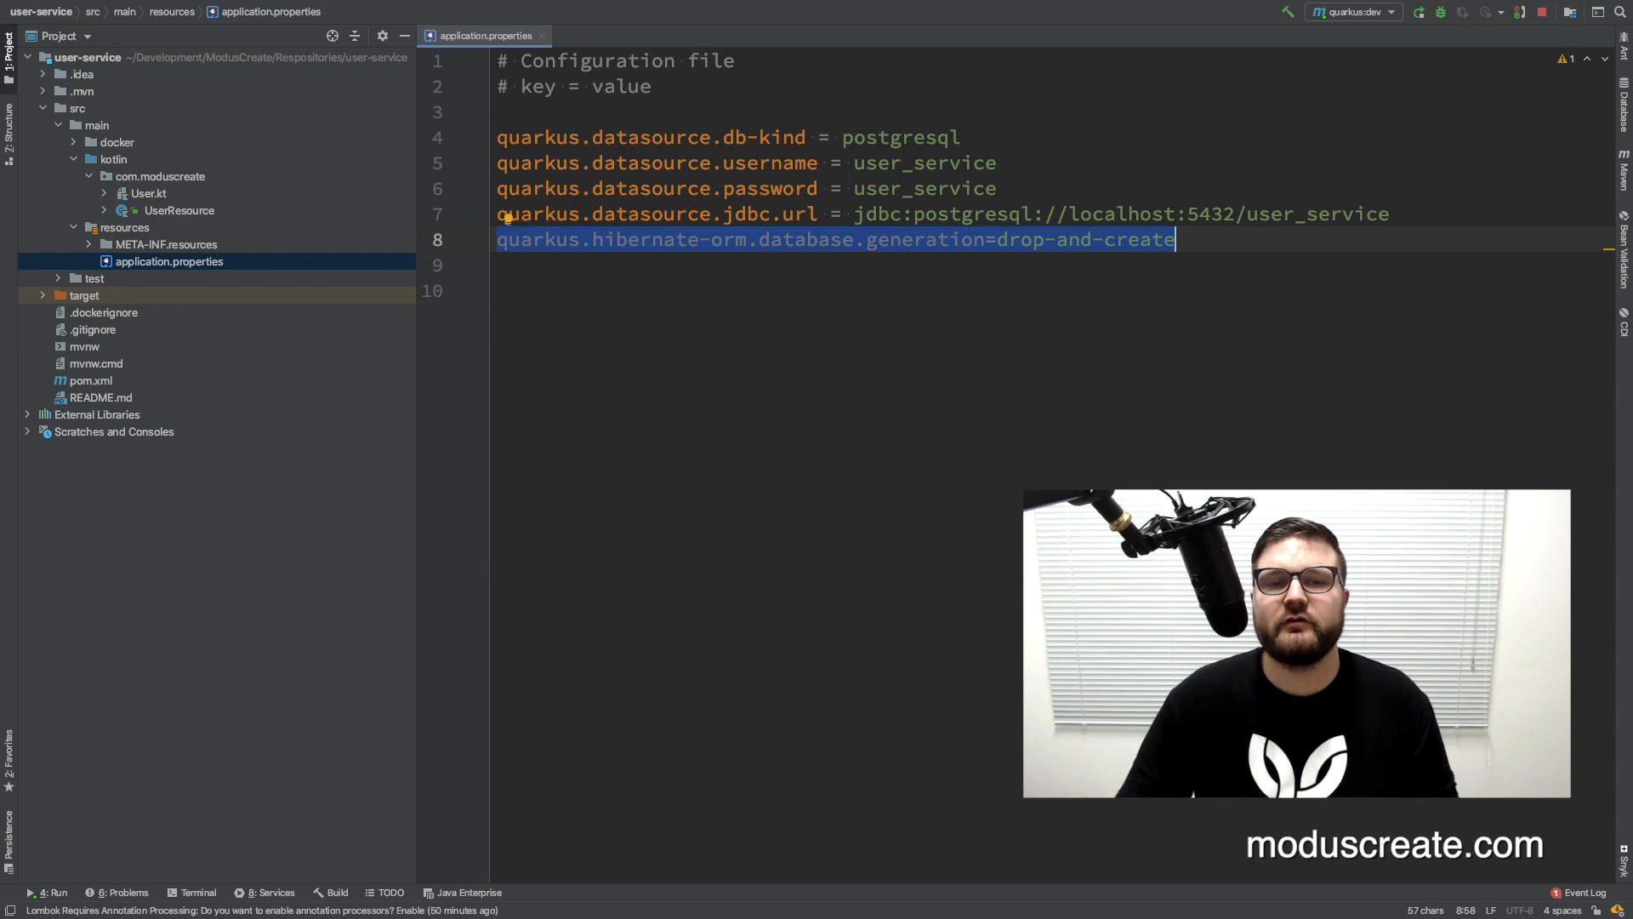
# - Swap the hibernate drop-and-create line for quarkus.flyway.migrate-at-start=true in application.properties
pyautogui.write('quarkus.flyway.migrate-at-start=true')
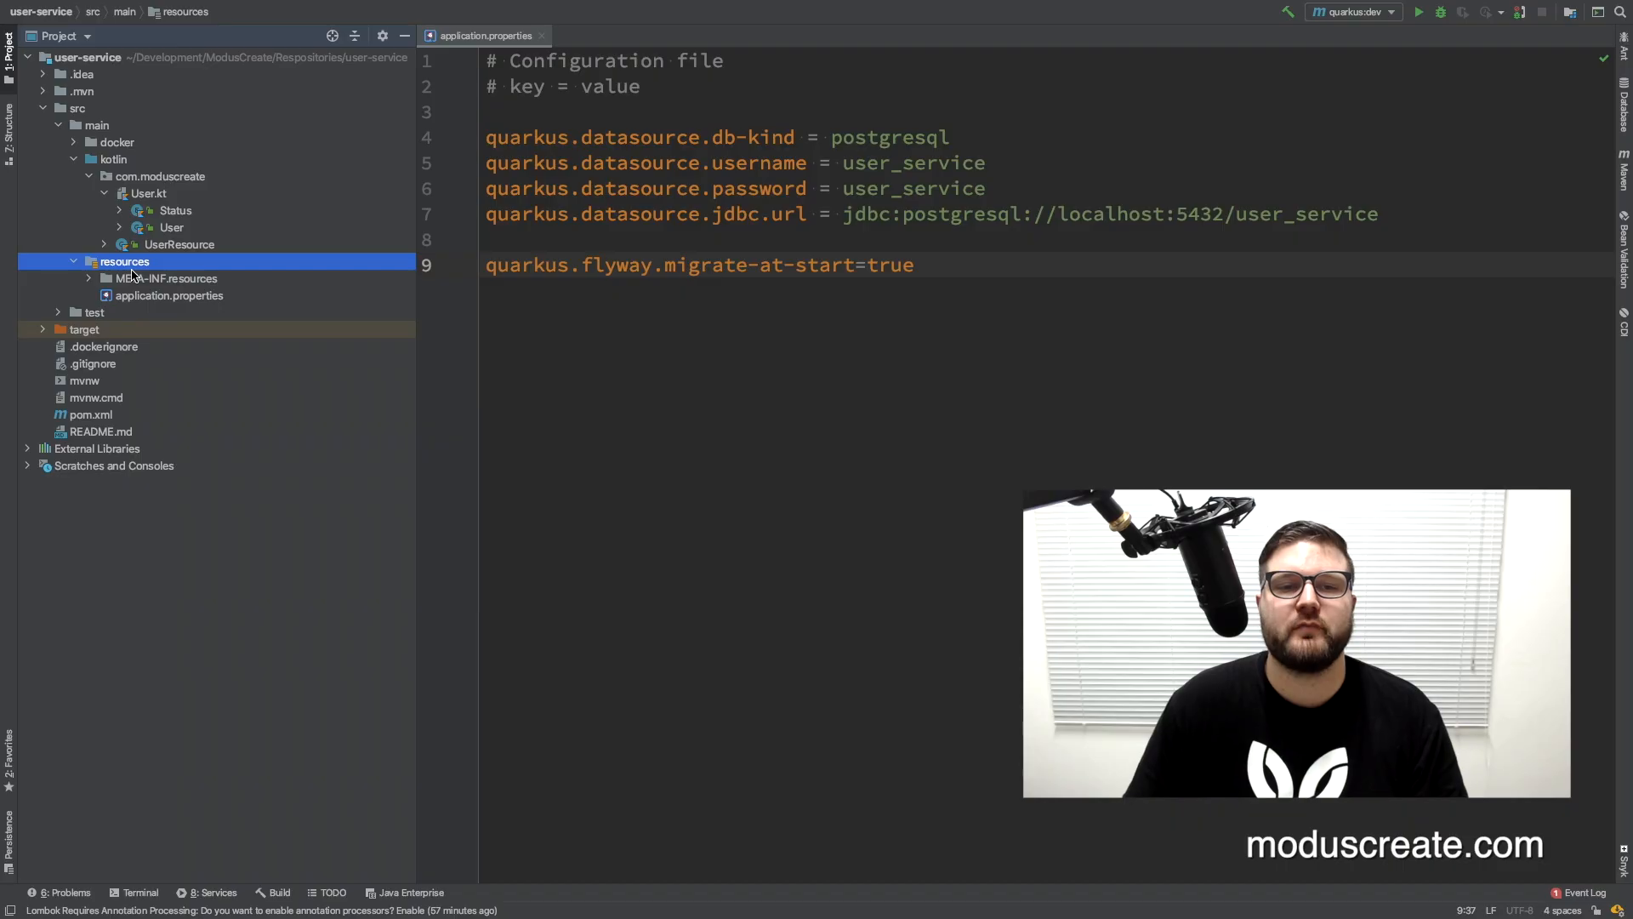
# - Create a db/migration directory under resources containing an empty V1.0.0__START.sql file
pyautogui.rightClick(123, 261)
pyautogui.write('d')
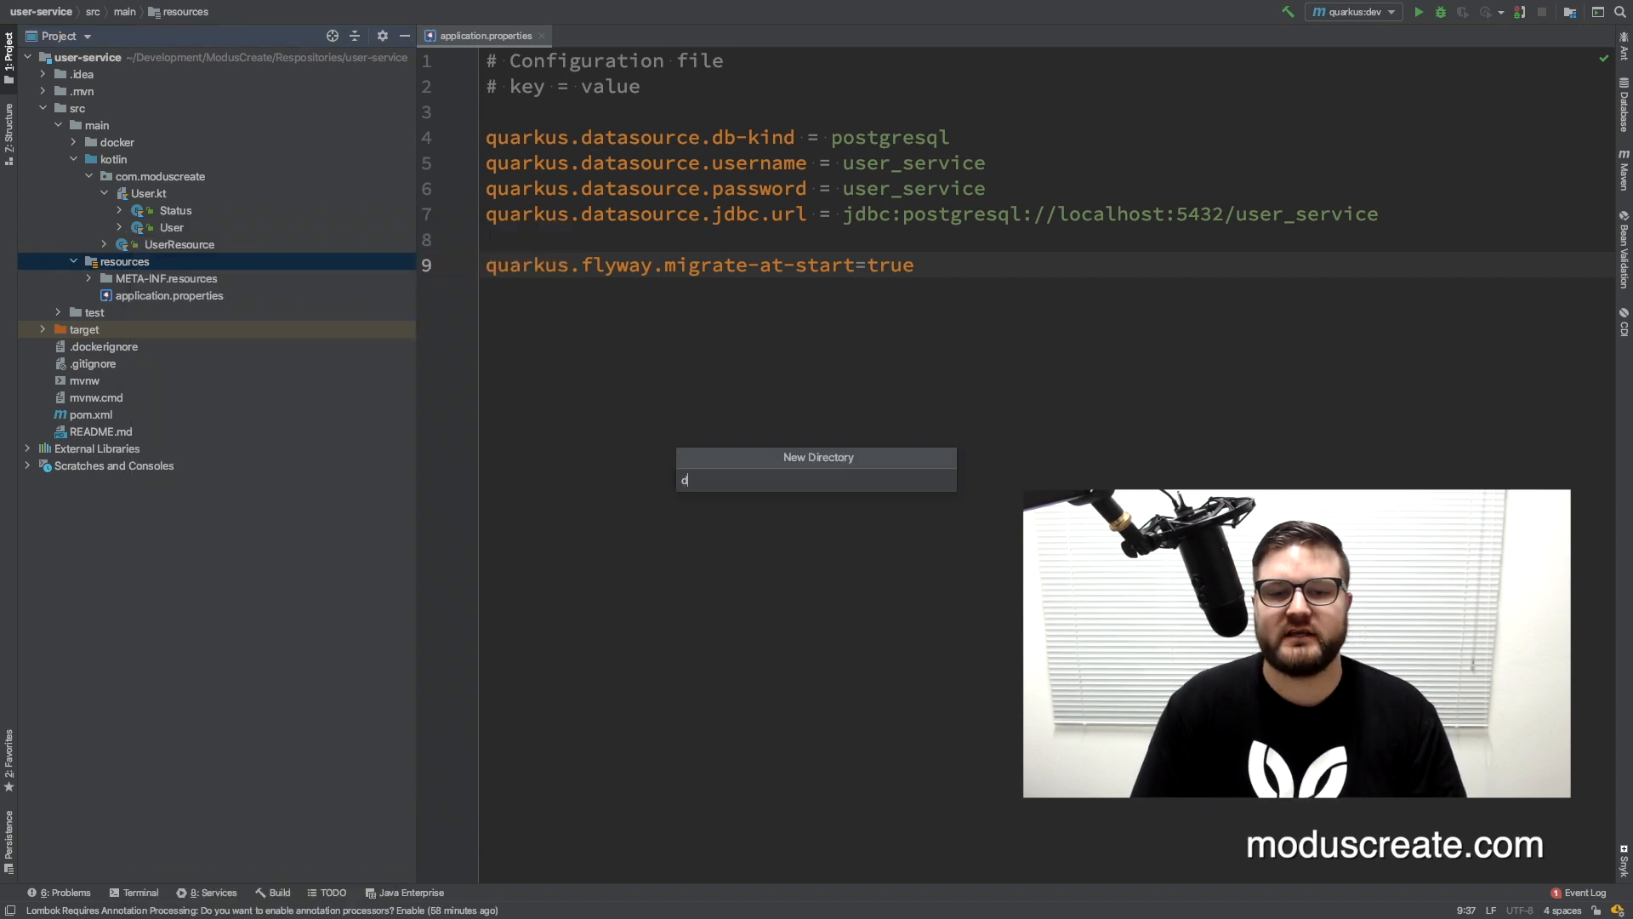
pyautogui.write('b/migra')
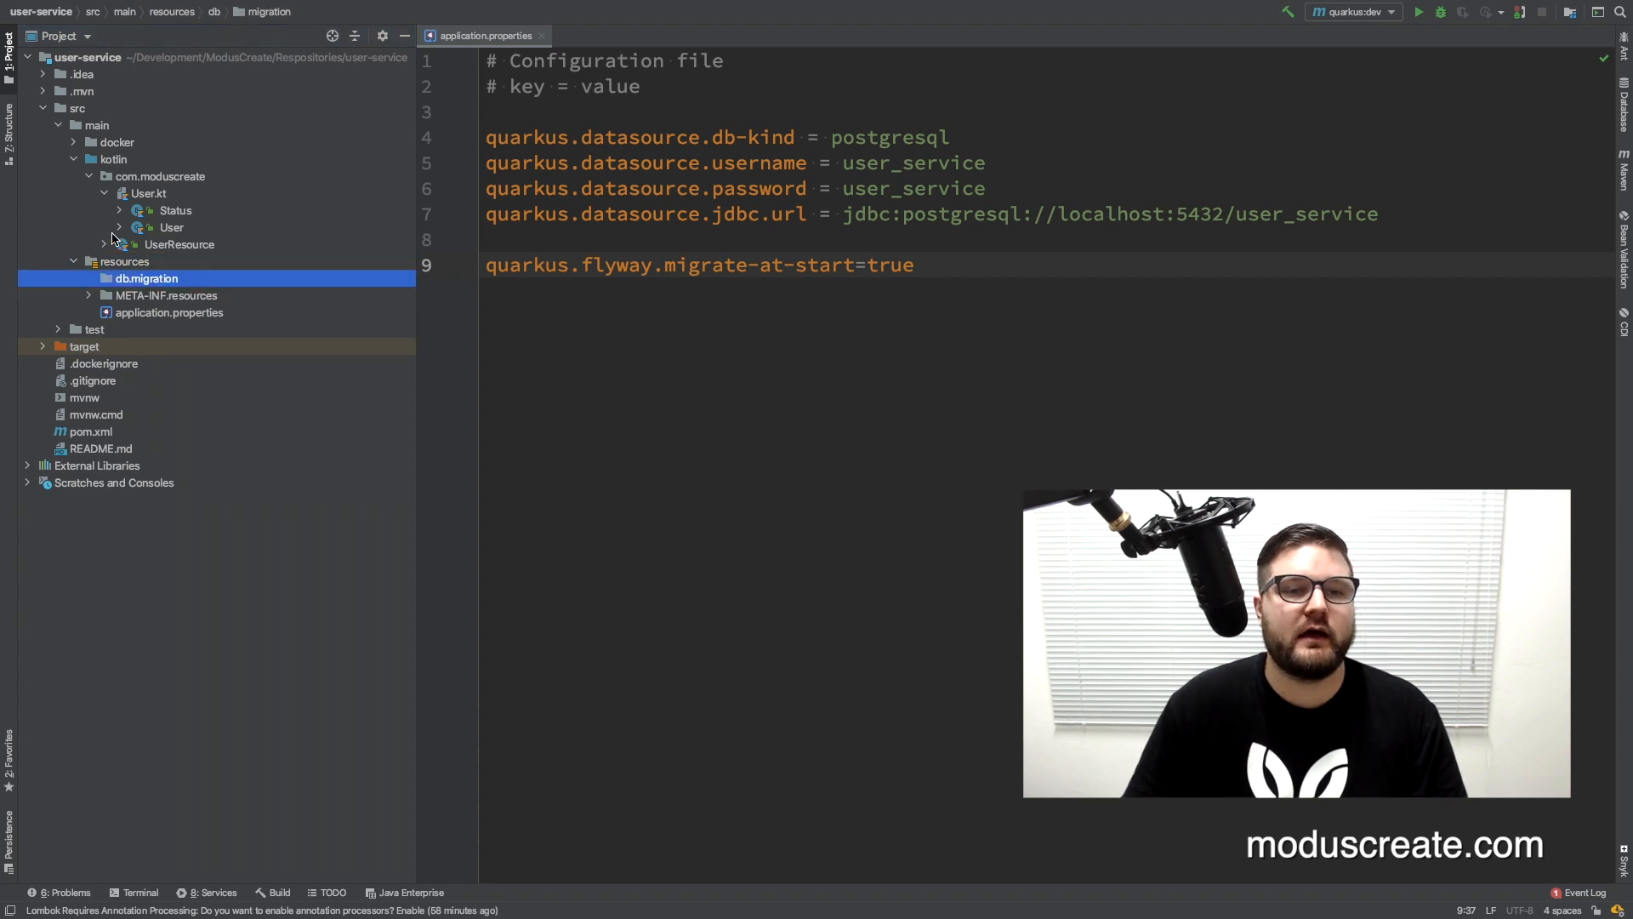
pyautogui.rightClick(146, 278)
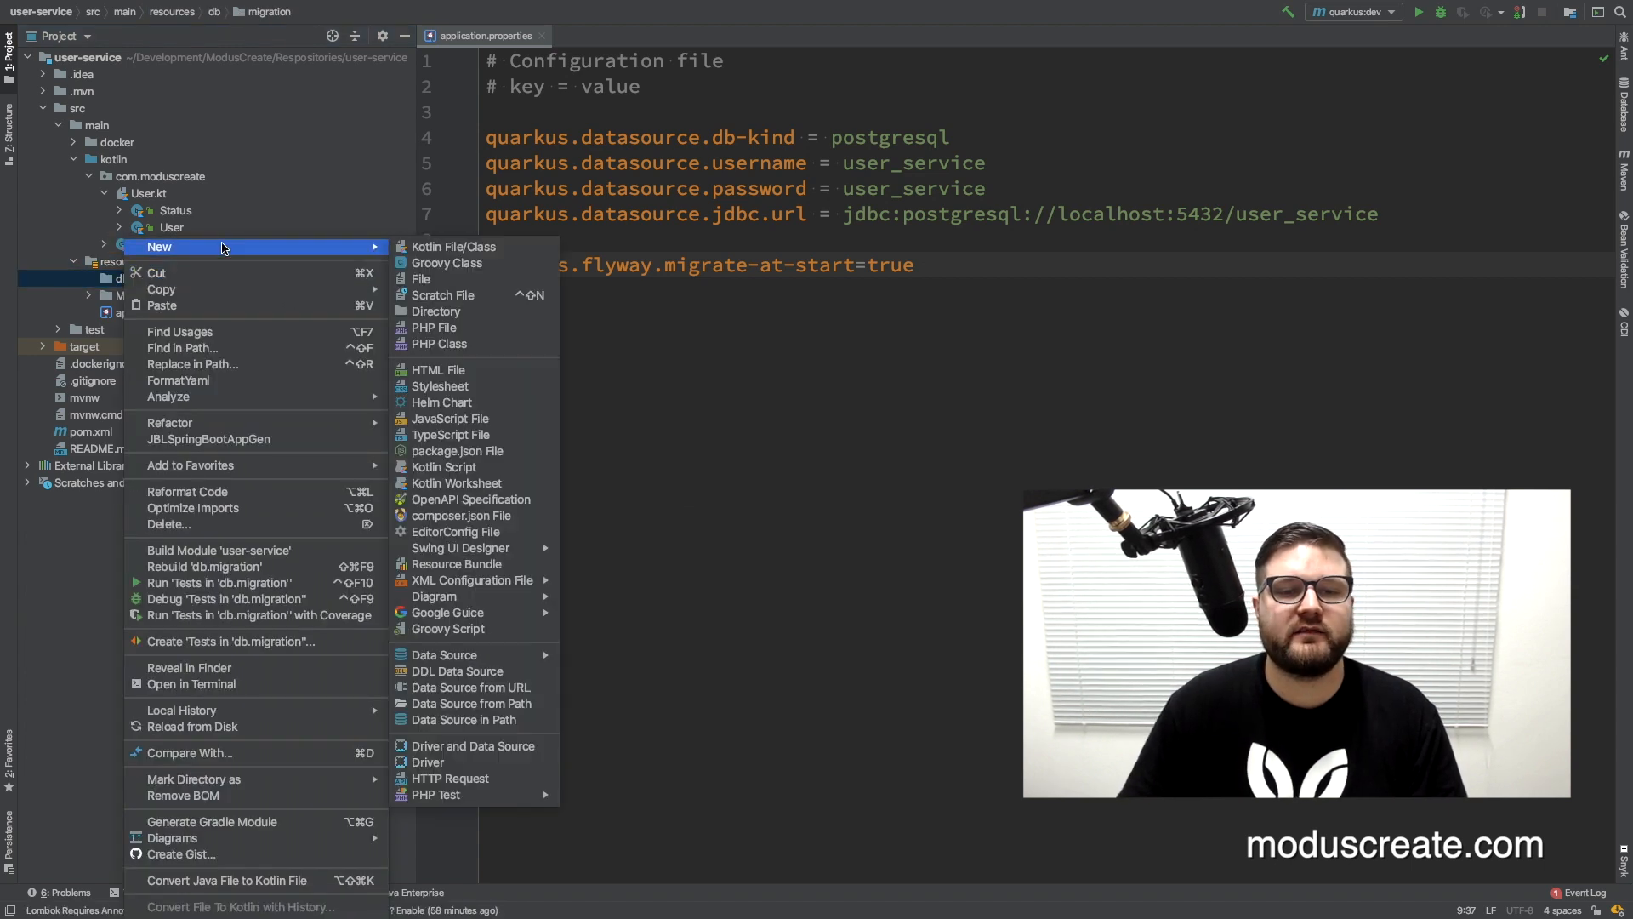
pyautogui.click(421, 279)
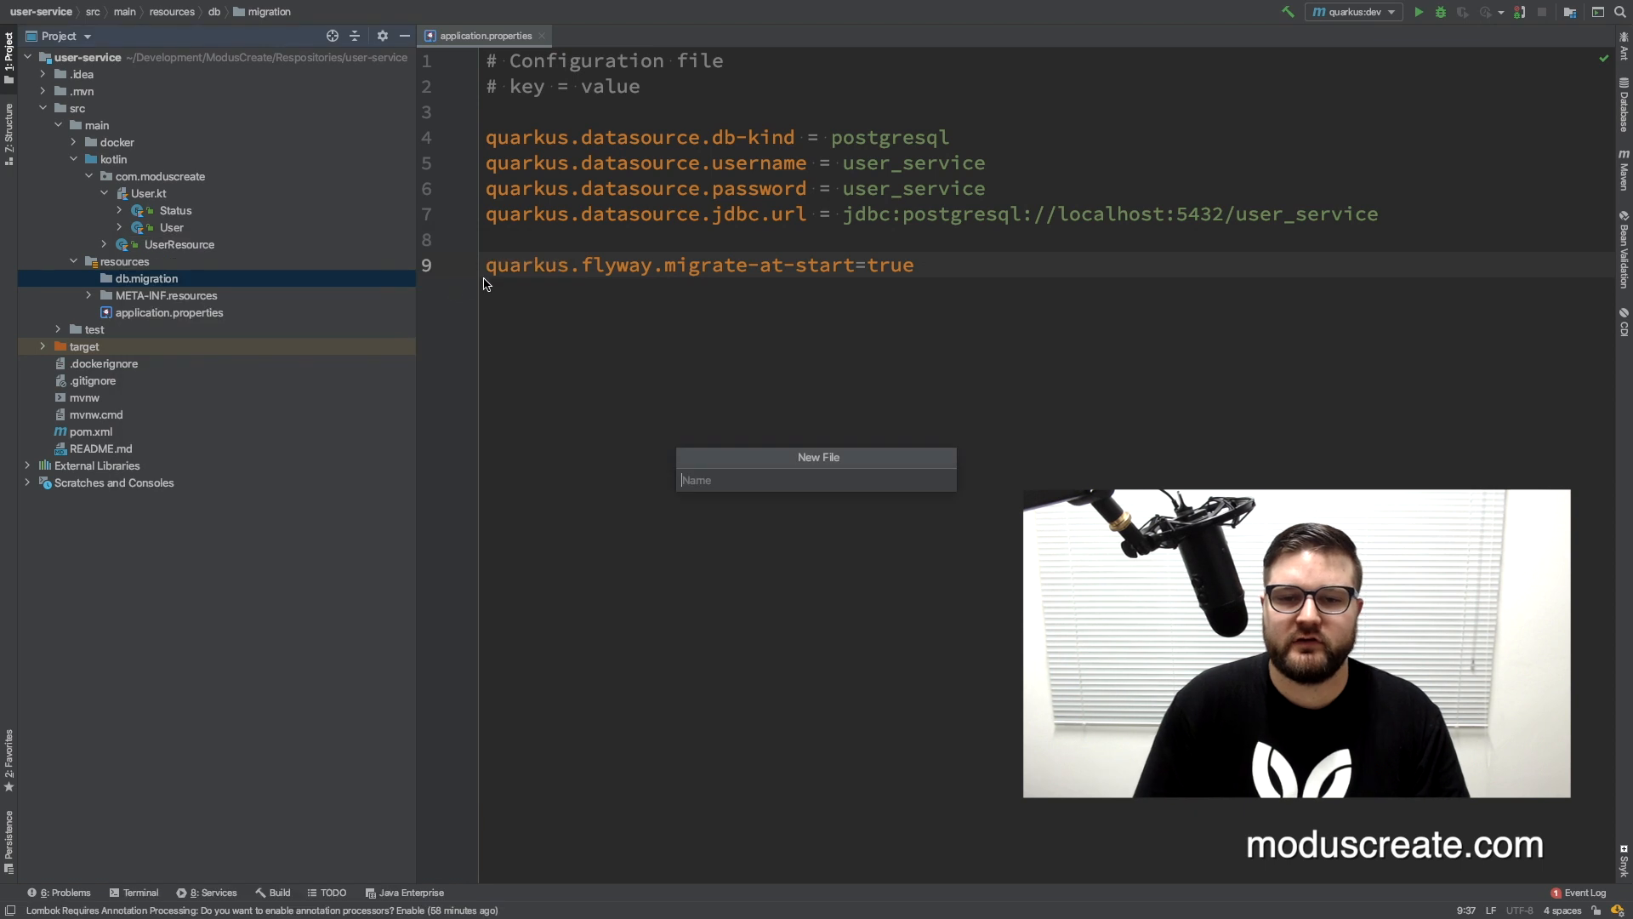
pyautogui.write('V1.0.')
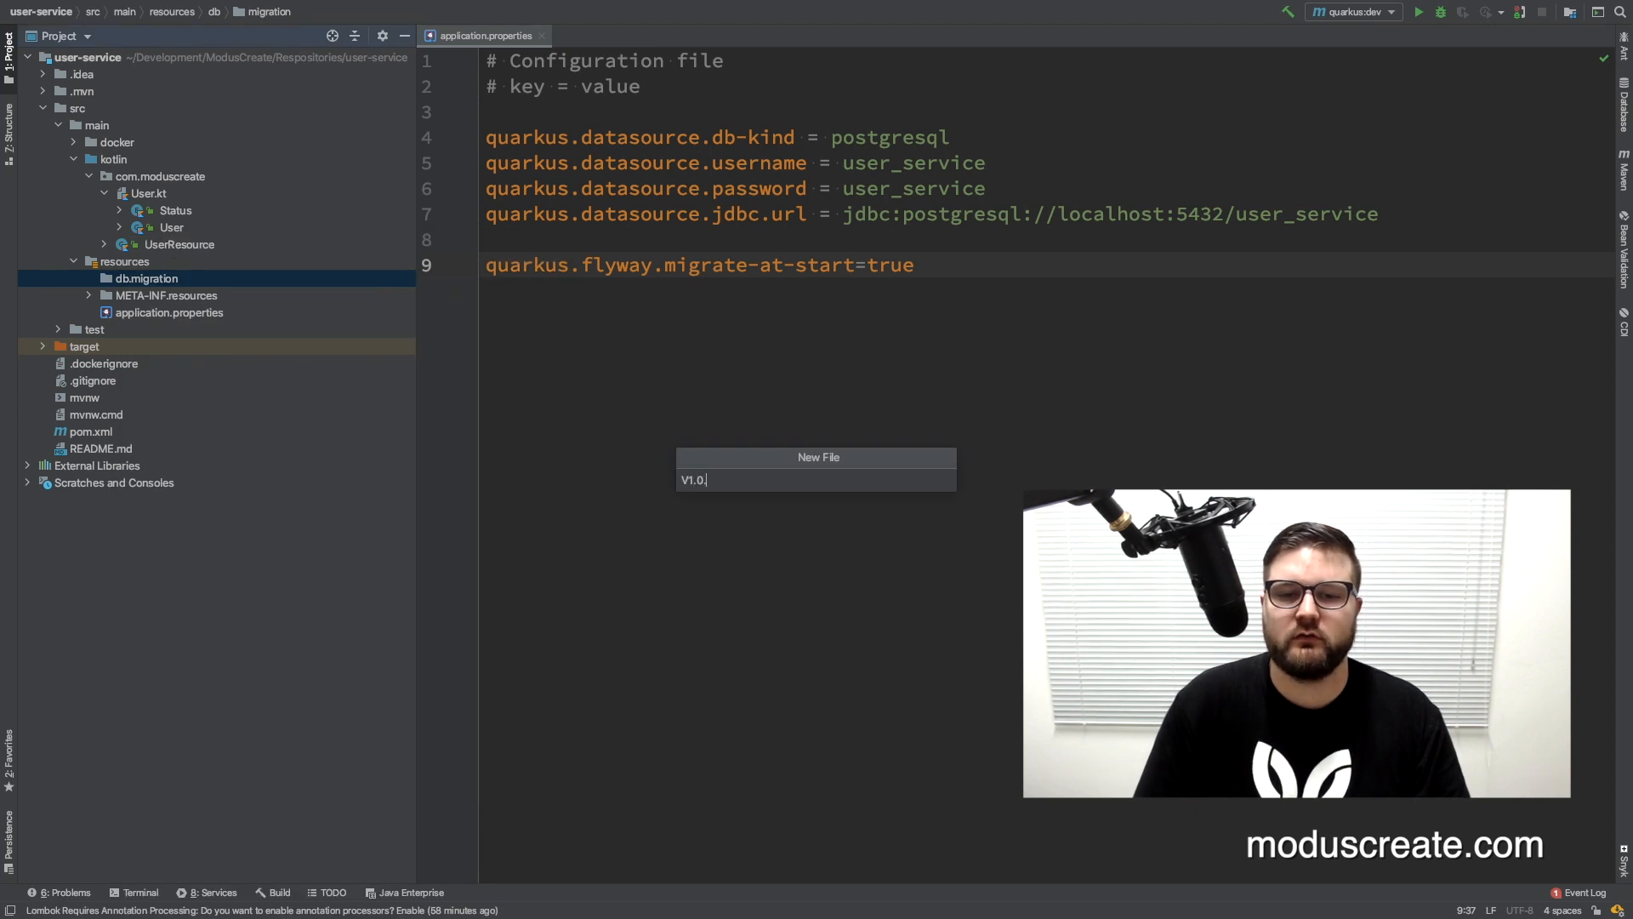
pyautogui.write('0_')
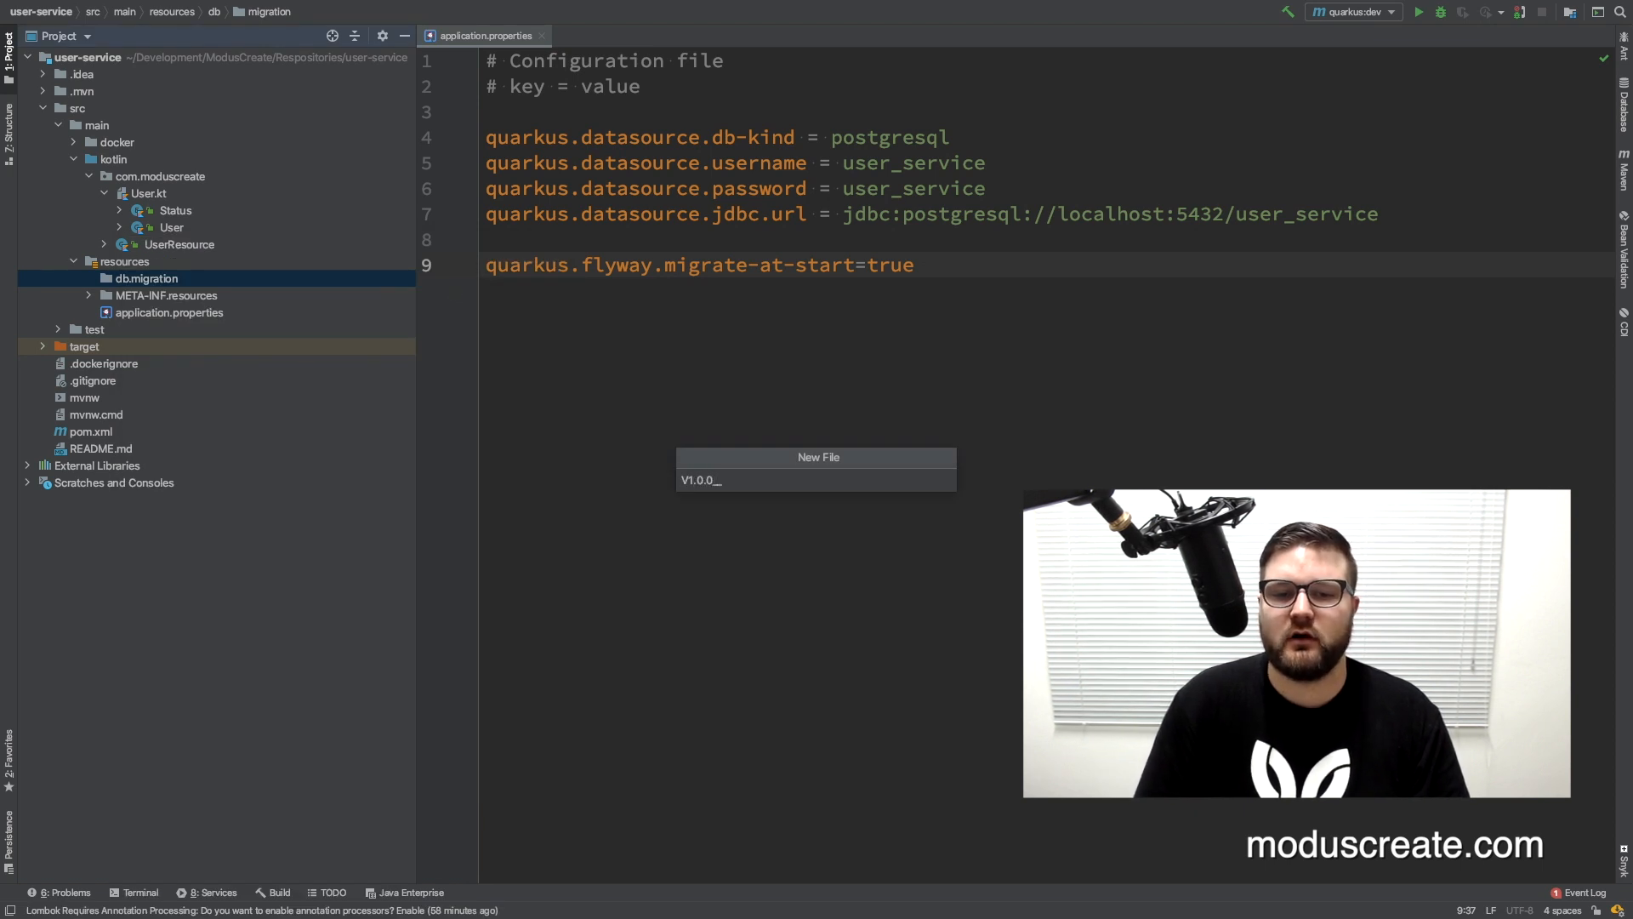
pyautogui.write('__START')
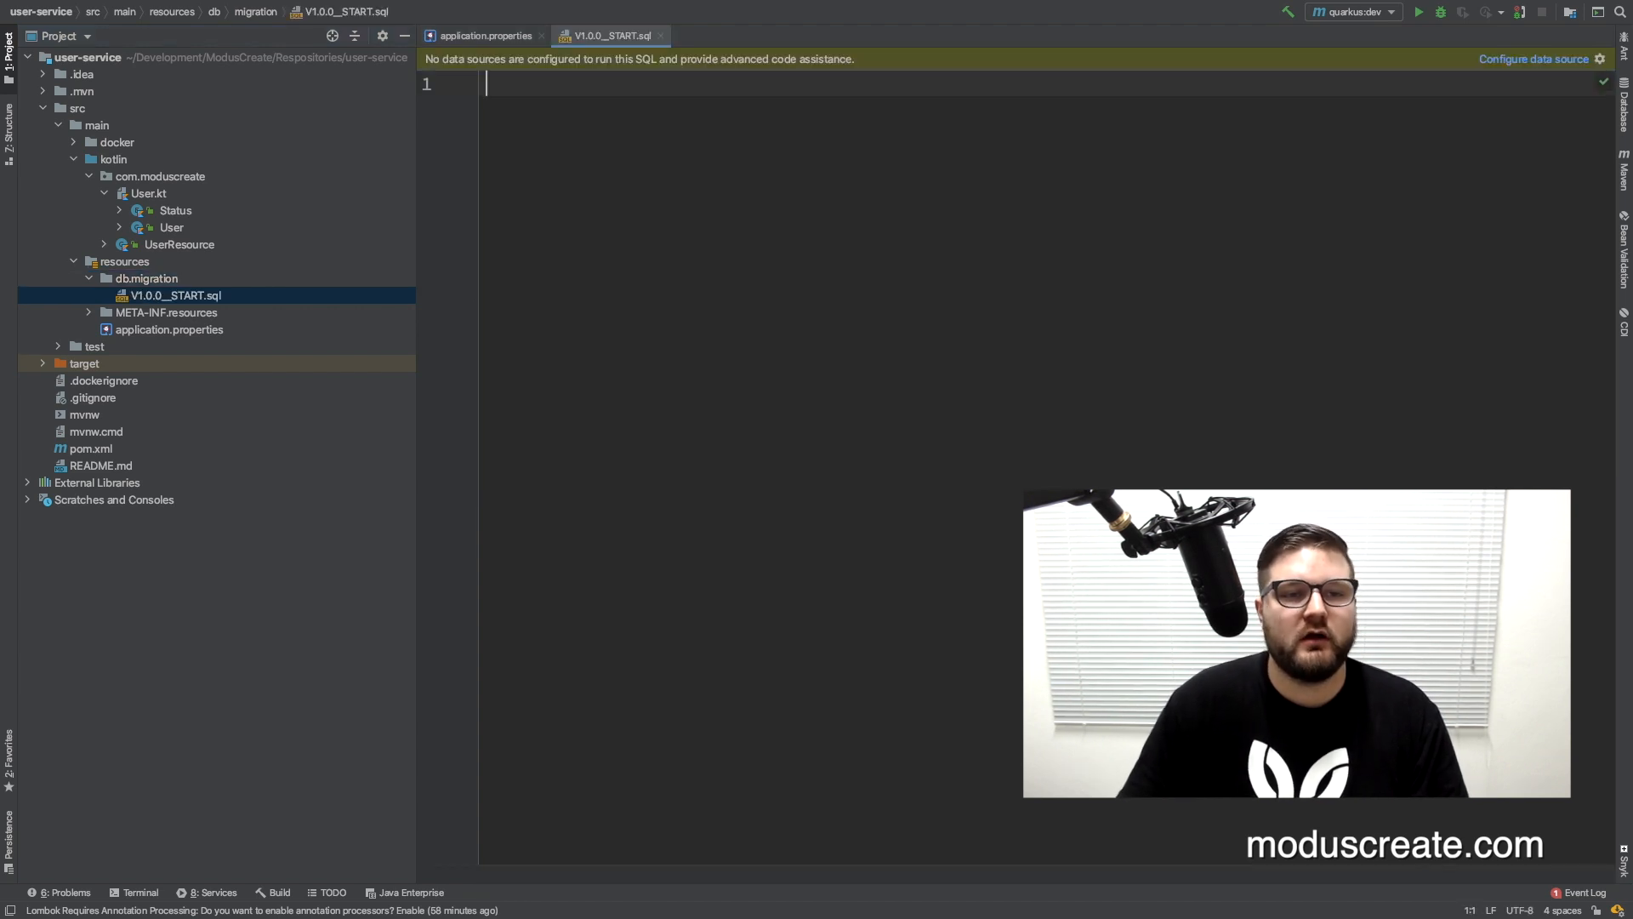
# - Review the entity fields in User.kt, then return to the migration script
pyautogui.click(148, 193)
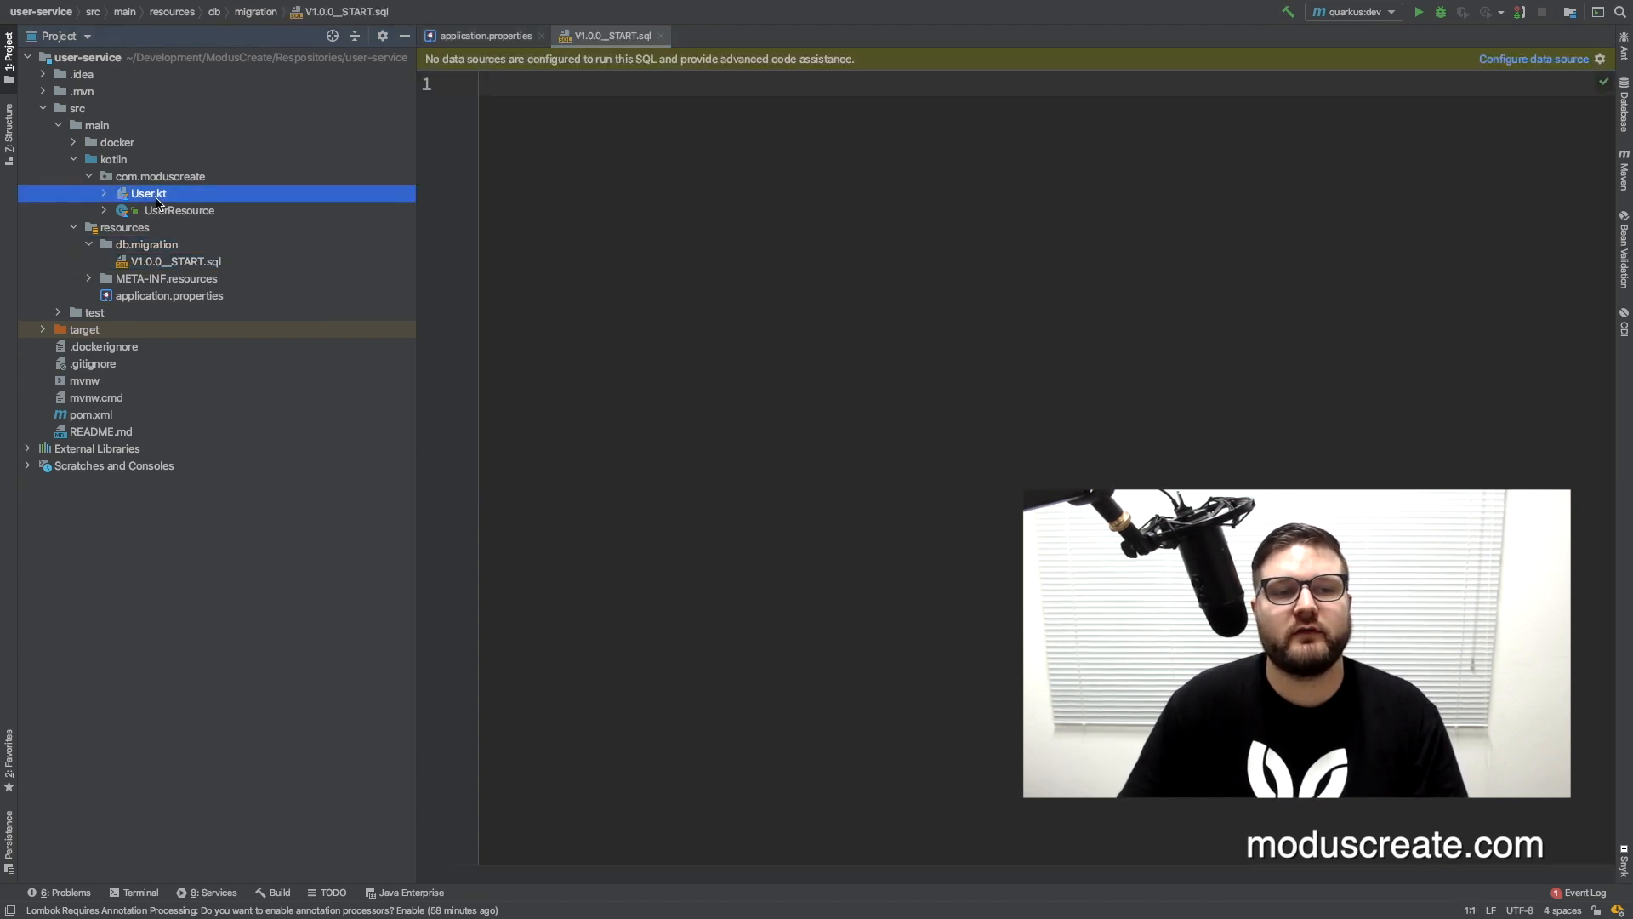
pyautogui.doubleClick(148, 194)
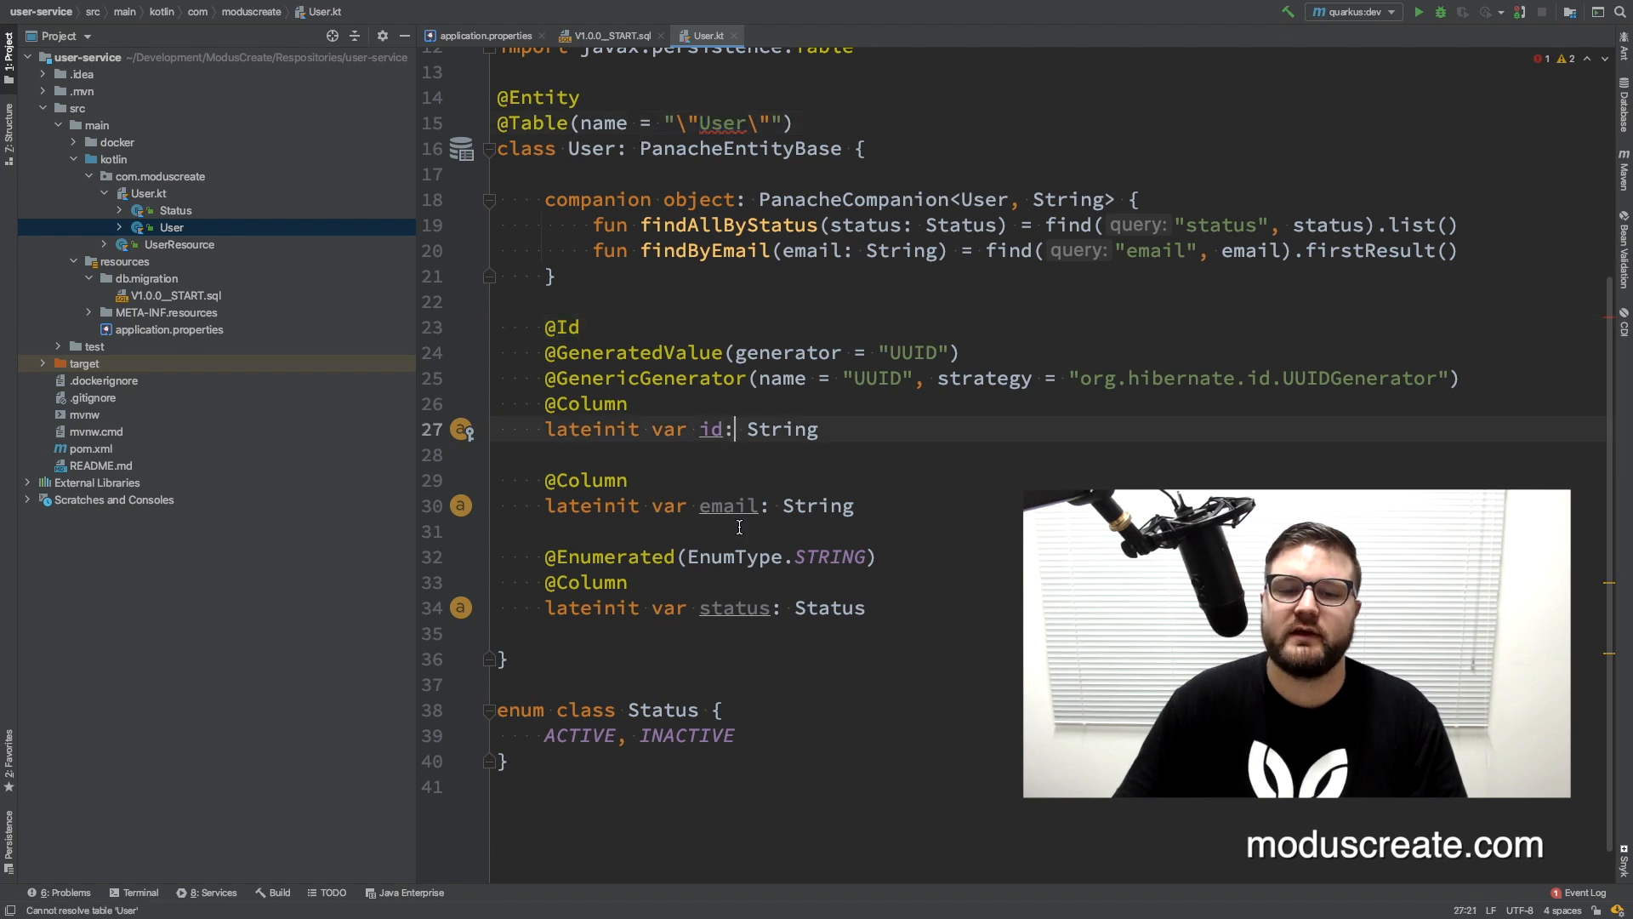
pyautogui.click(734, 609)
pyautogui.write('c')
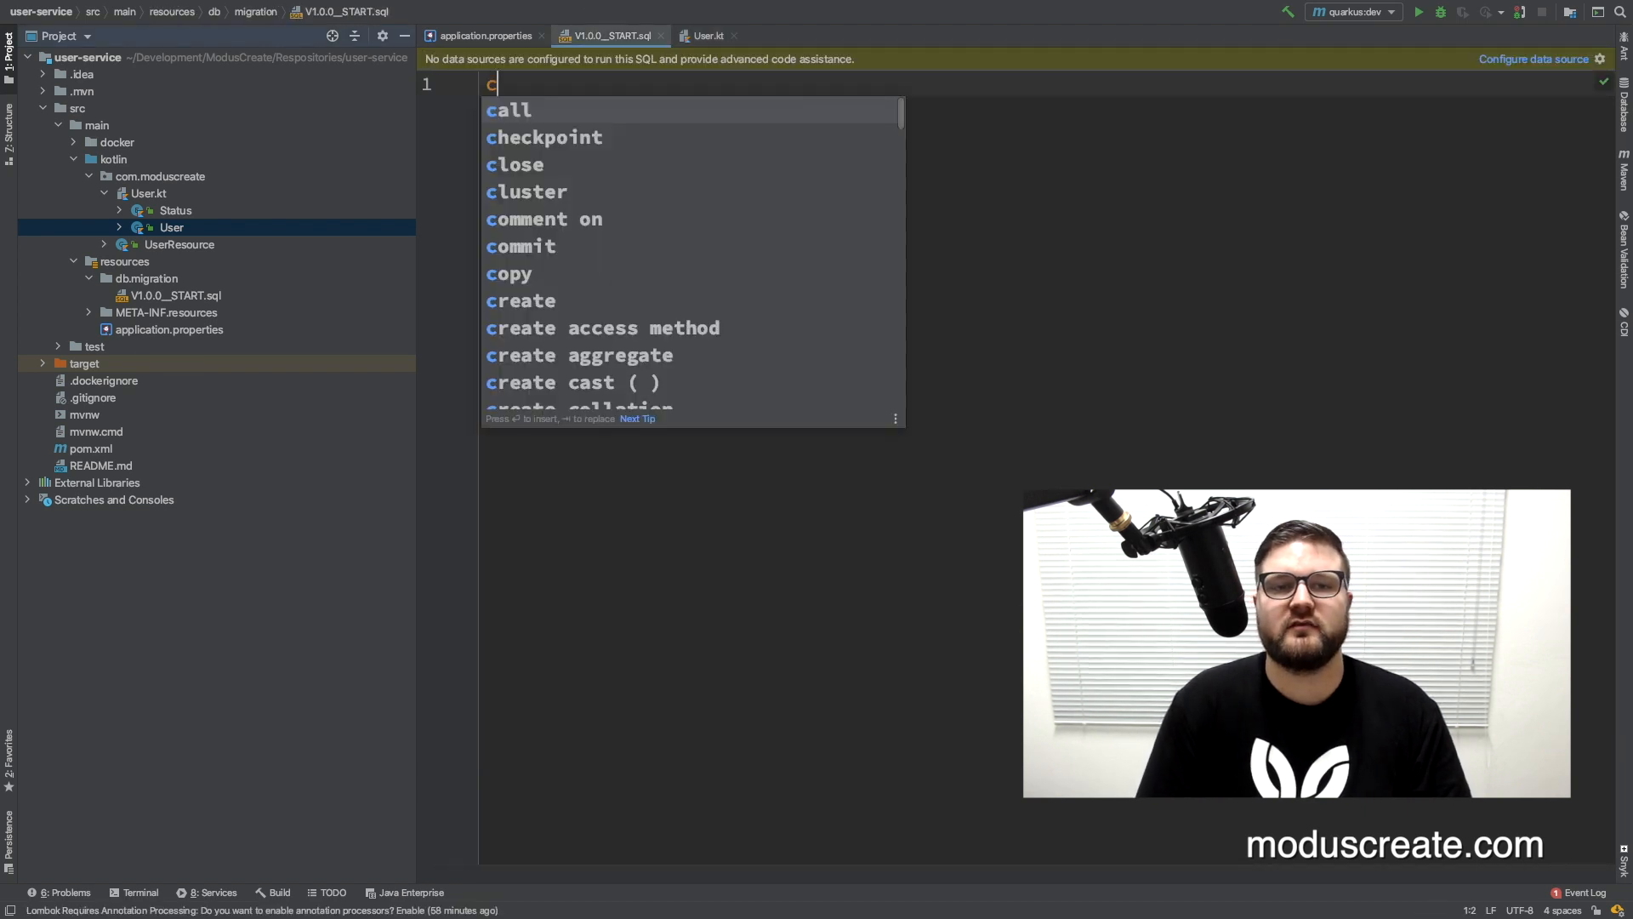
# - Write an empty create table "User" ( ); statement in V1.0.0__START.sql
pyautogui.write('reate t')
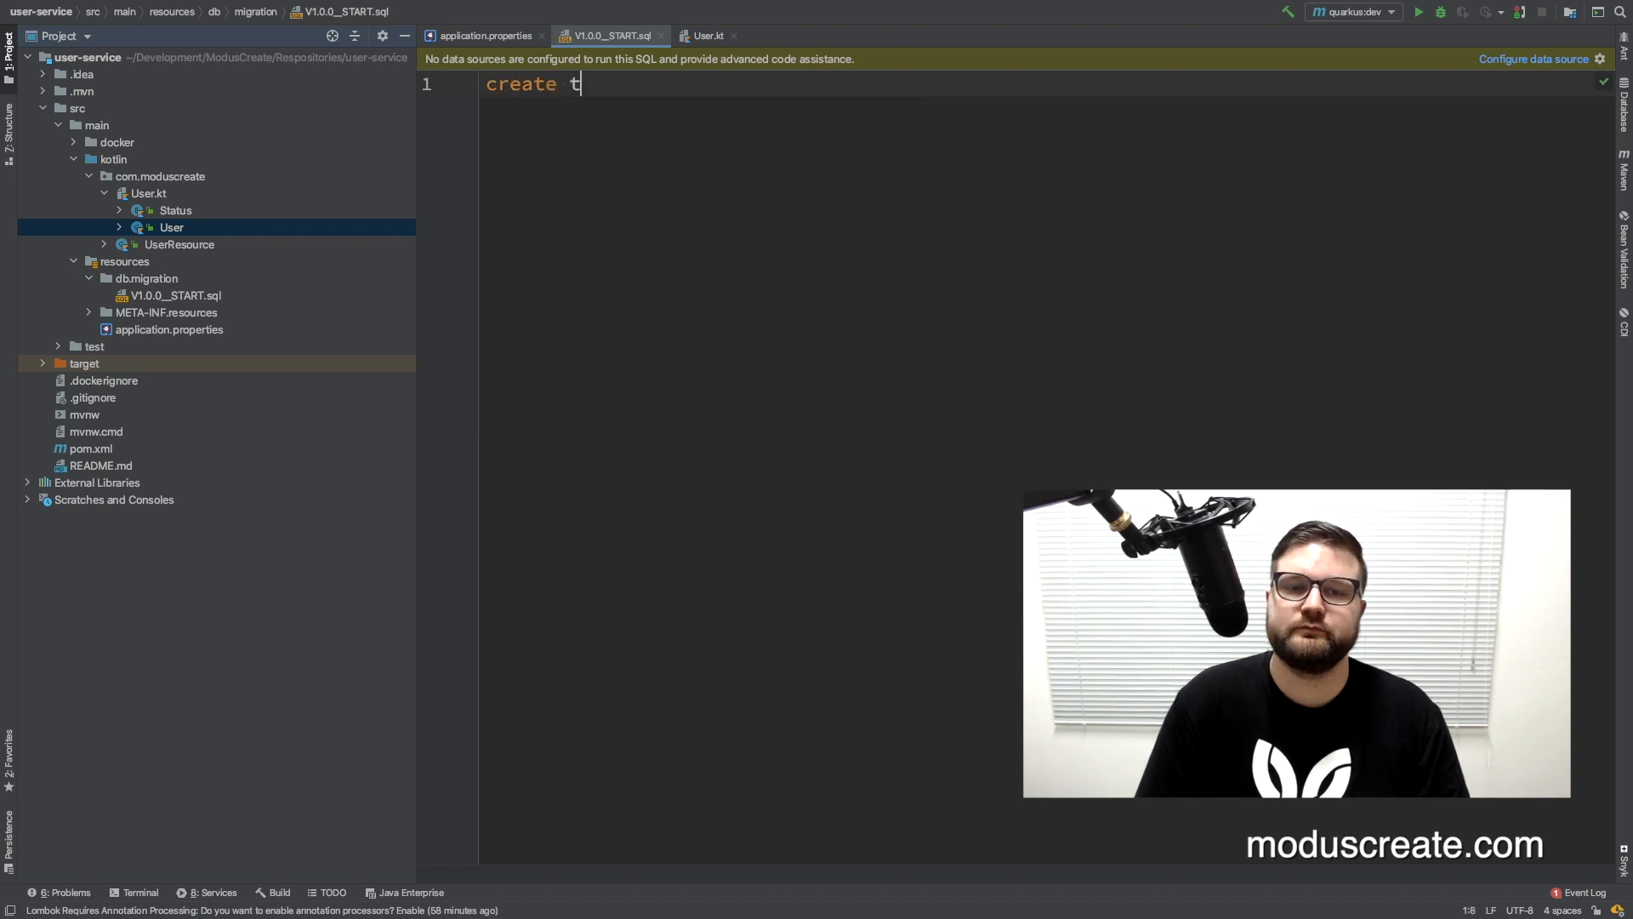
pyautogui.write('able')
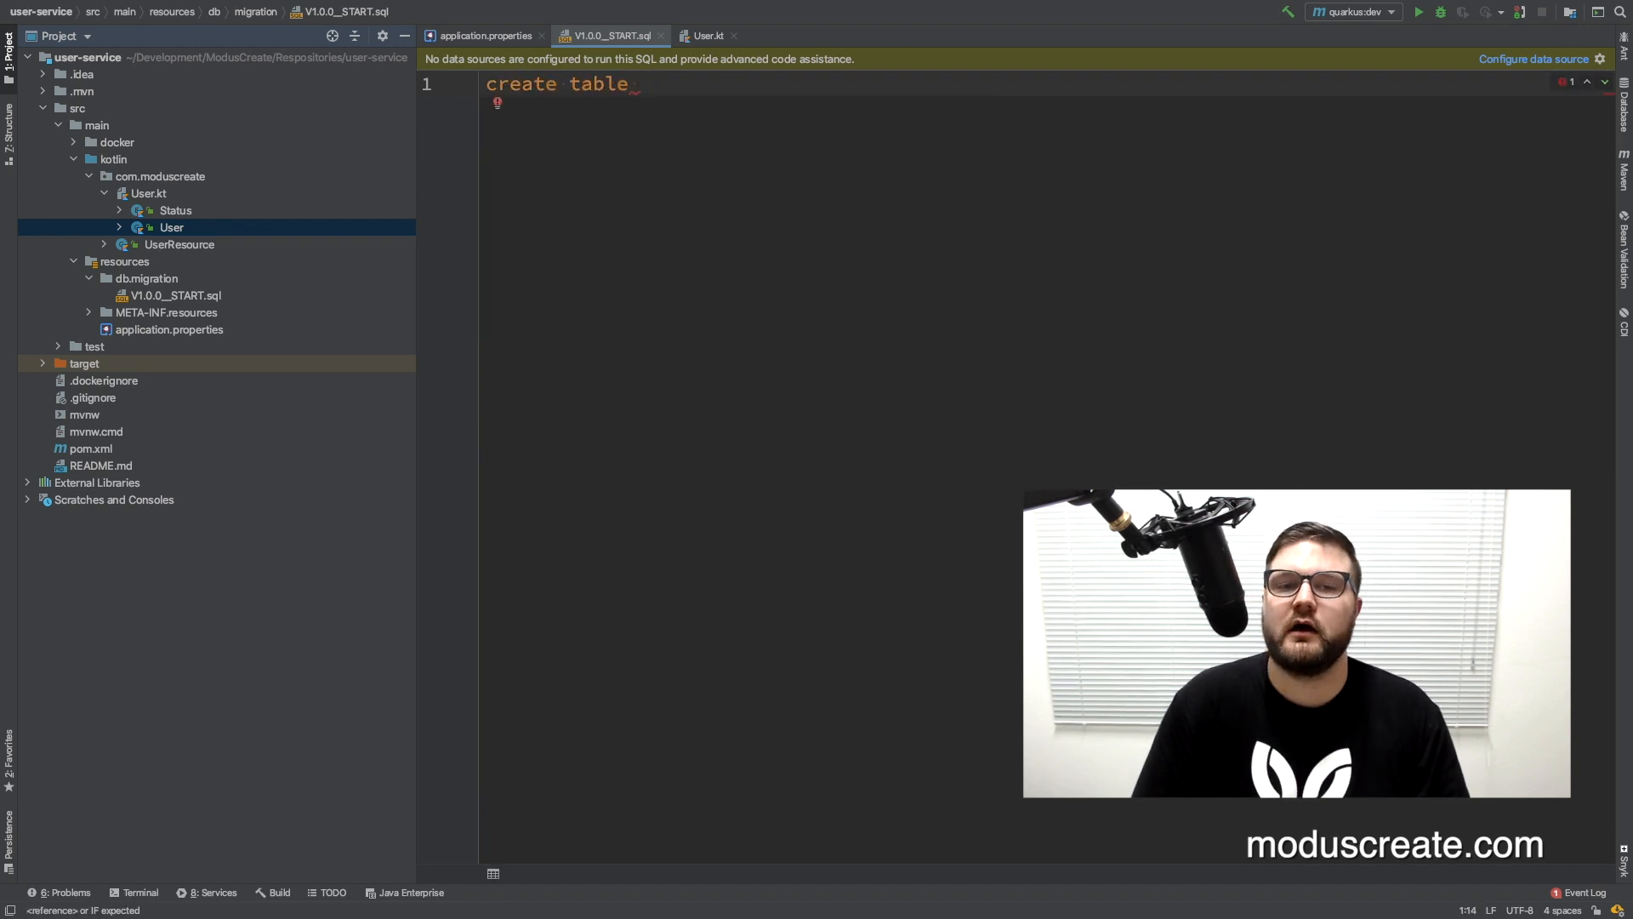
pyautogui.write('"User"')
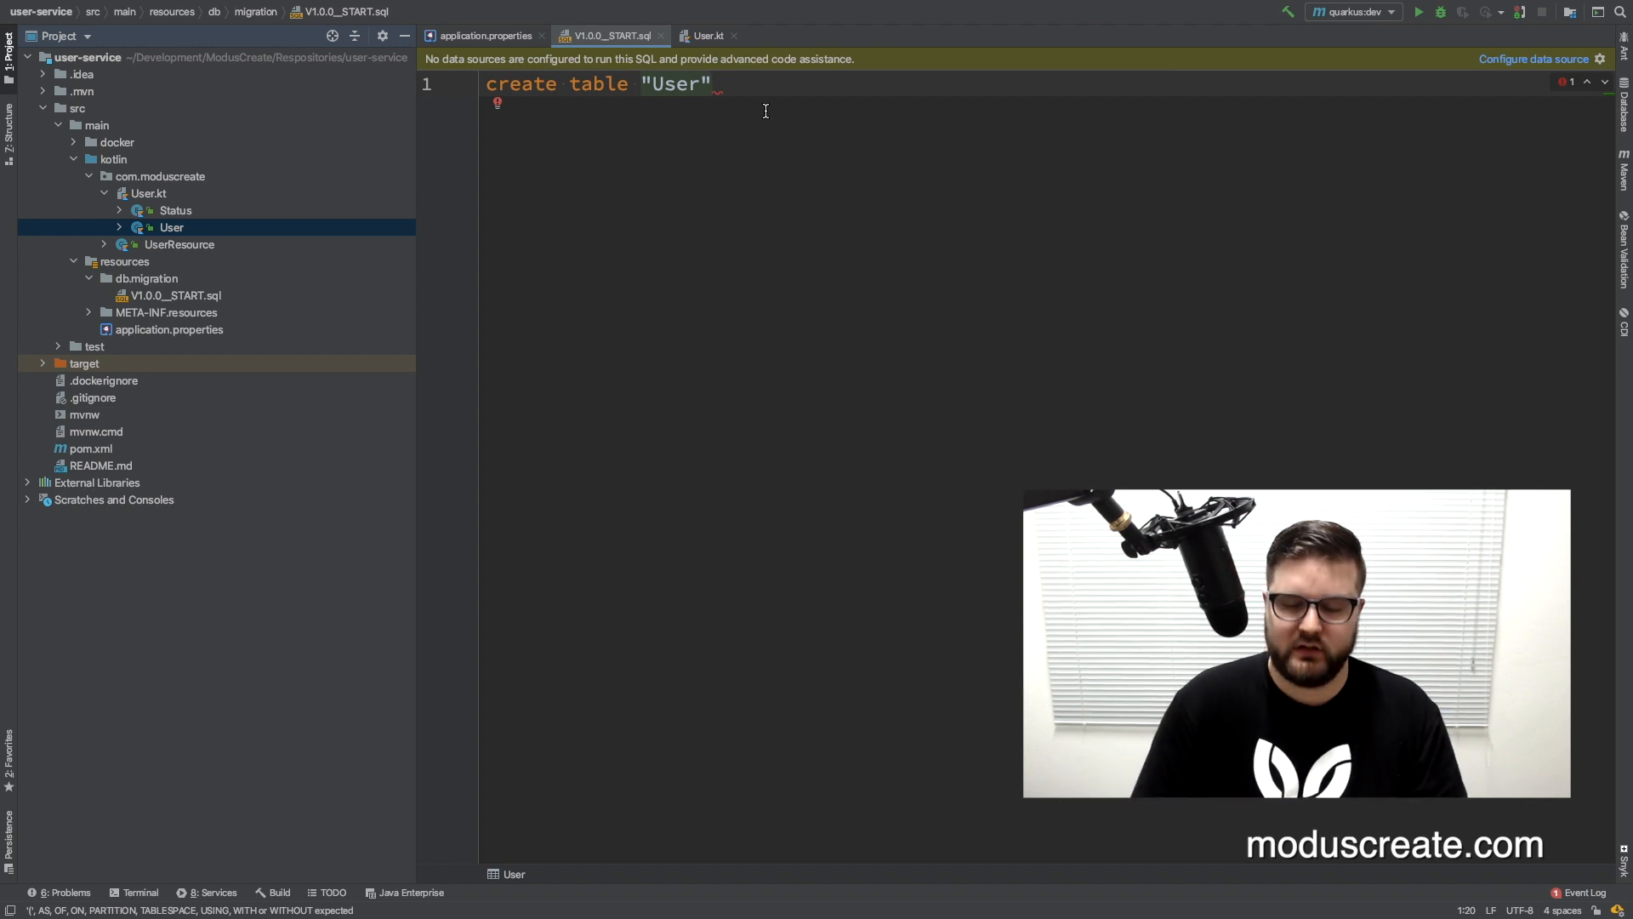
pyautogui.write('()')
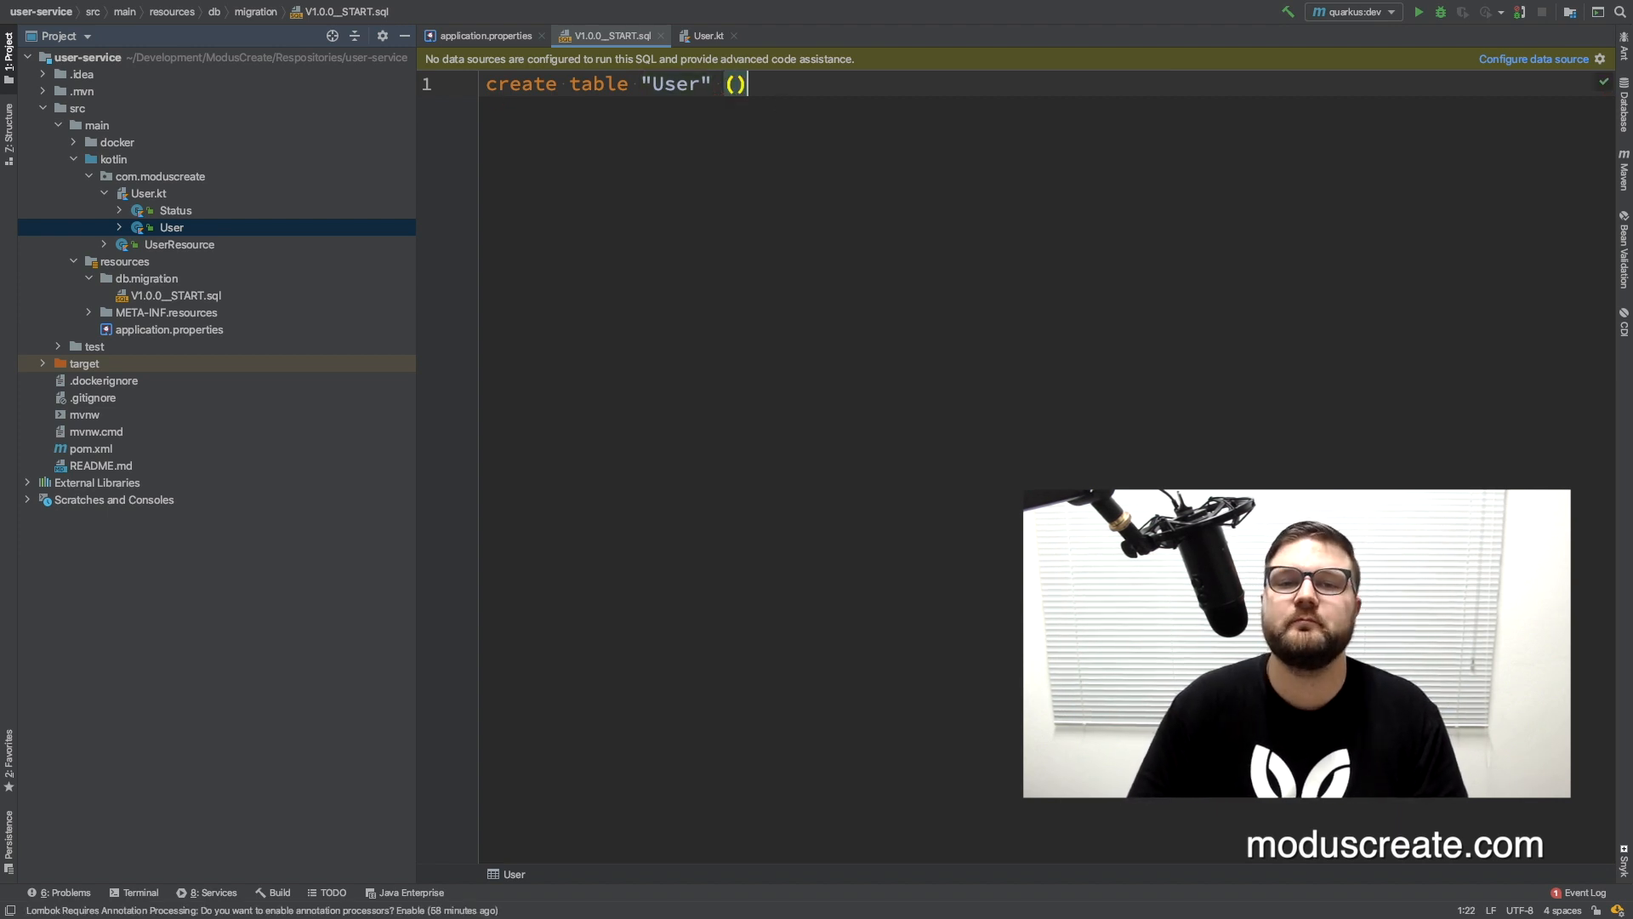
pyautogui.press('Enter')
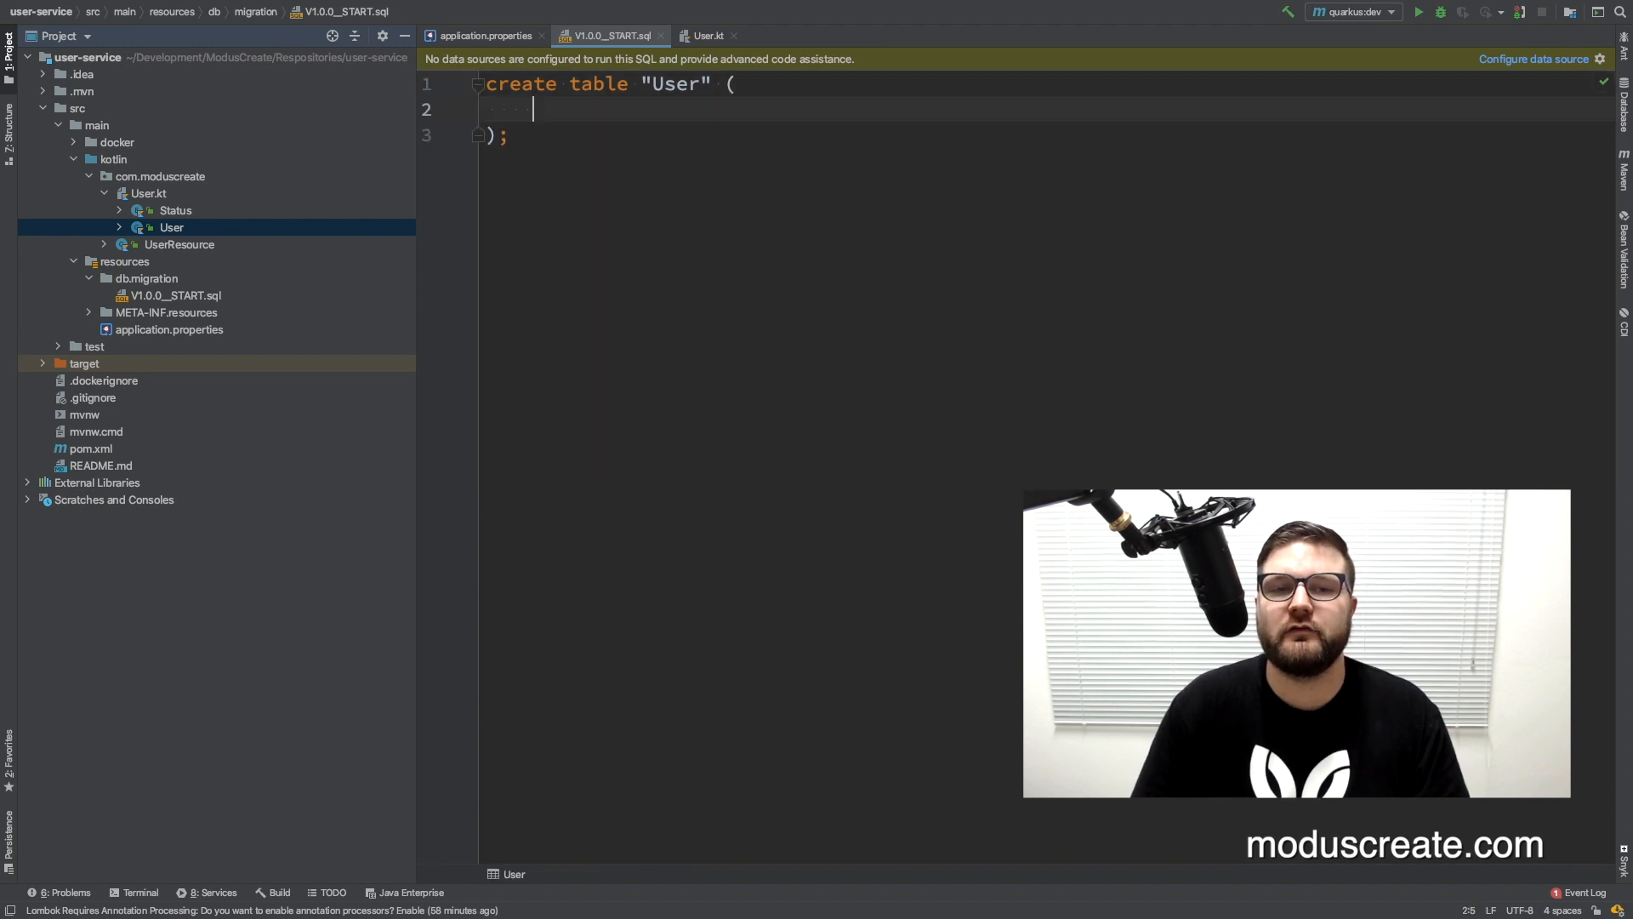
# - Add id primary key, unique email, and status default 'ACTIVE' columns, all varchar not null
pyautogui.write('id')
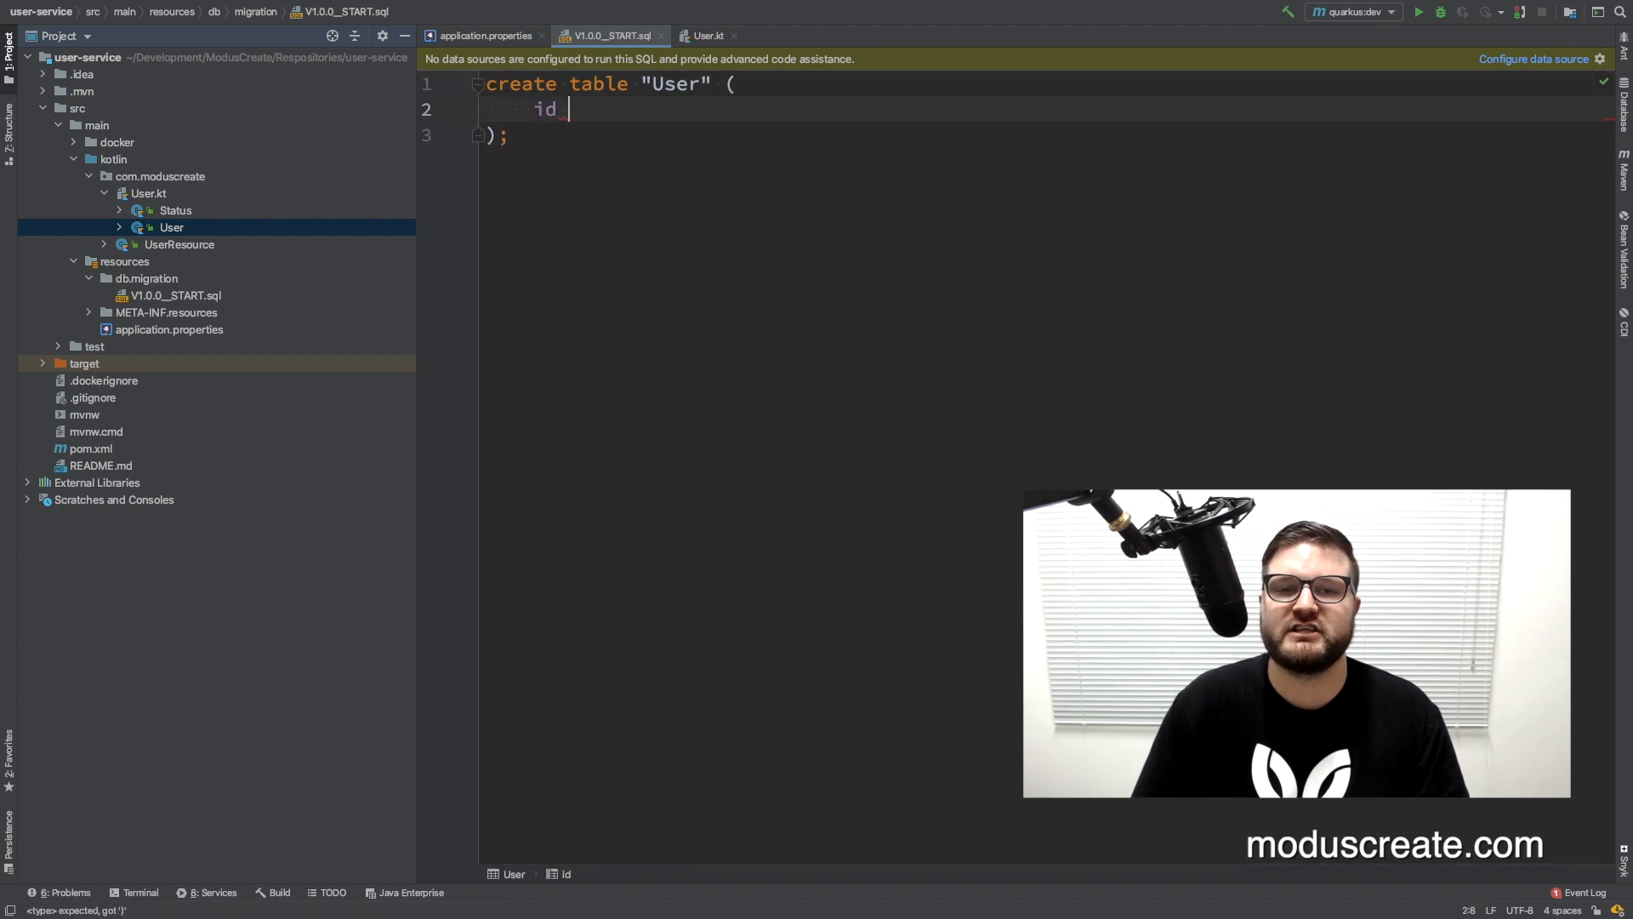
pyautogui.write('varchar not null primary key,')
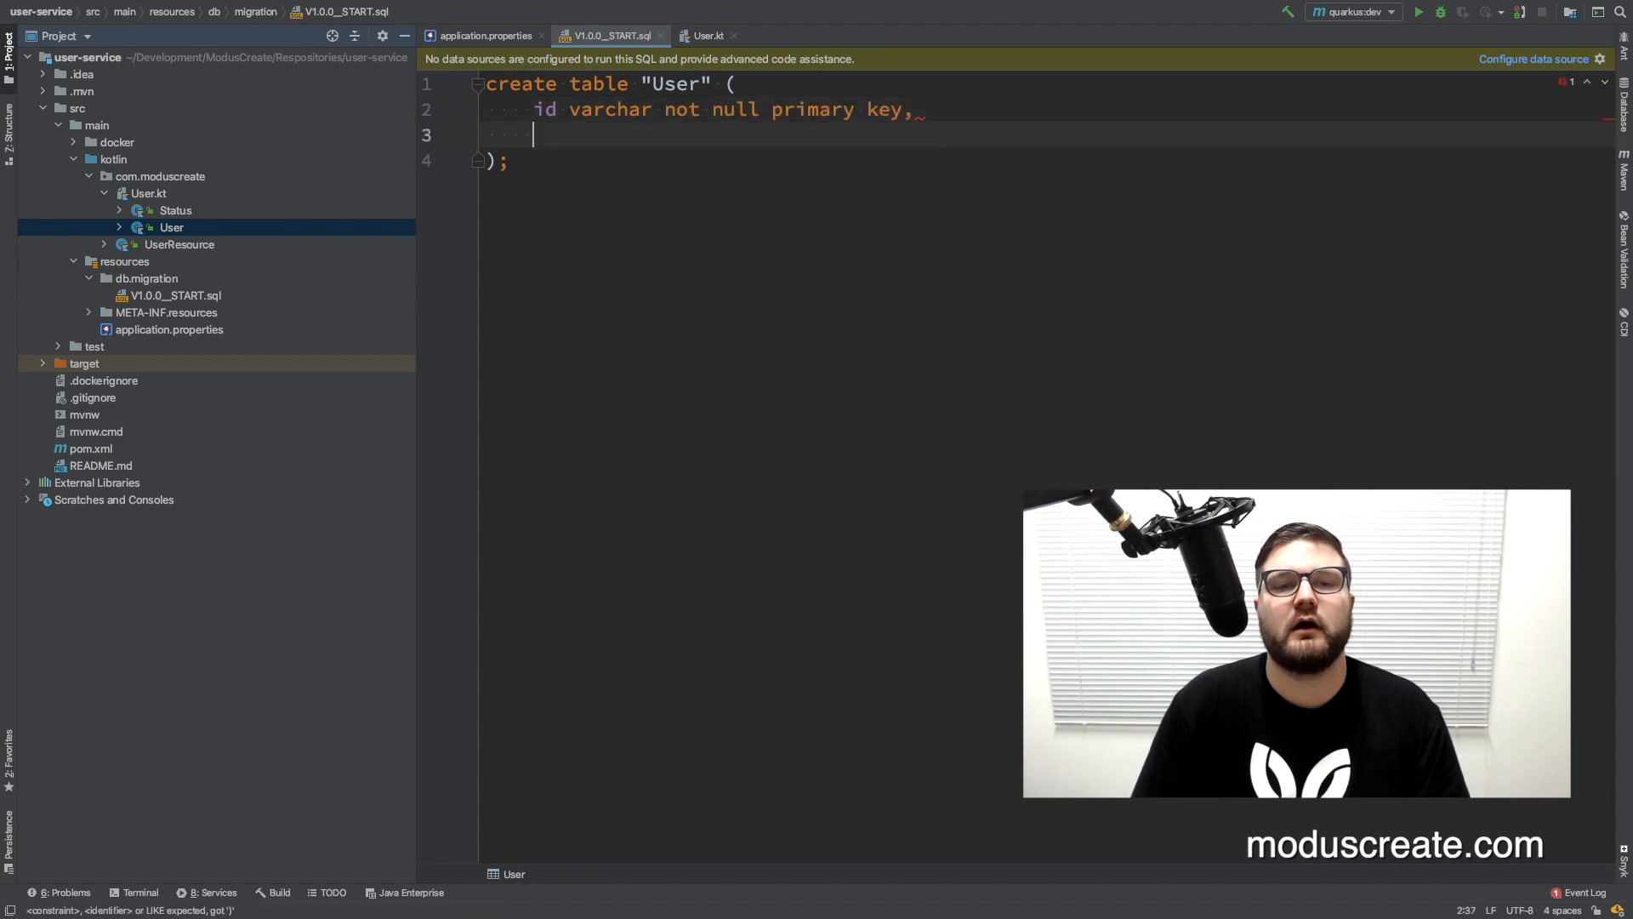
pyautogui.write('email varchar not null')
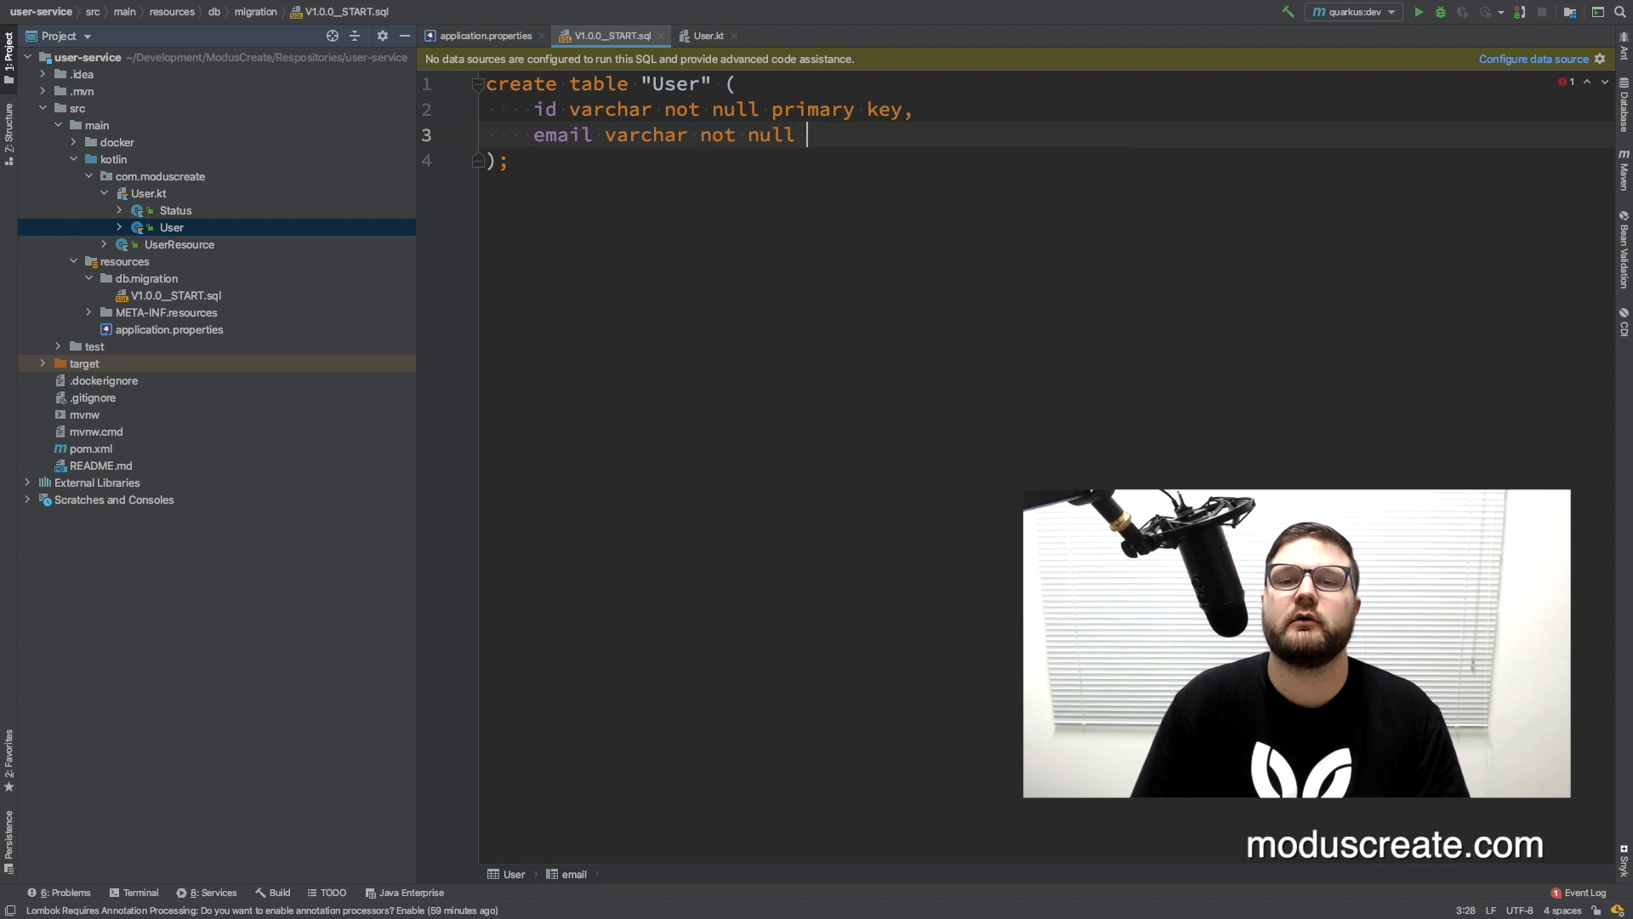
pyautogui.write('unique,')
pyautogui.write('stat')
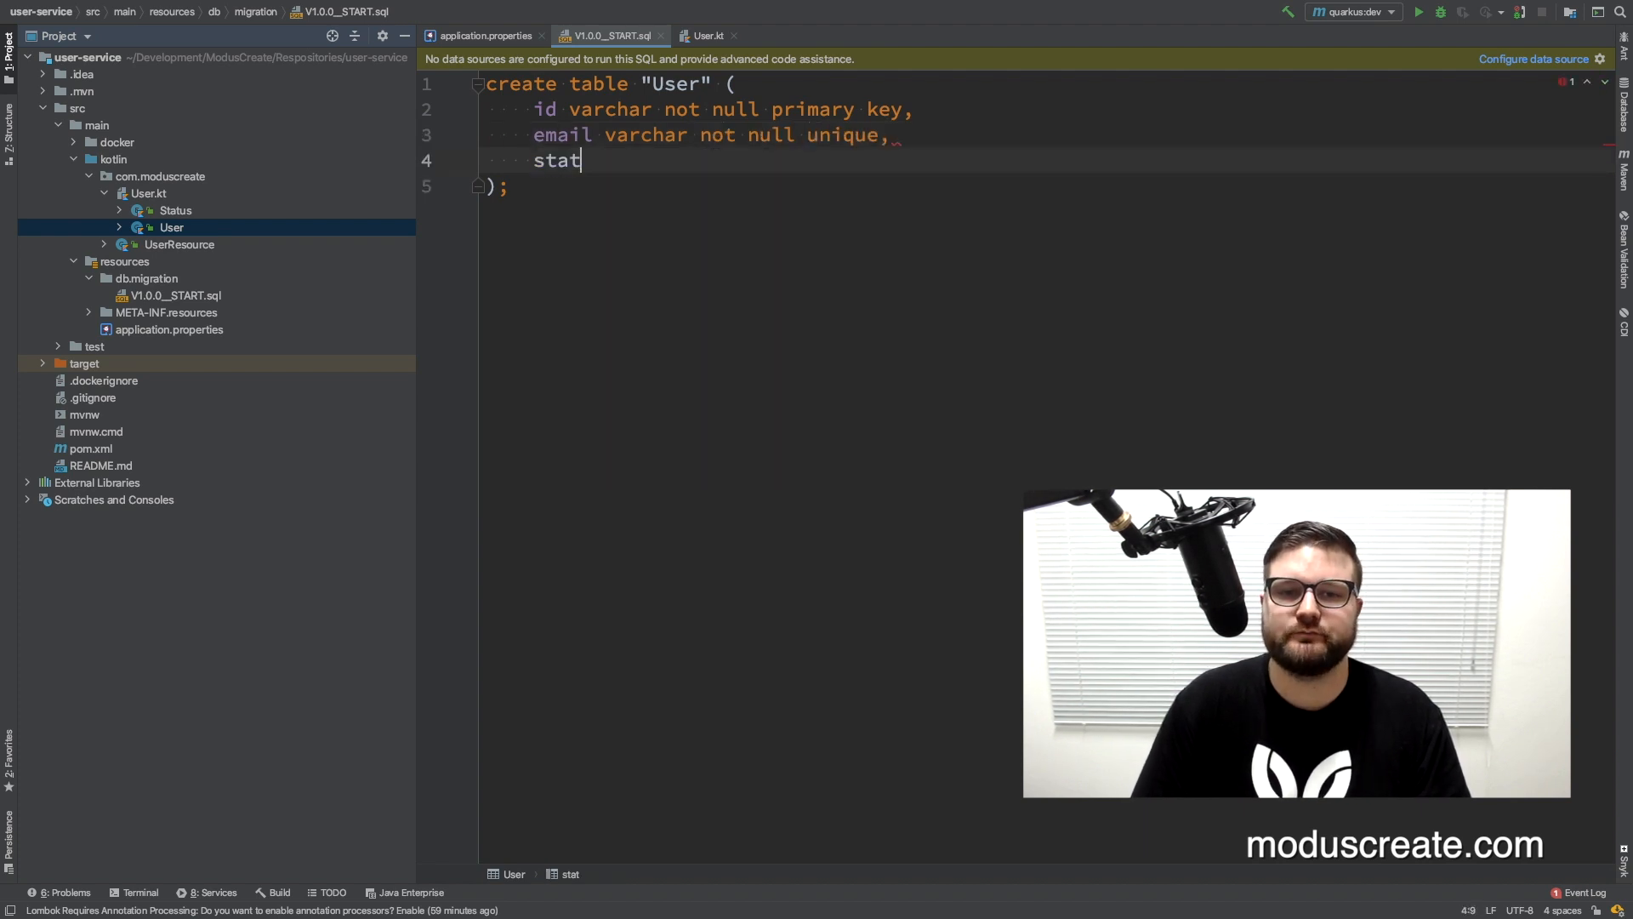
pyautogui.write('us varchar not null default')
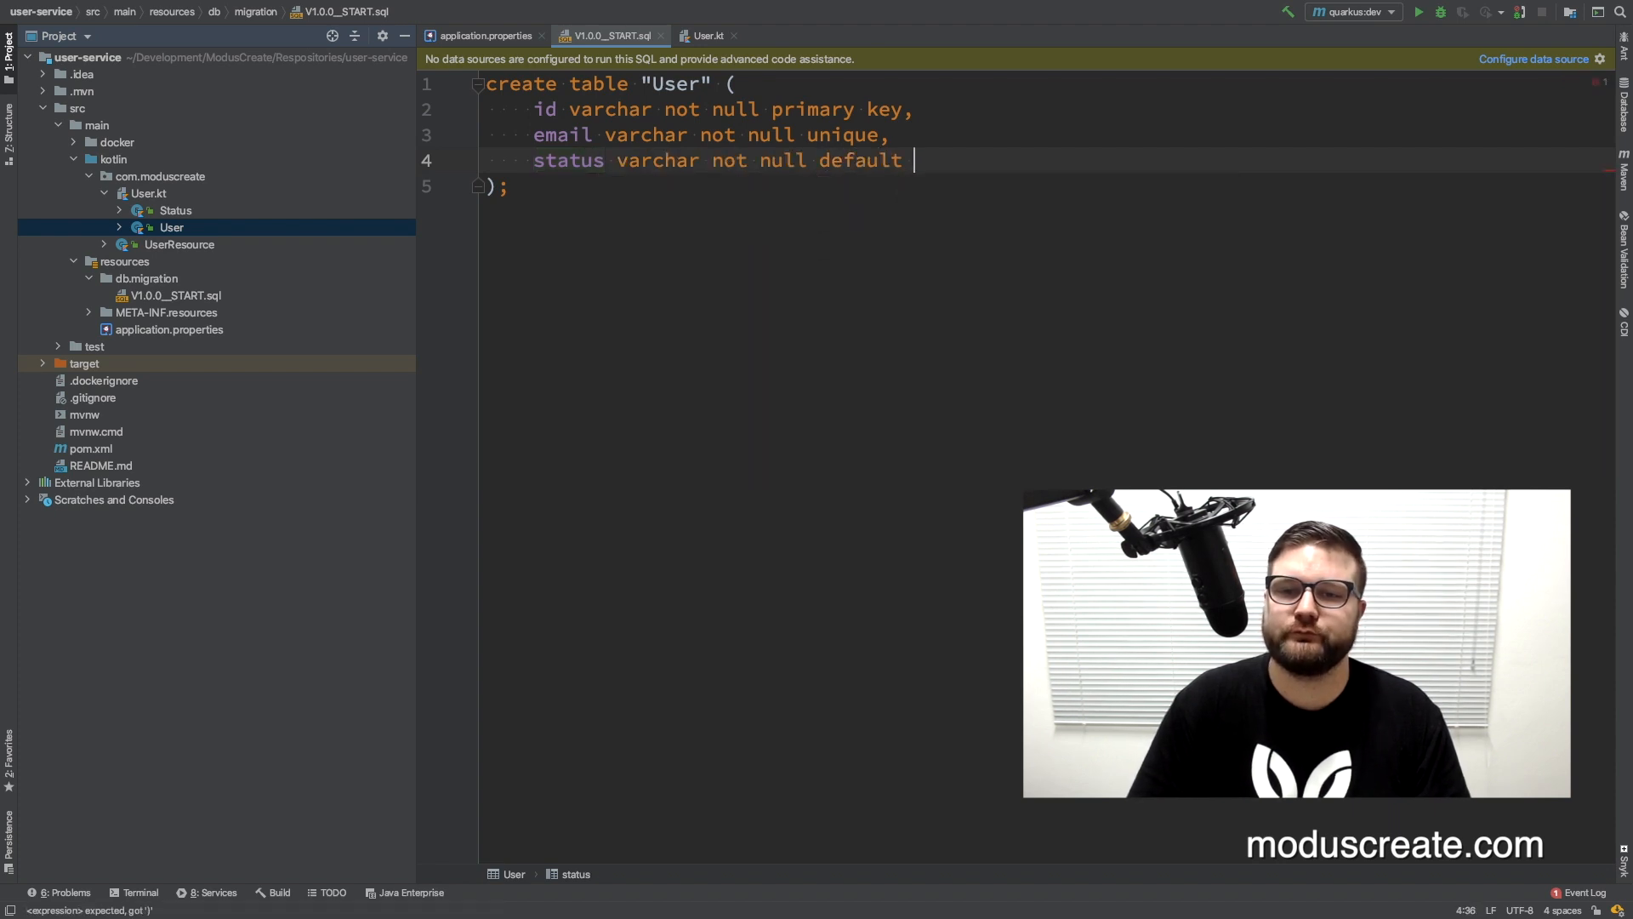
pyautogui.write("'ACTIVE'")
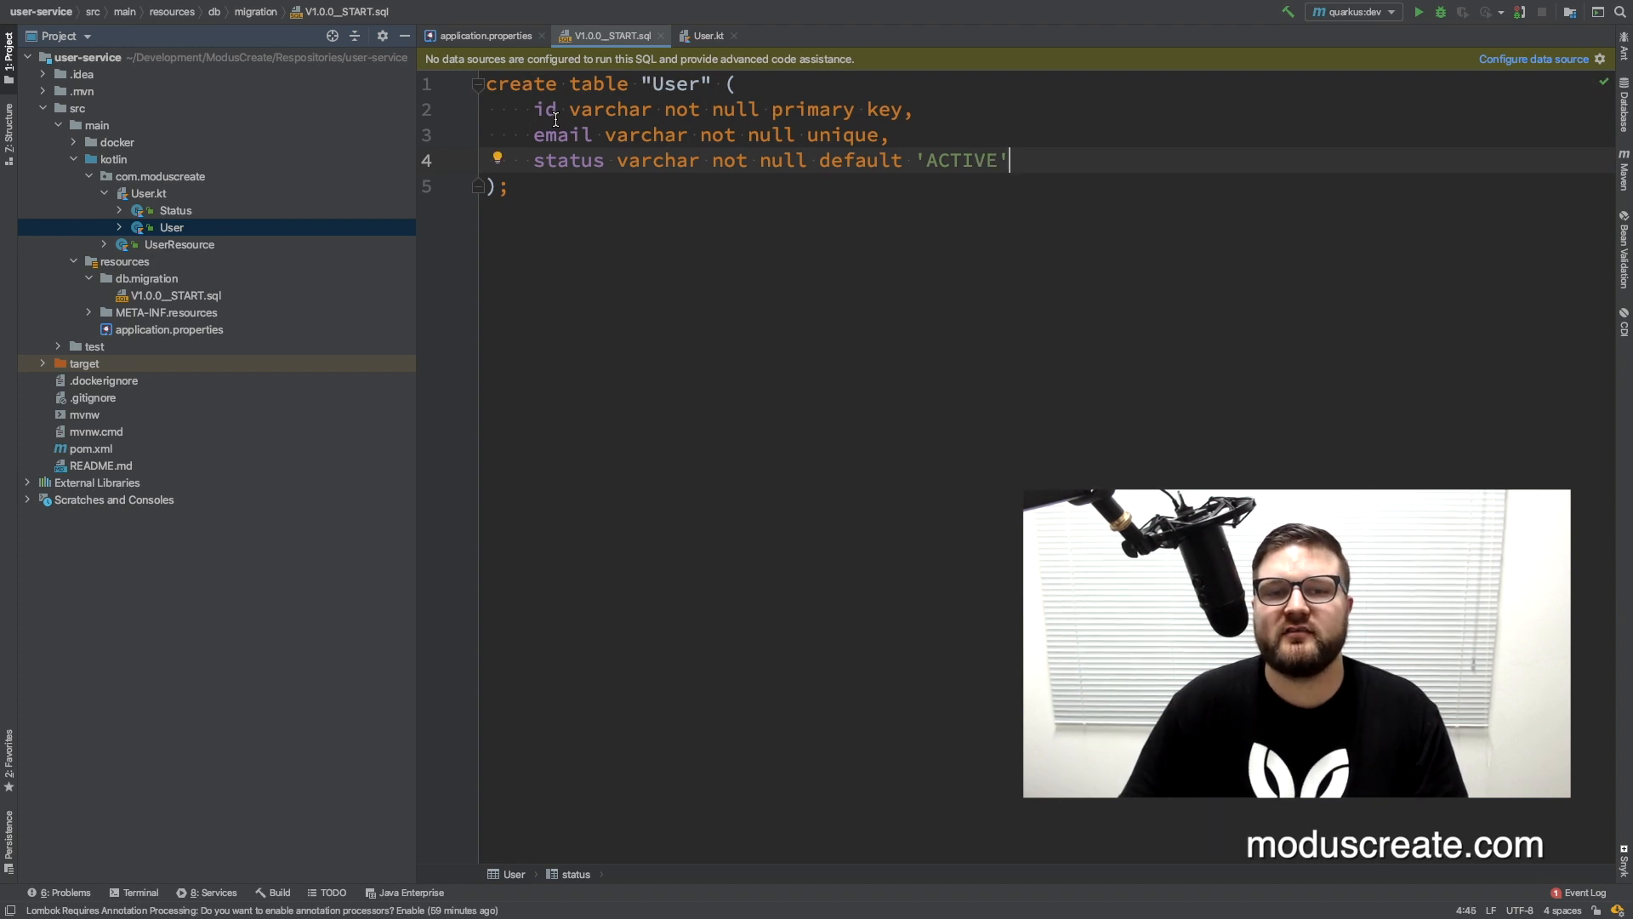
pyautogui.doubleClick(567, 161)
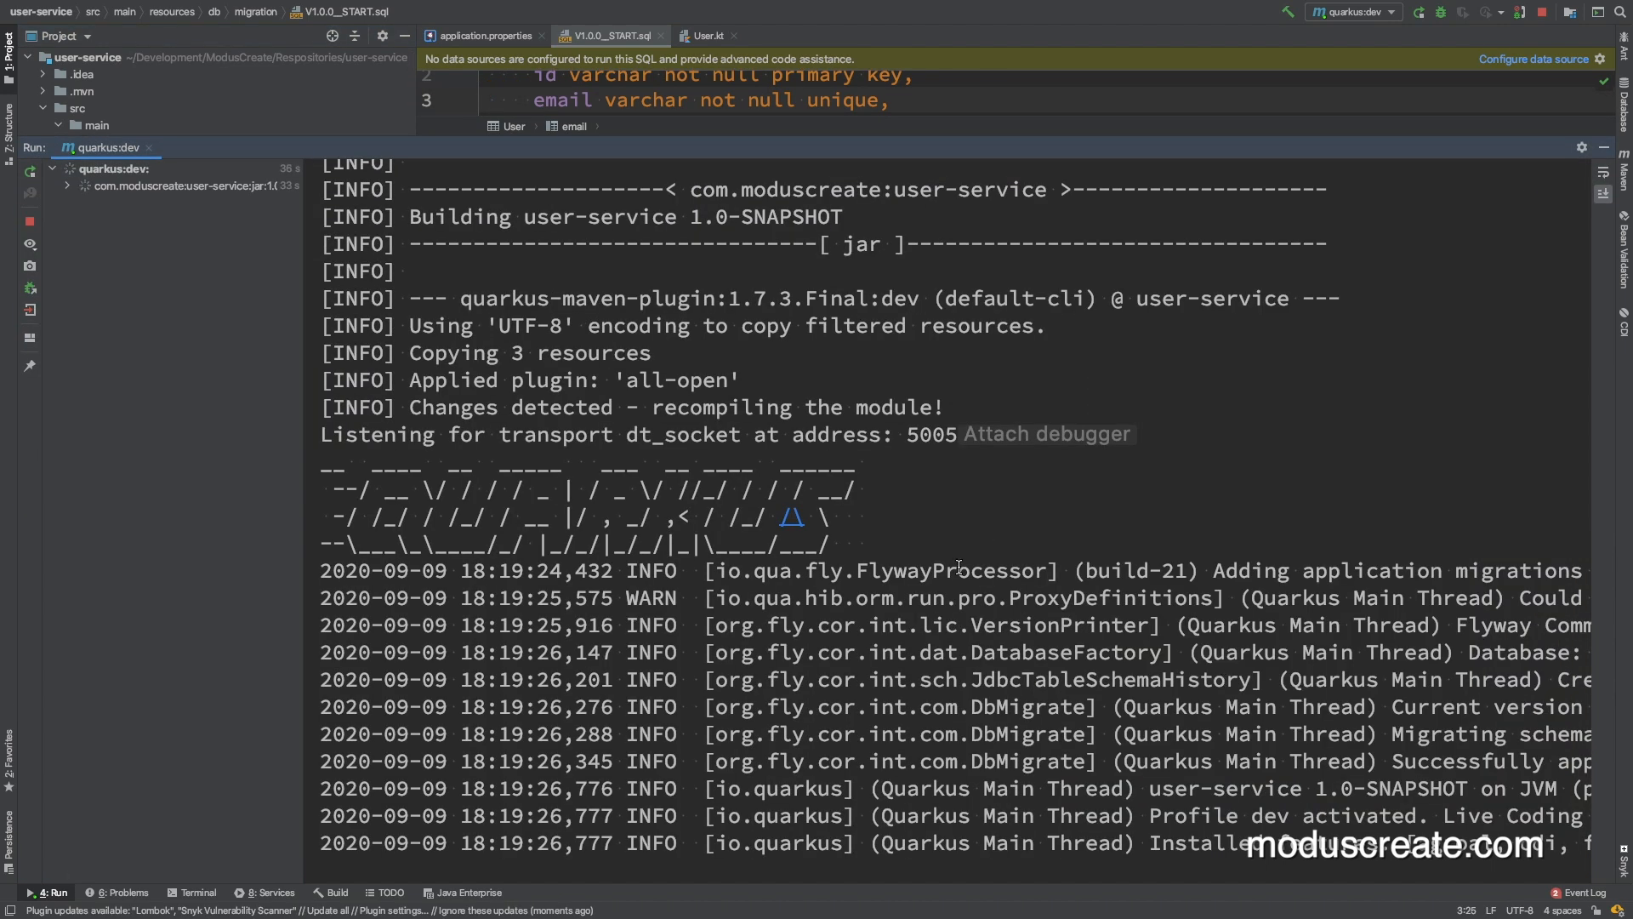
# - Scroll the quarkus:dev log and highlight the successful public schema migration to 1.0.0 - START
pyautogui.hscroll(3)
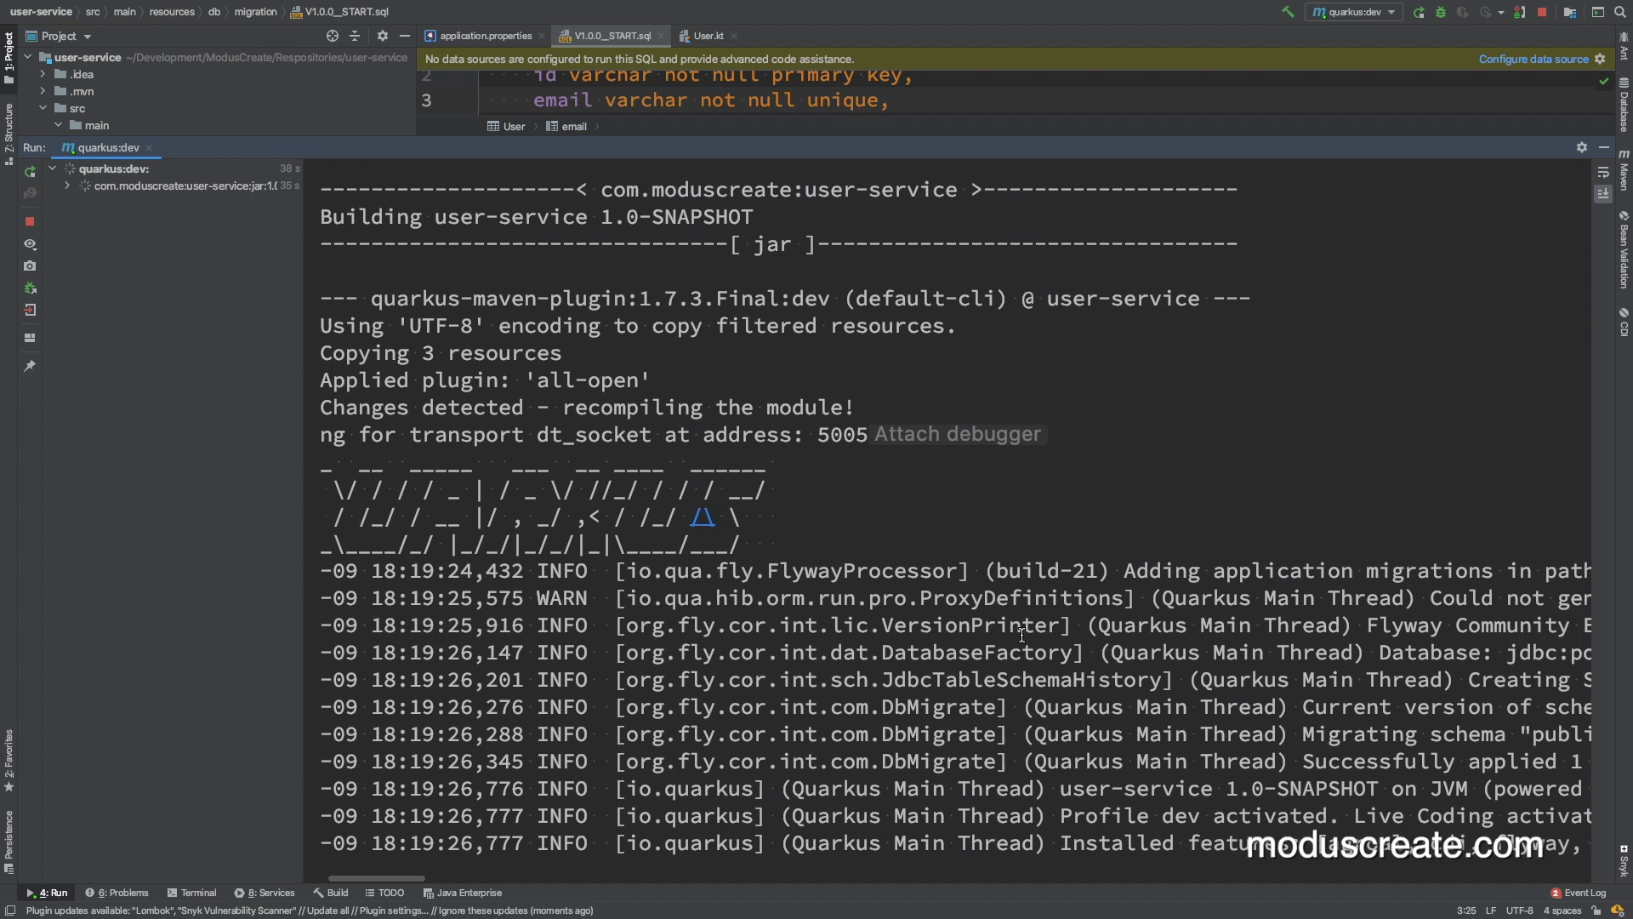
pyautogui.hscroll(3)
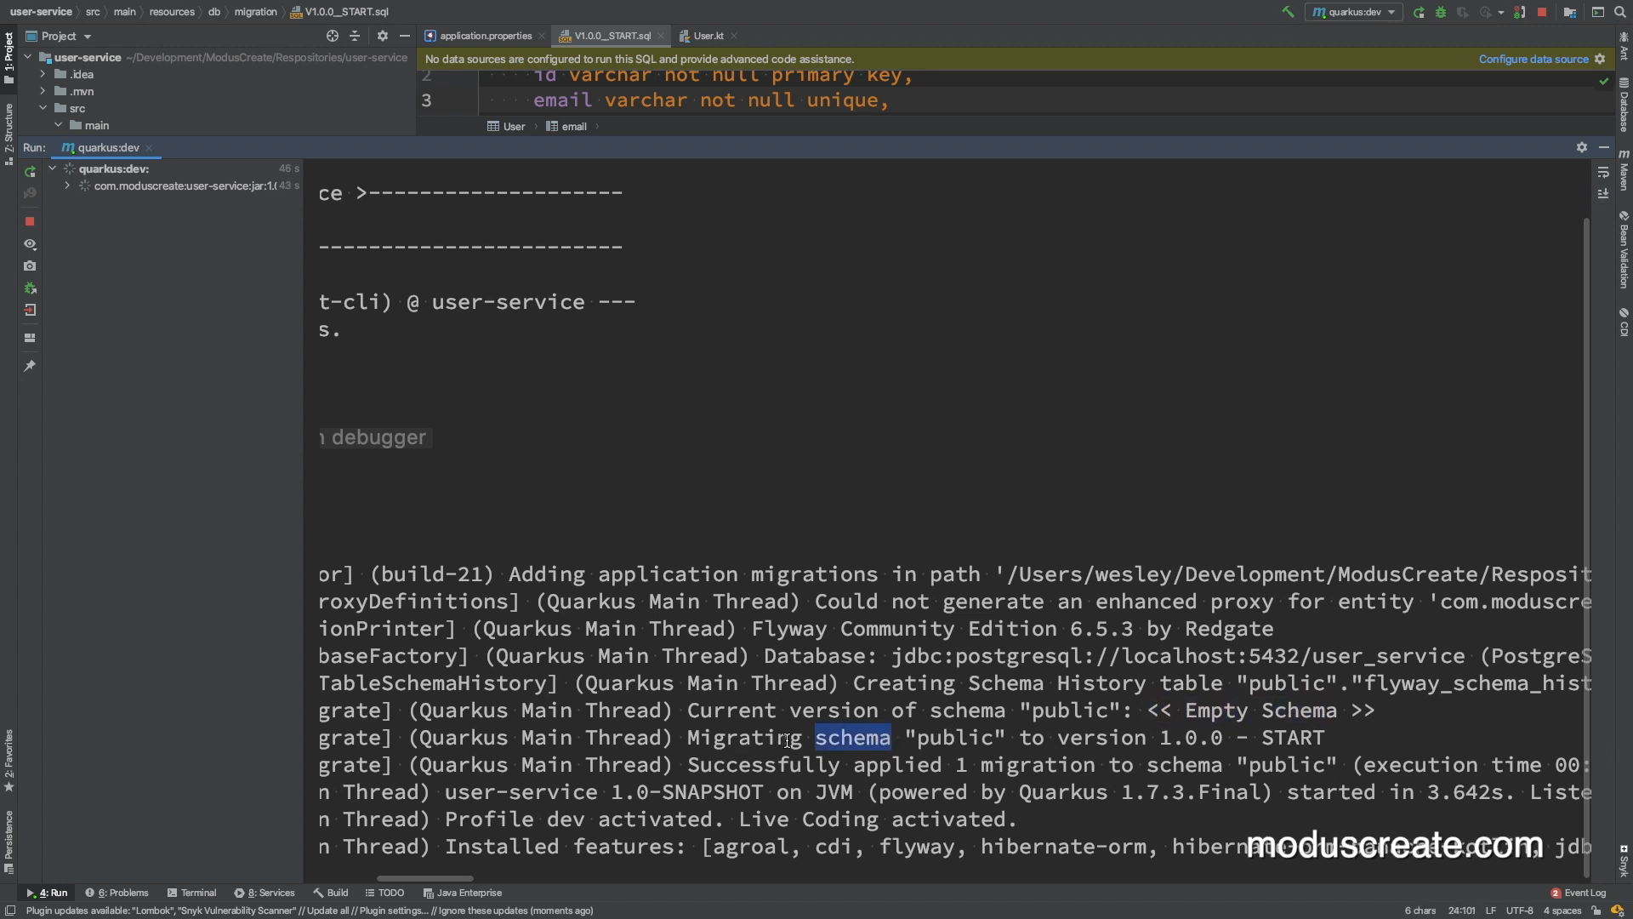
pyautogui.doubleClick(1187, 742)
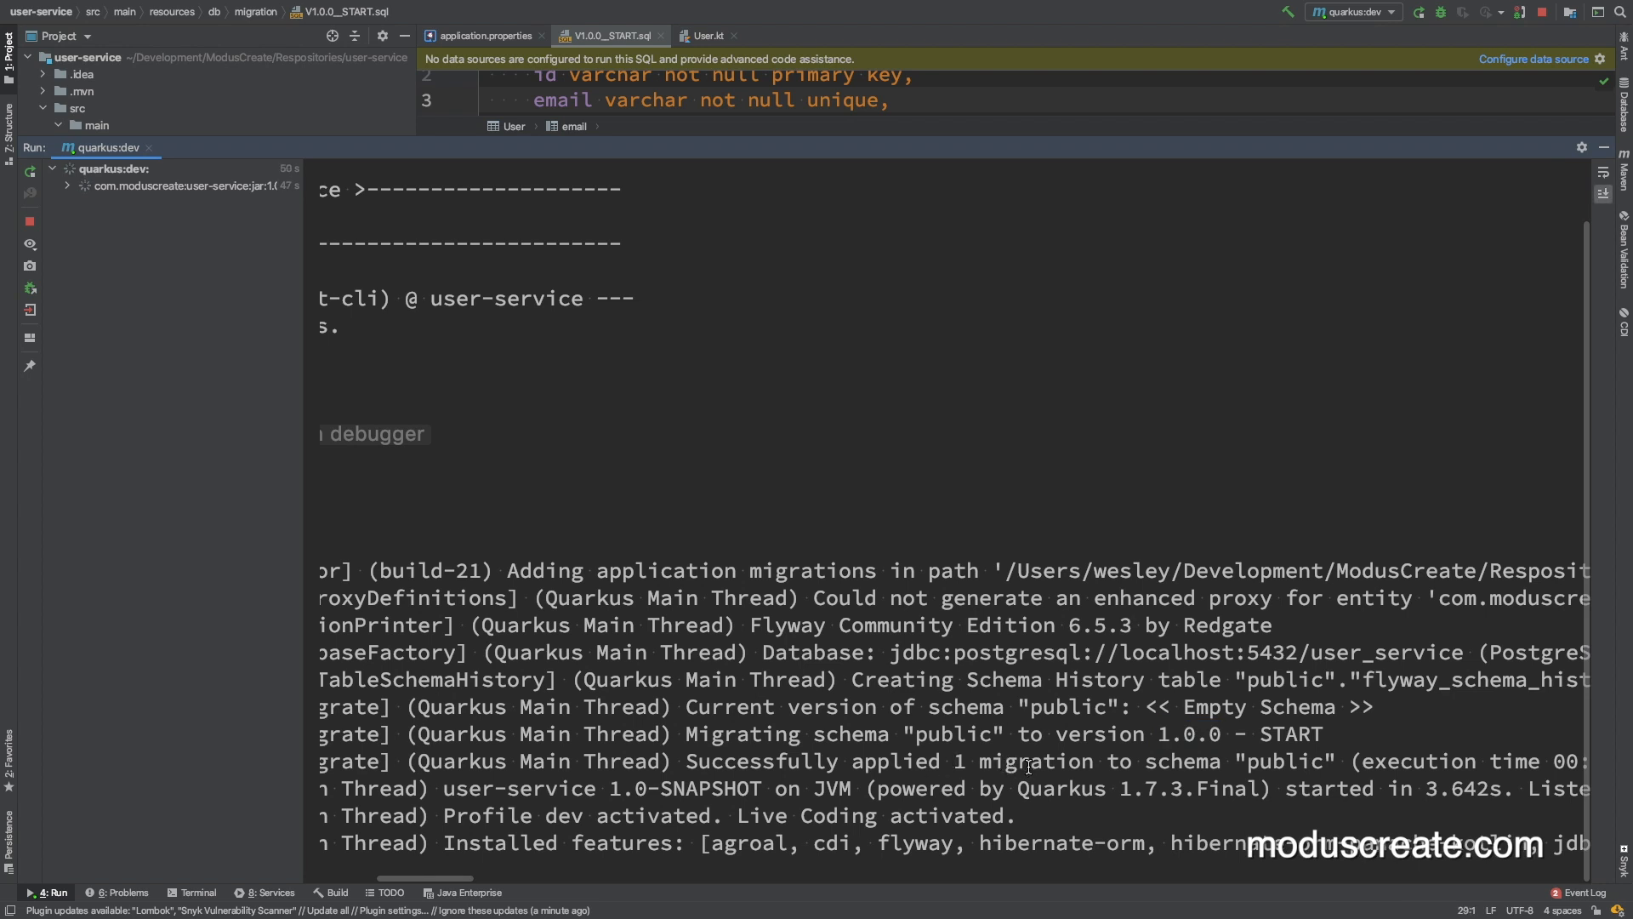
pyautogui.doubleClick(757, 760)
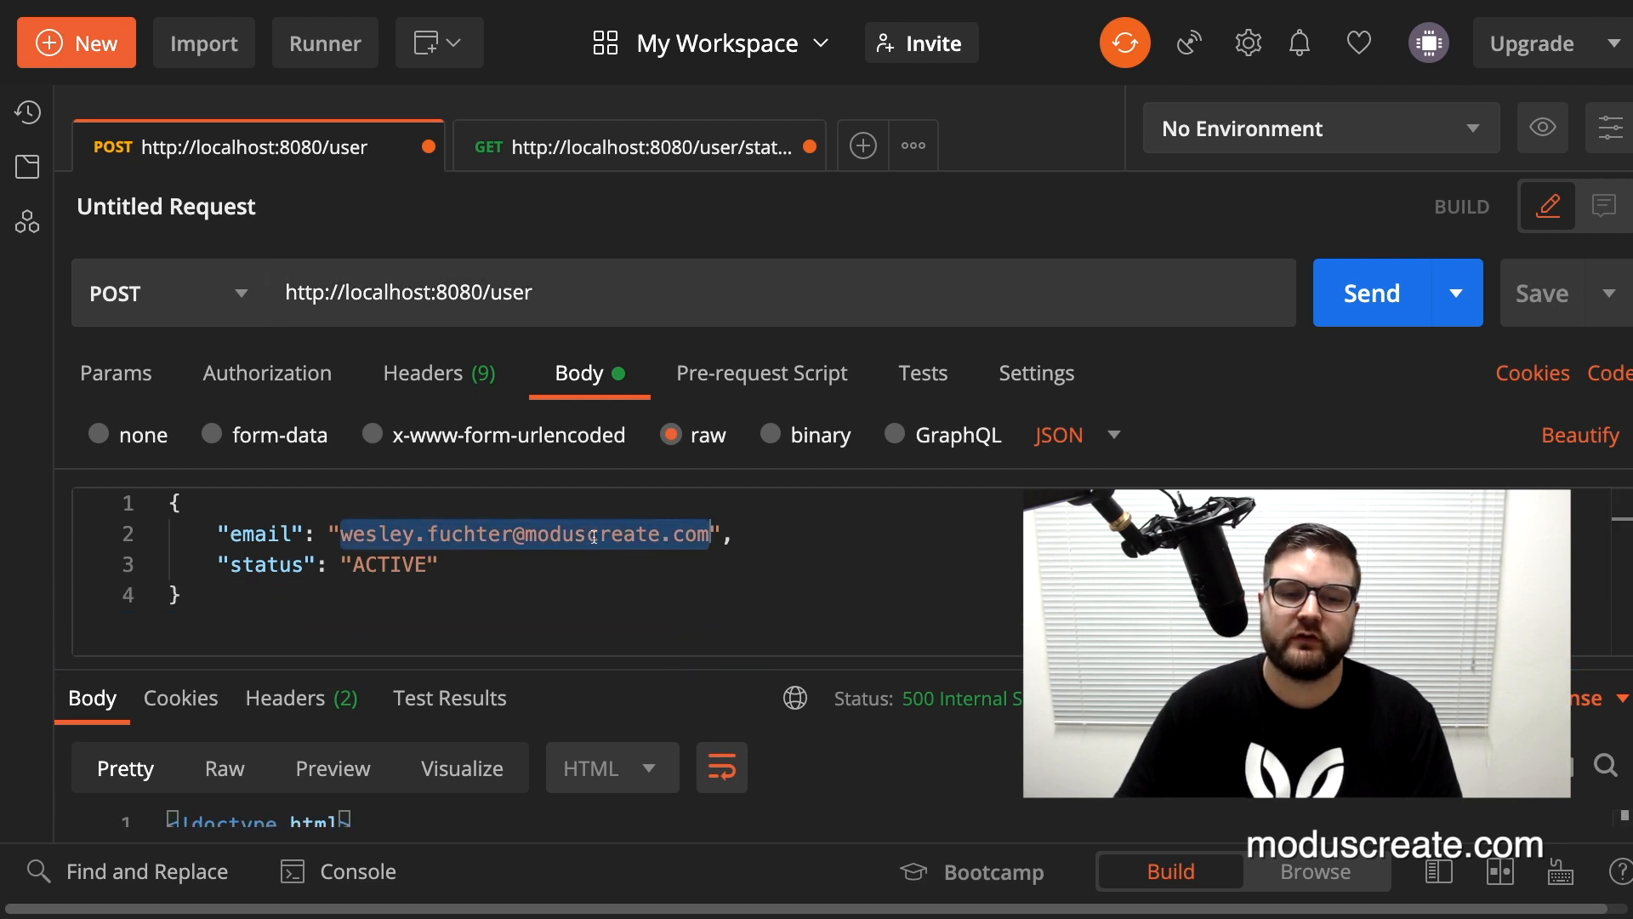
# - Send POST /user with a changed email and INACTIVE status, receiving 201 Created
pyautogui.doubleClick(386, 563)
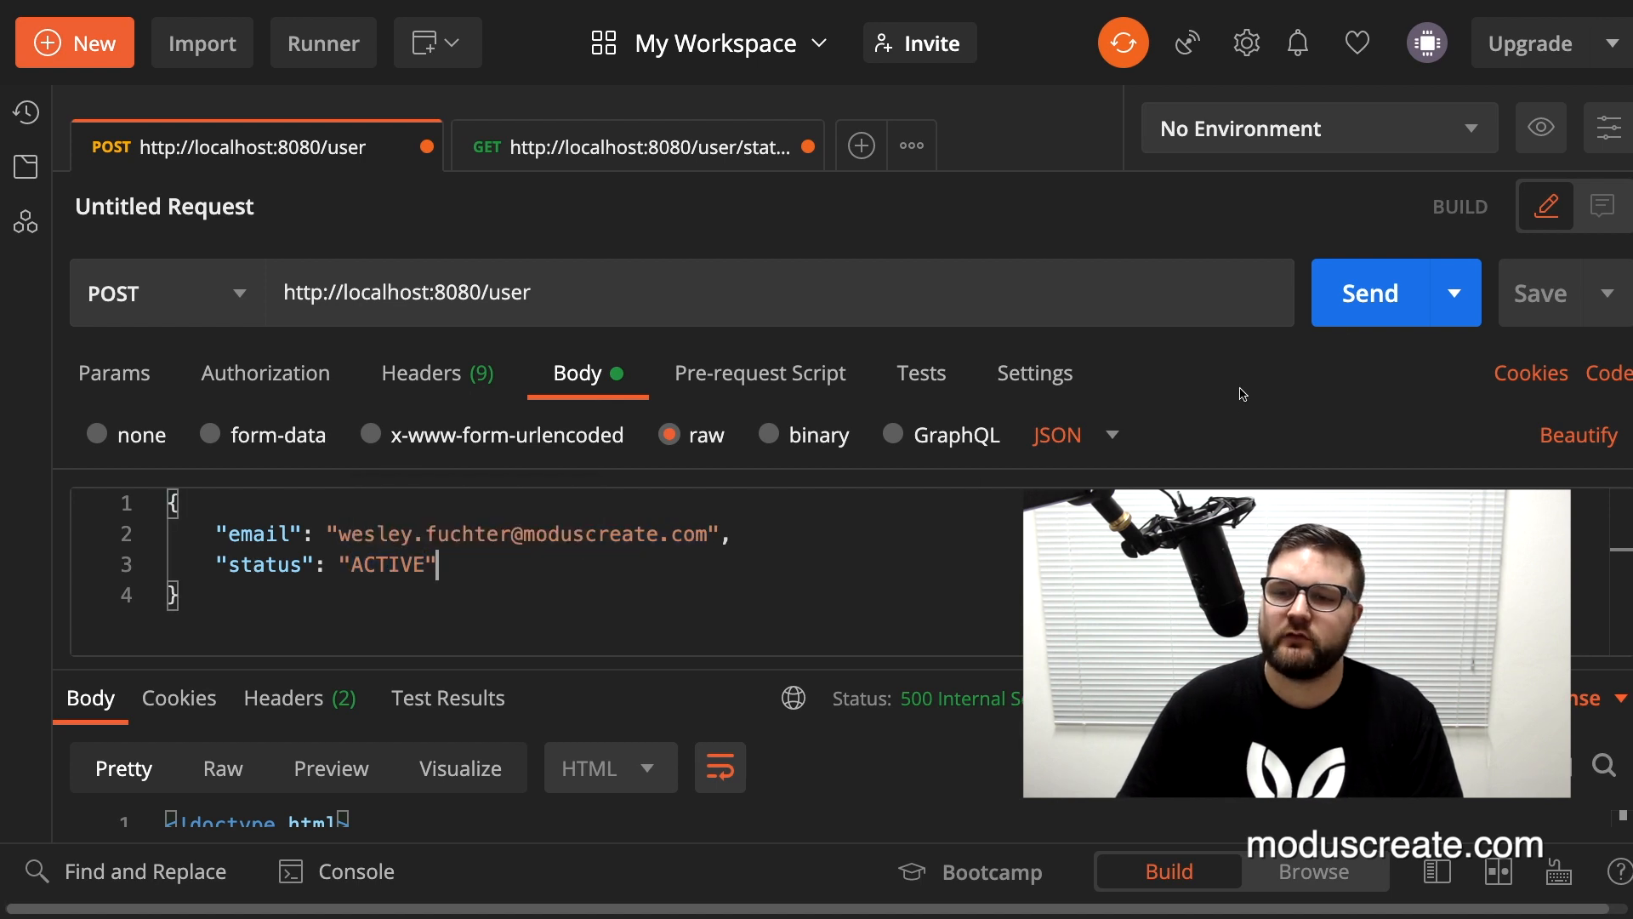
pyautogui.click(1369, 292)
pyautogui.write('liv')
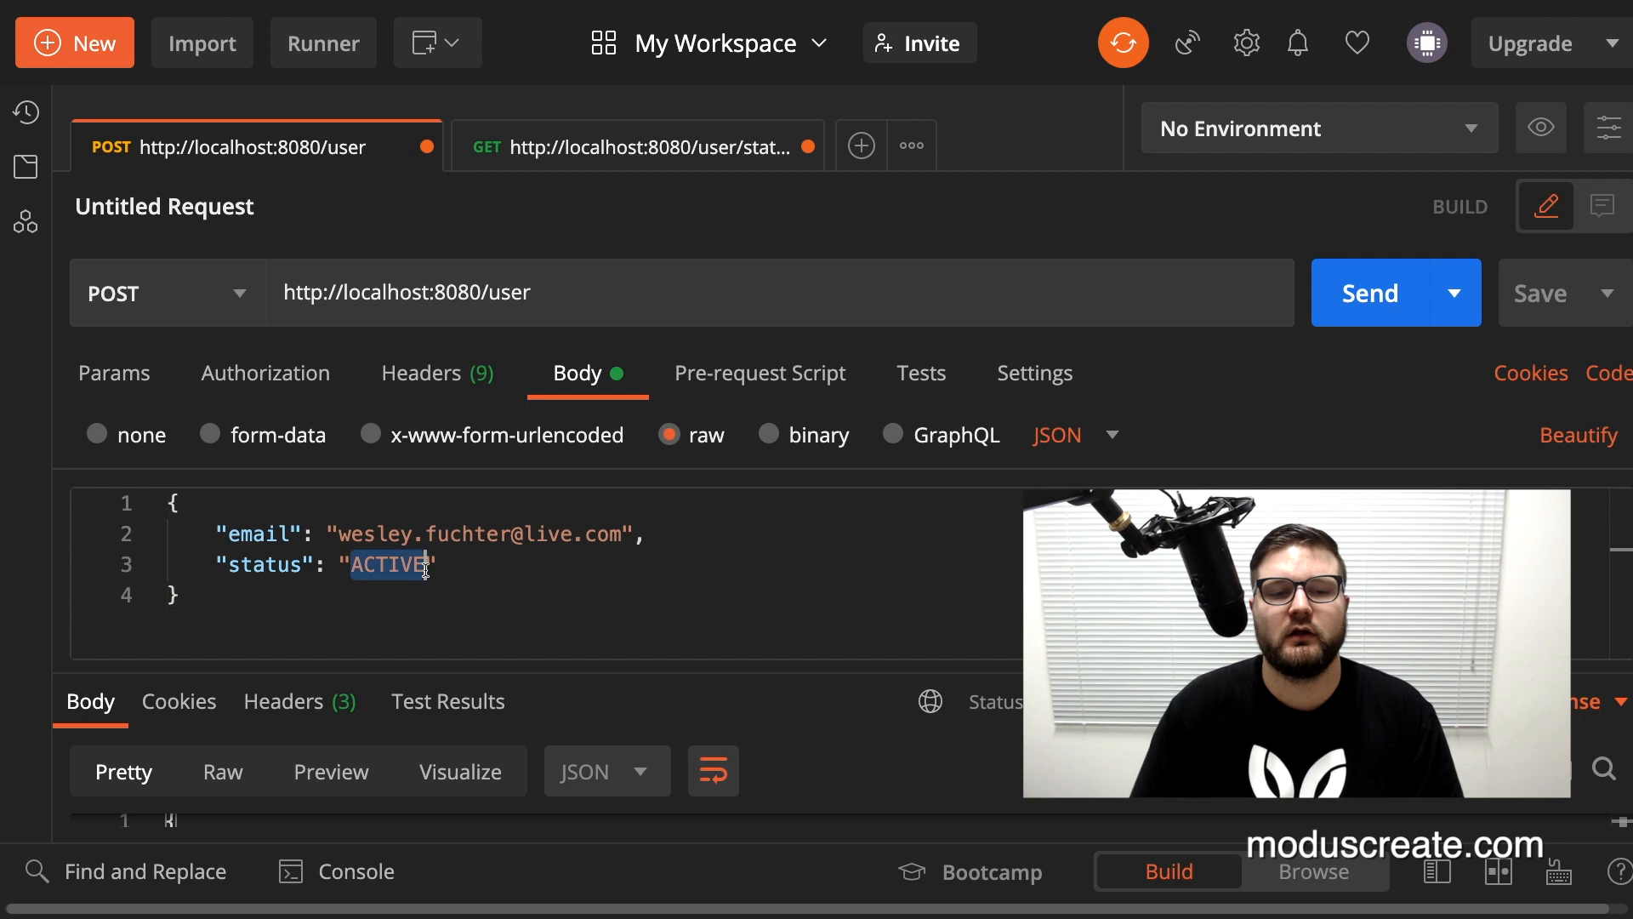
pyautogui.write('INACTIVE')
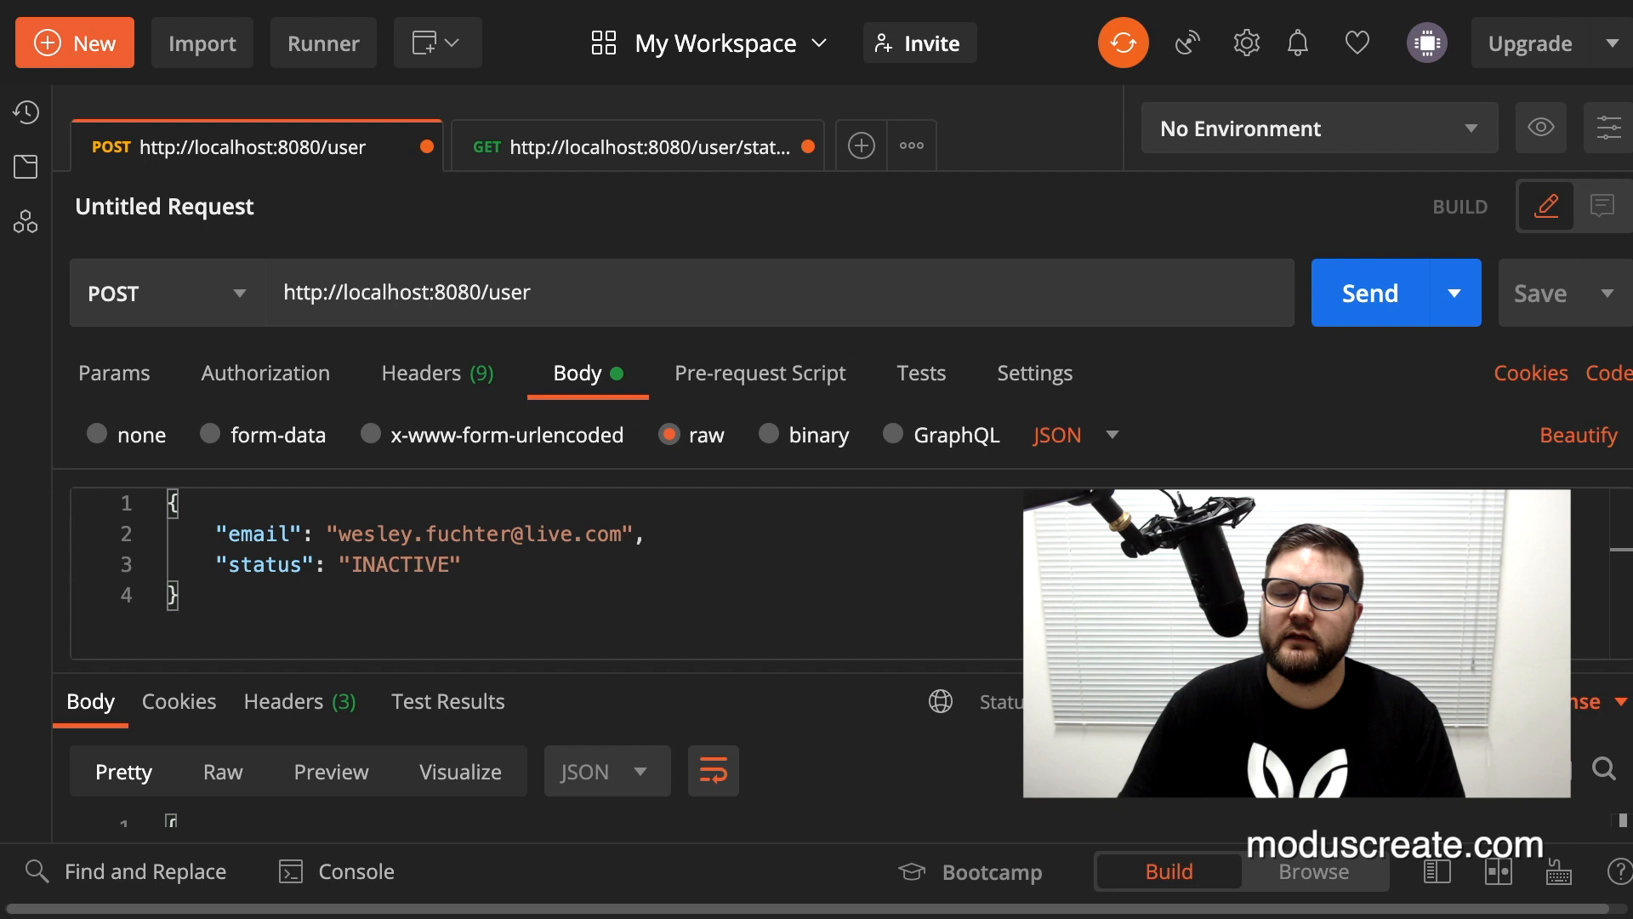
pyautogui.click(1368, 292)
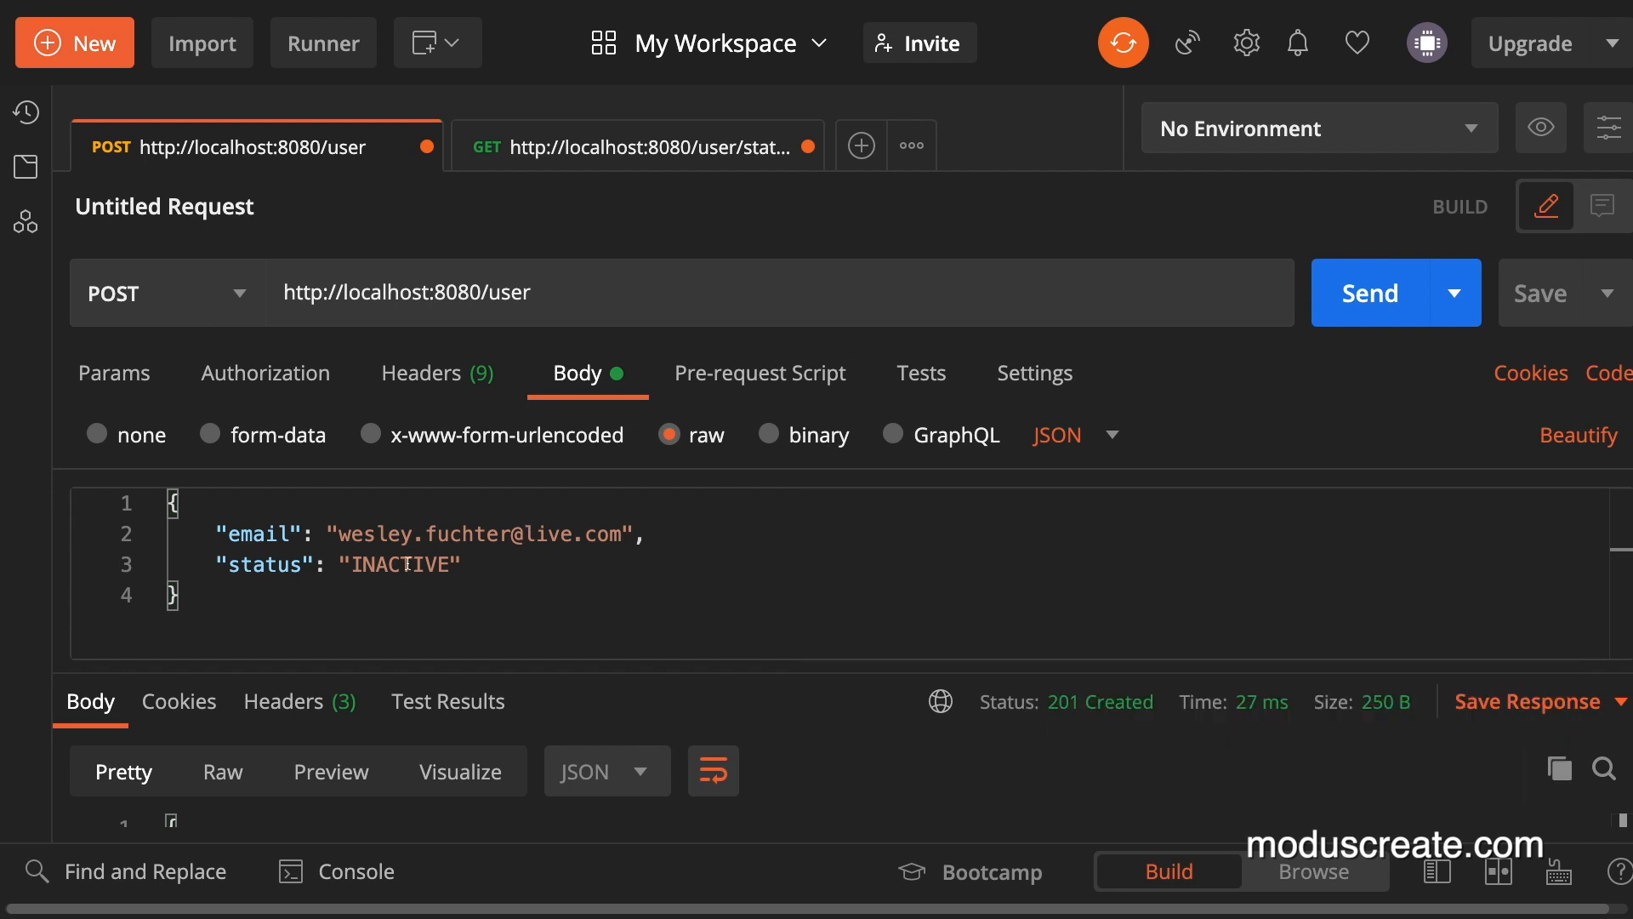
pyautogui.moveTo(589, 539)
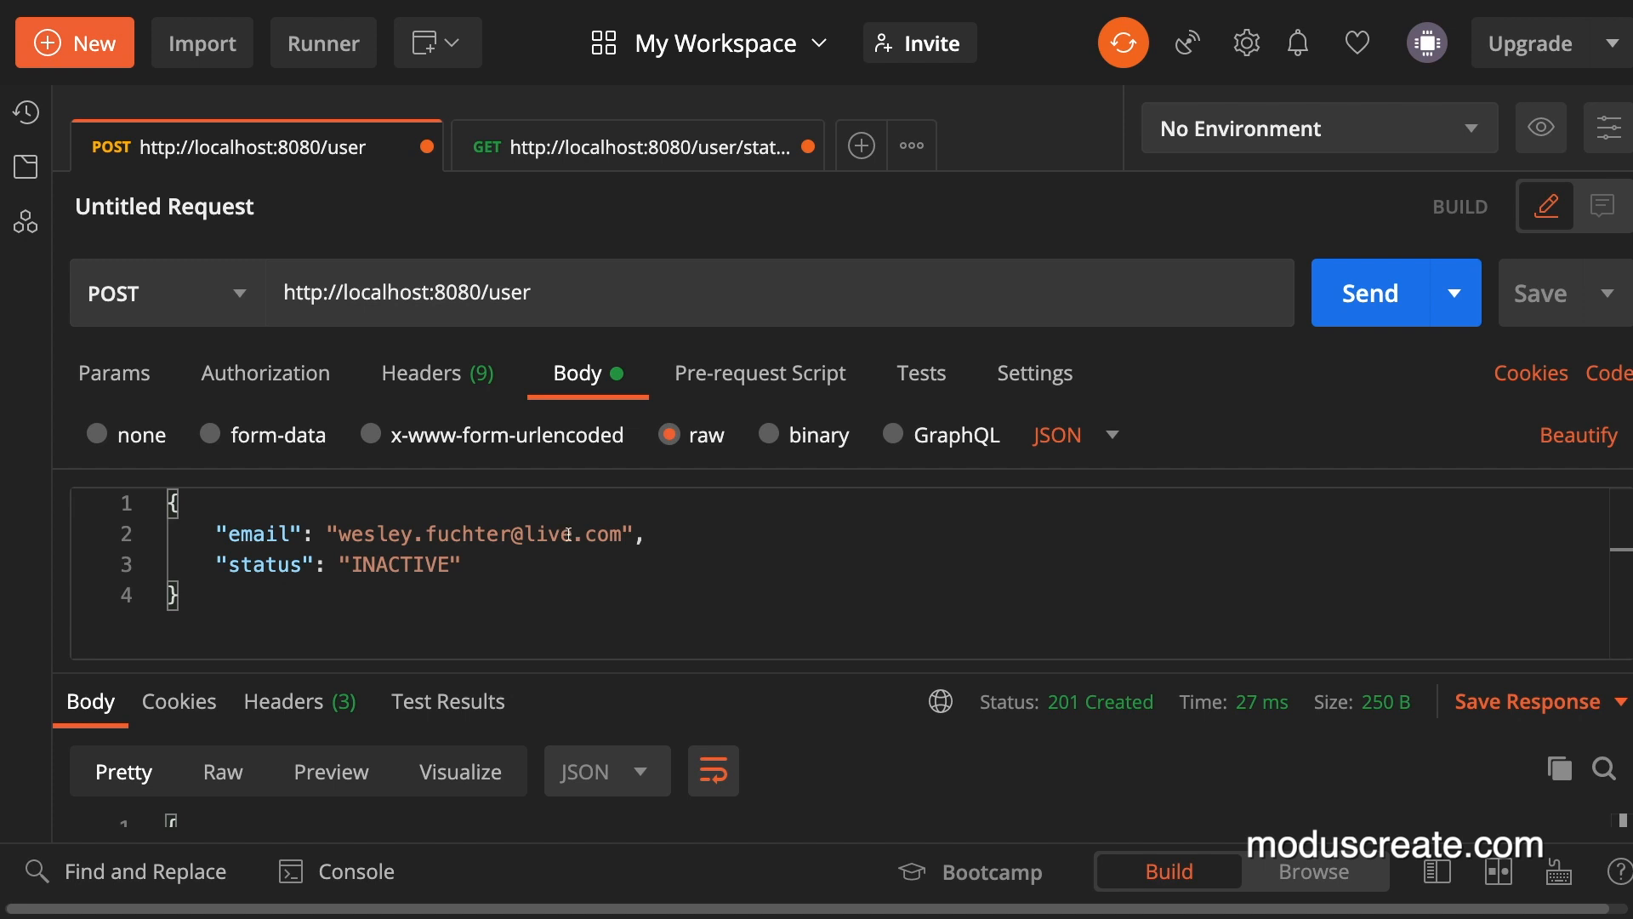
pyautogui.moveTo(1316, 326)
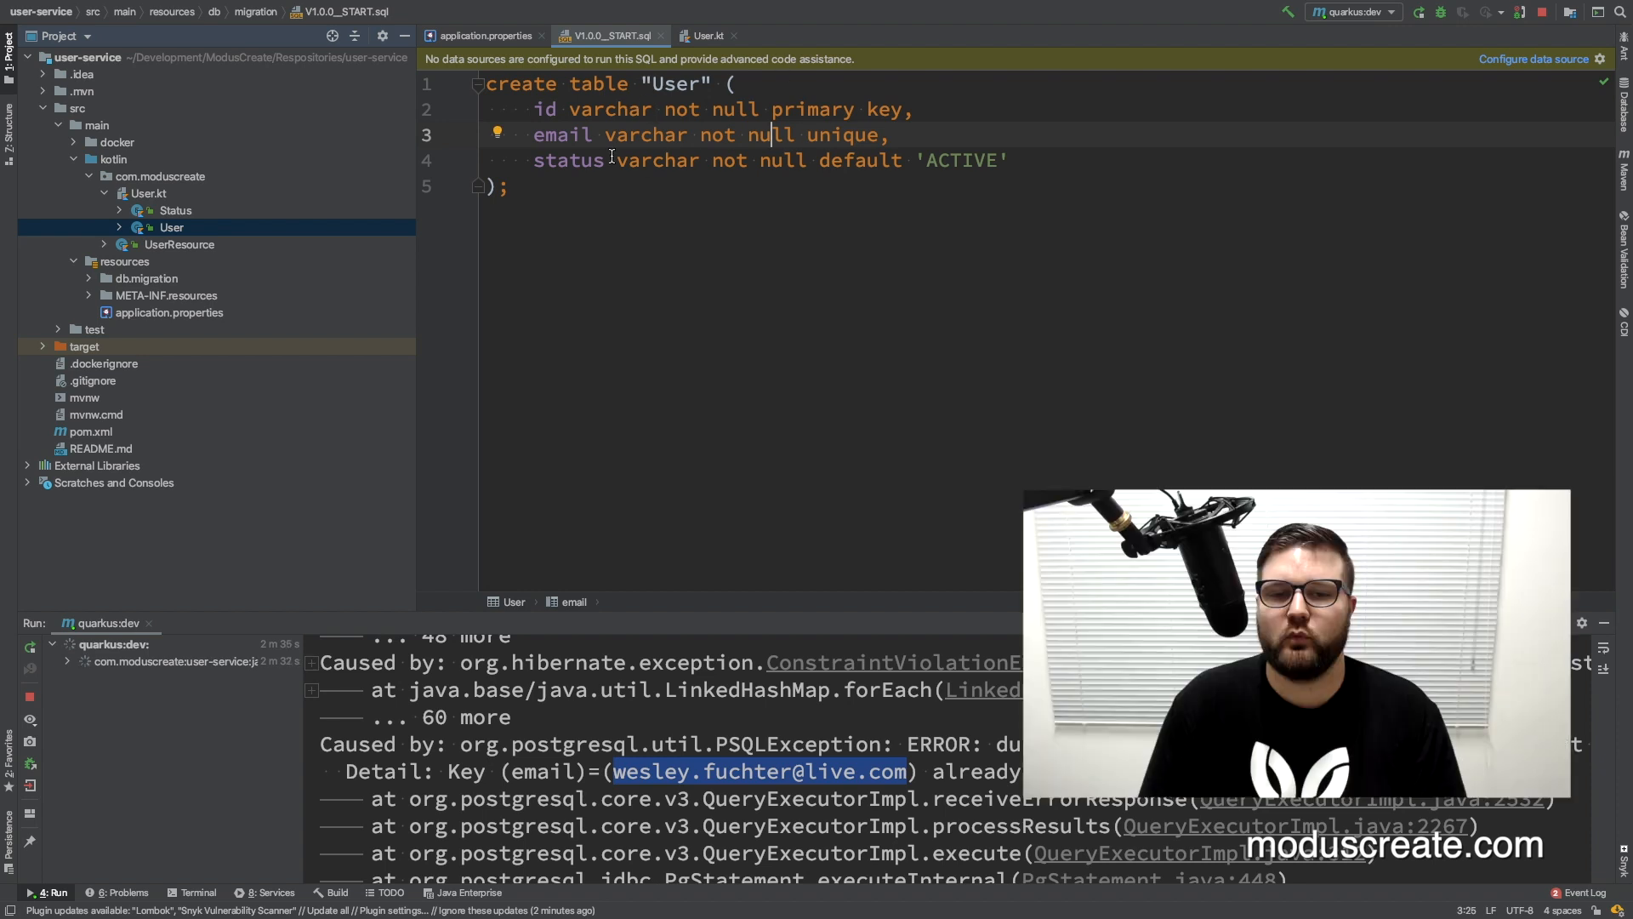
# - Declare lateinit var name: String below the status field in User.kt
pyautogui.click(604, 110)
pyautogui.write('lateinit var nam')
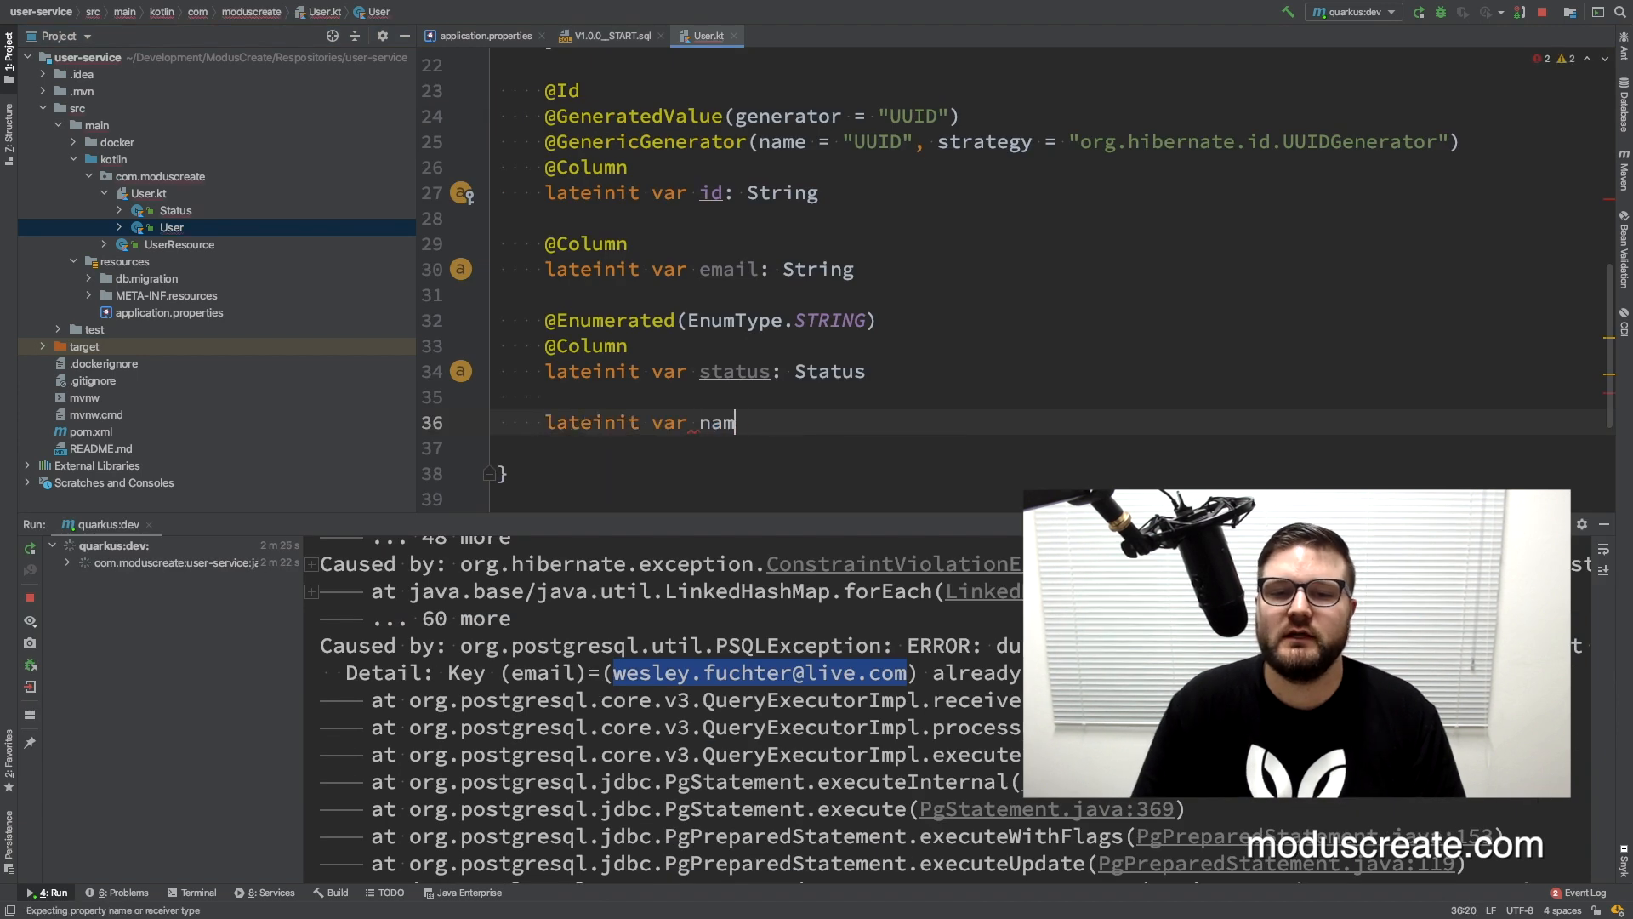
pyautogui.write('e: String')
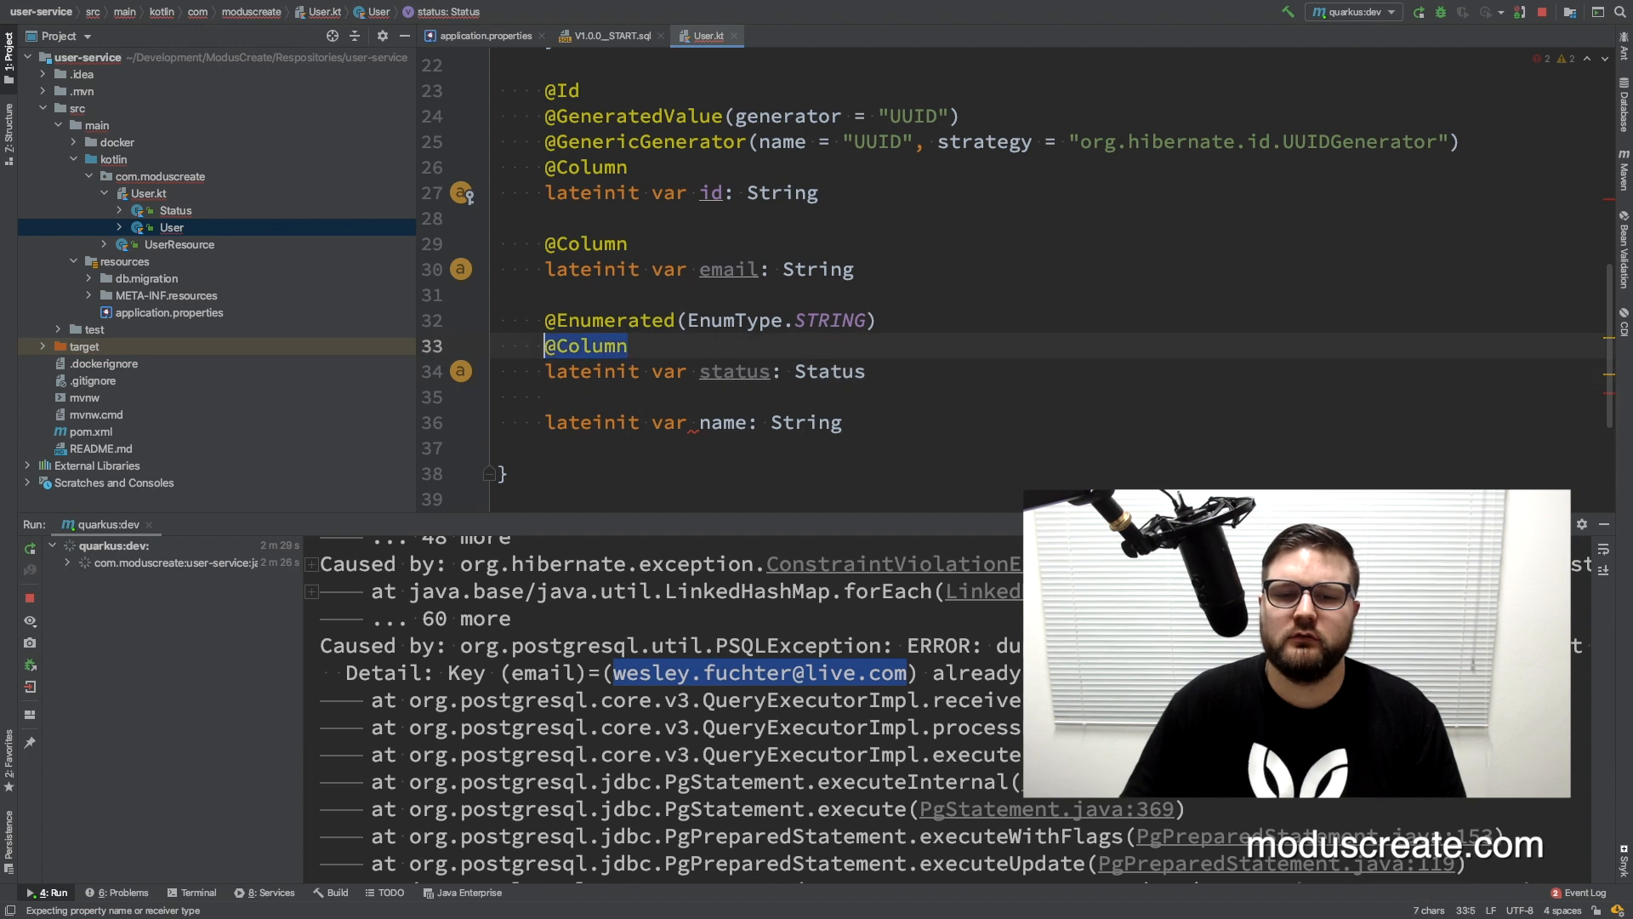
pyautogui.click(607, 36)
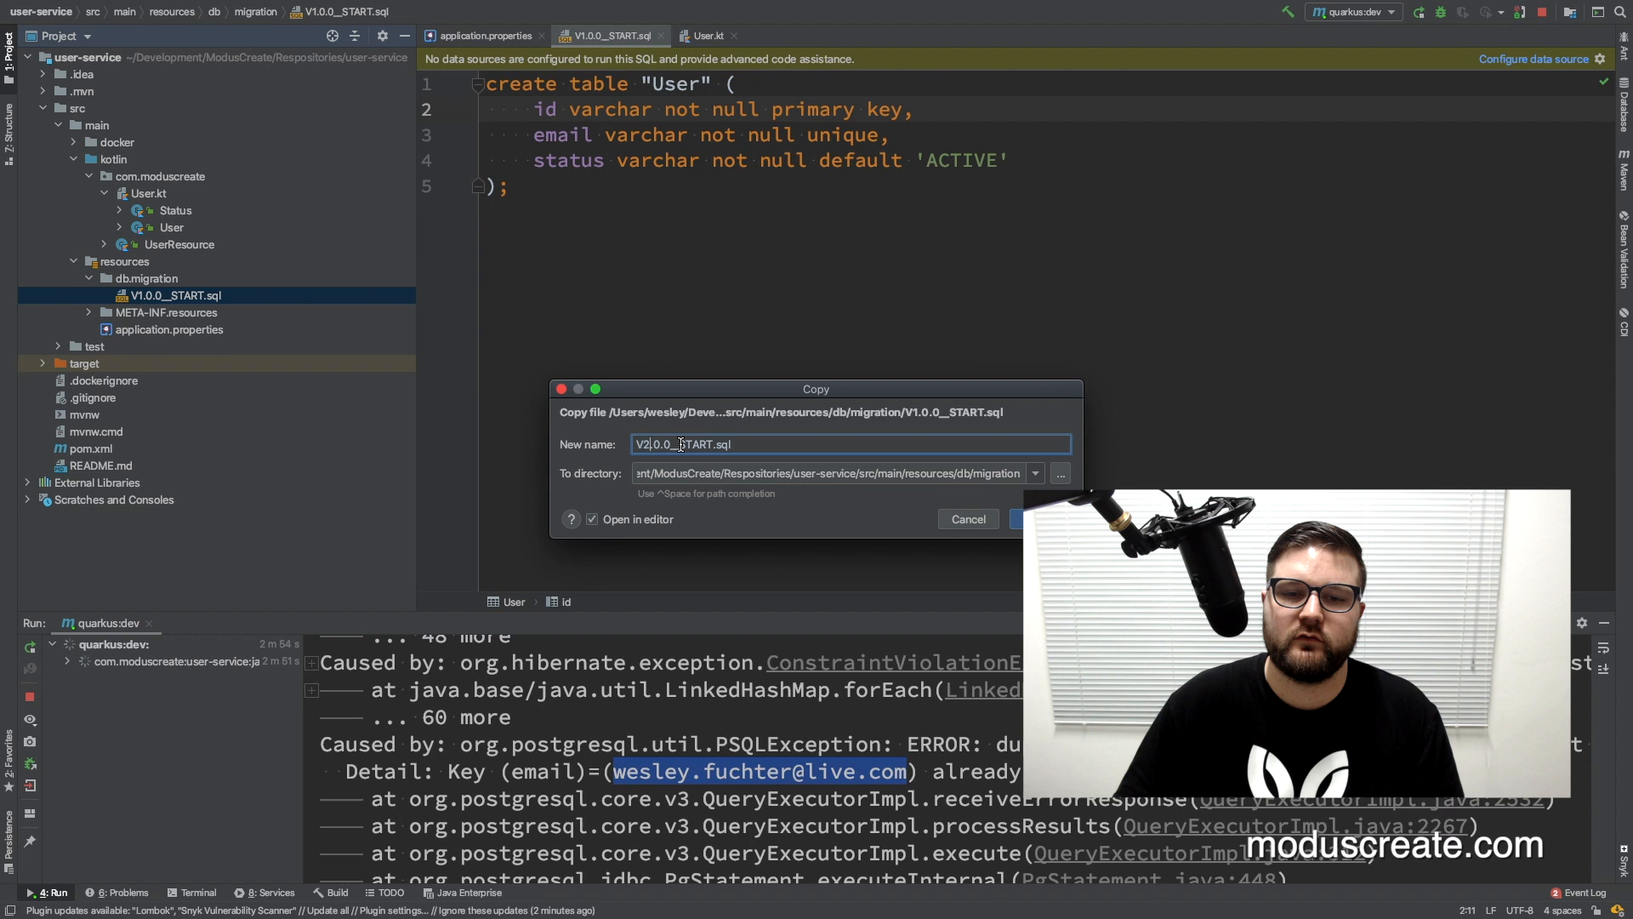
# - Copy V1 as V2.0.0__NAME.sql and write alter table "User" add column name
pyautogui.write('MA')
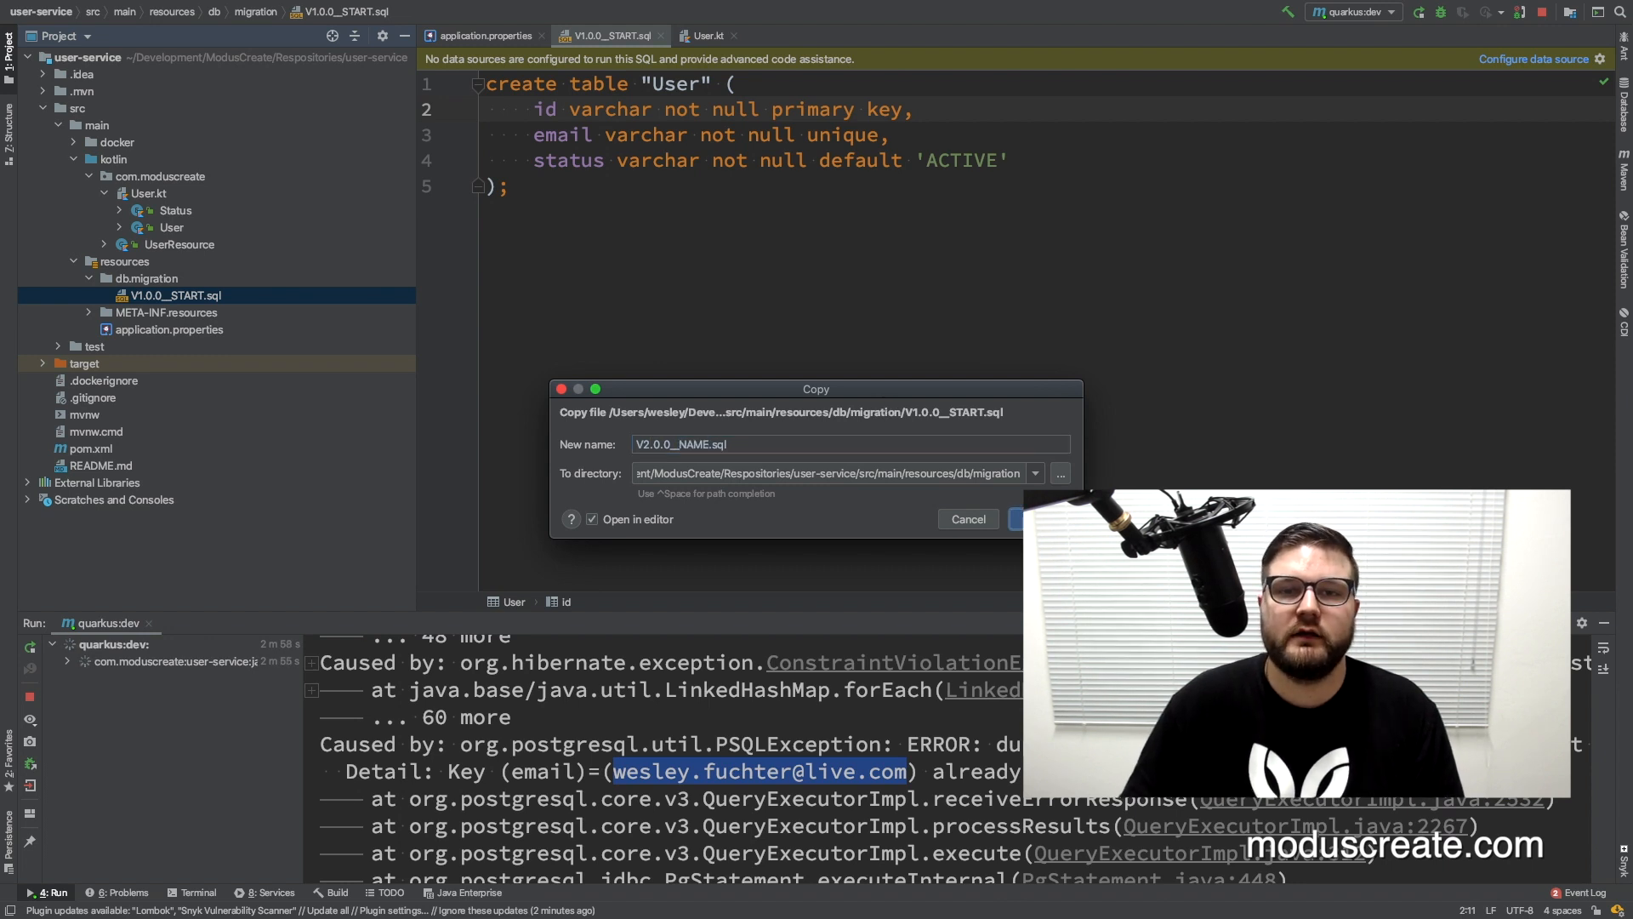
pyautogui.click(1026, 519)
pyautogui.write('alter table ')
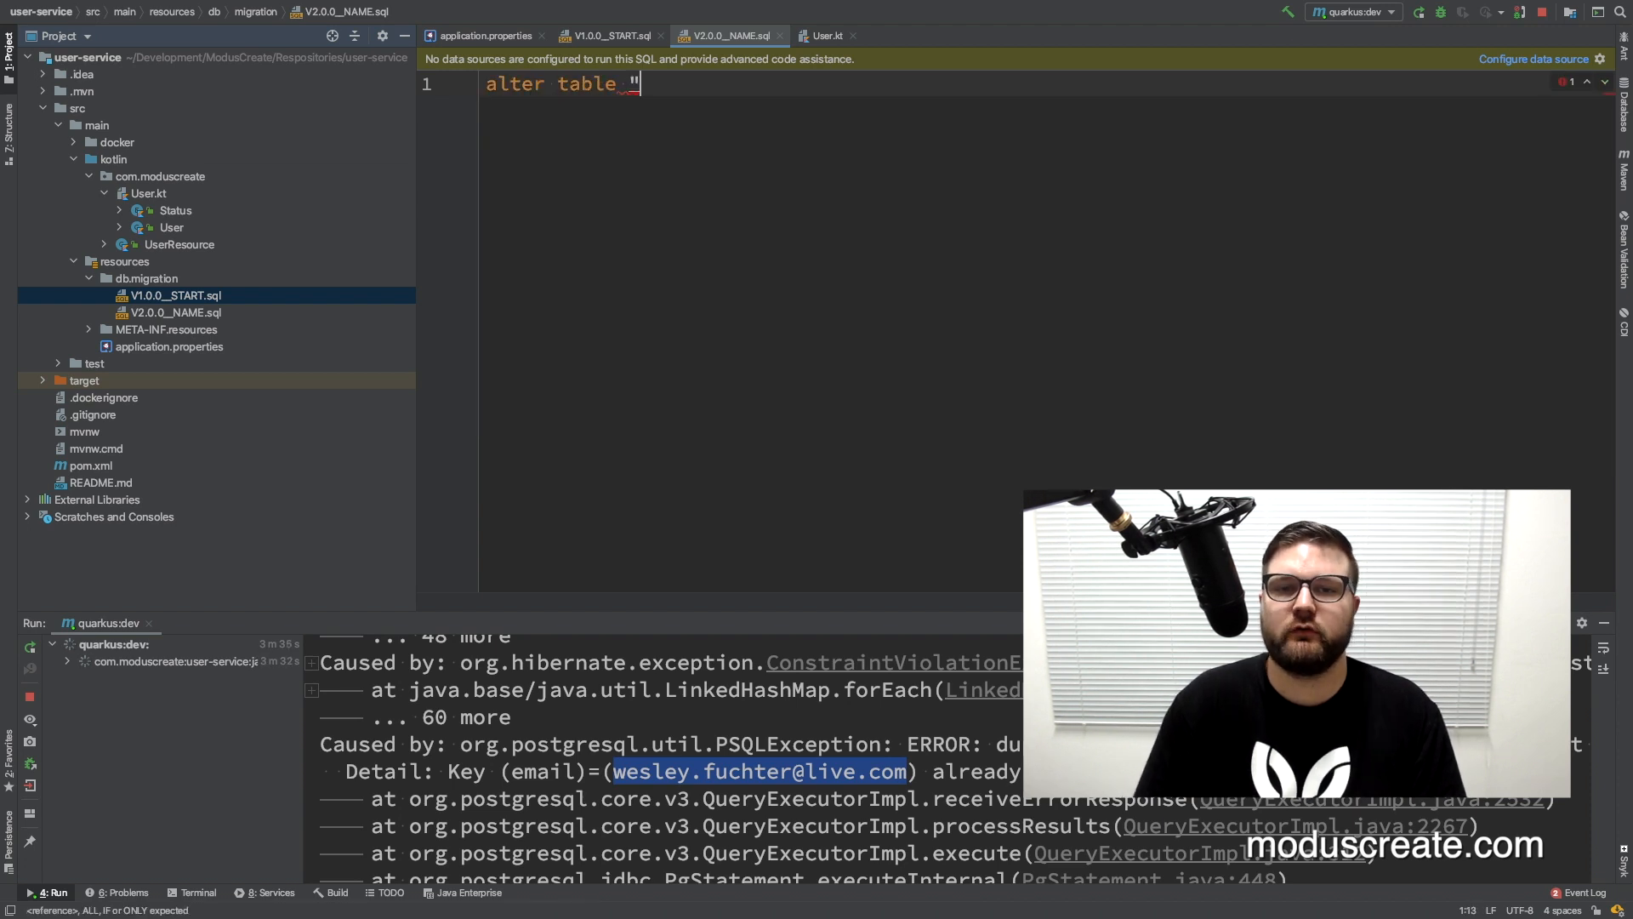
pyautogui.write('"User"')
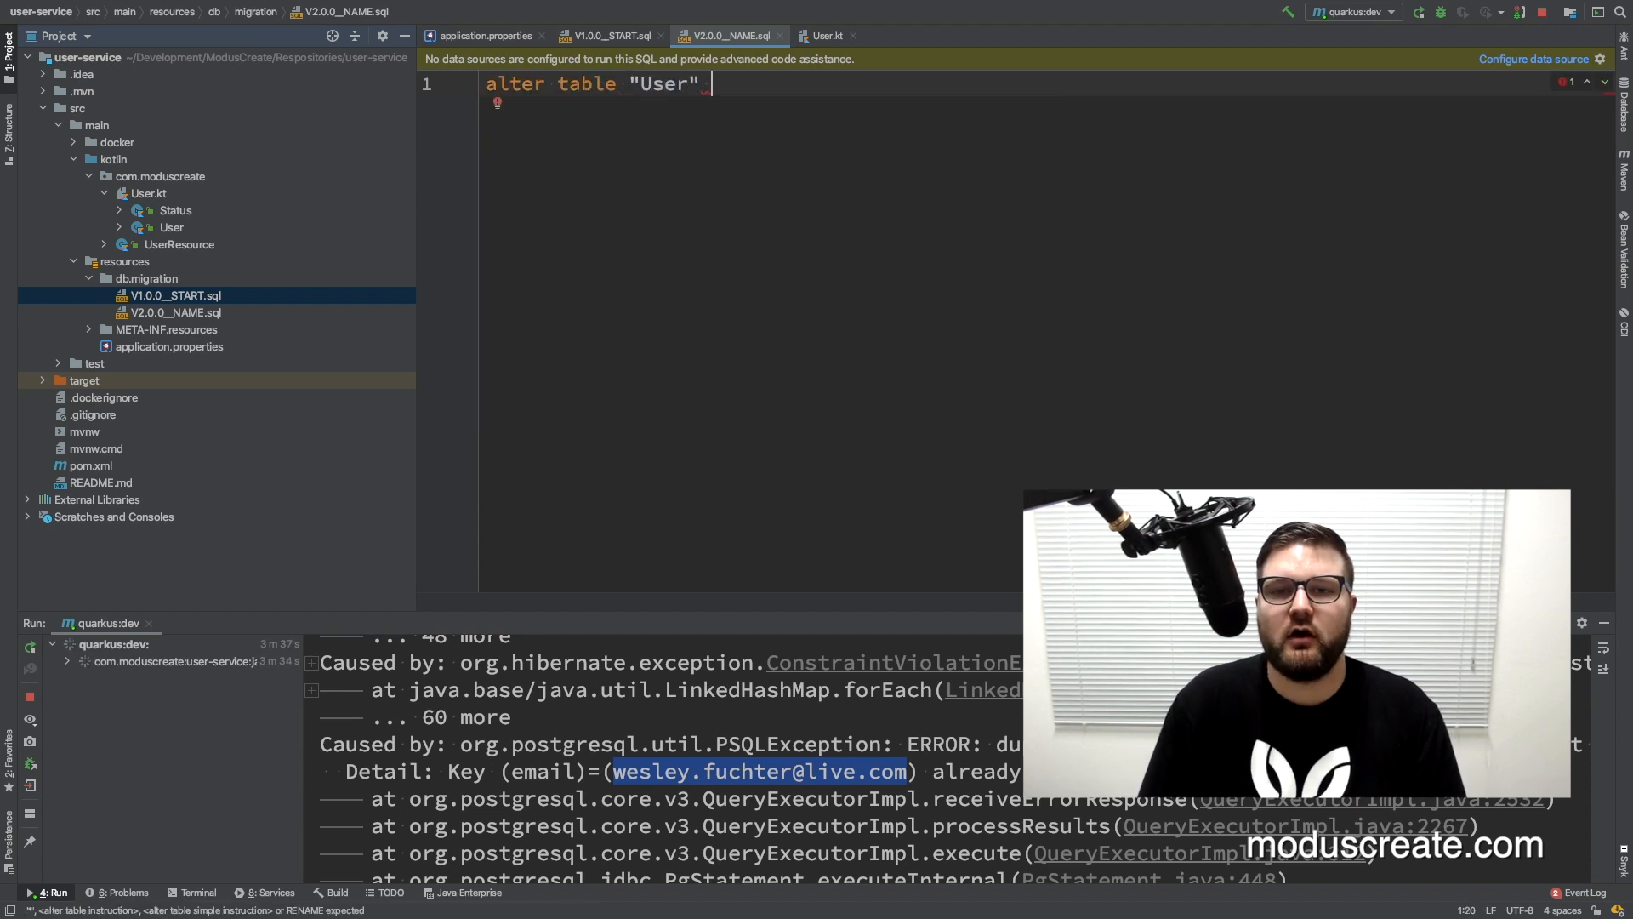
pyautogui.write('add col int not null')
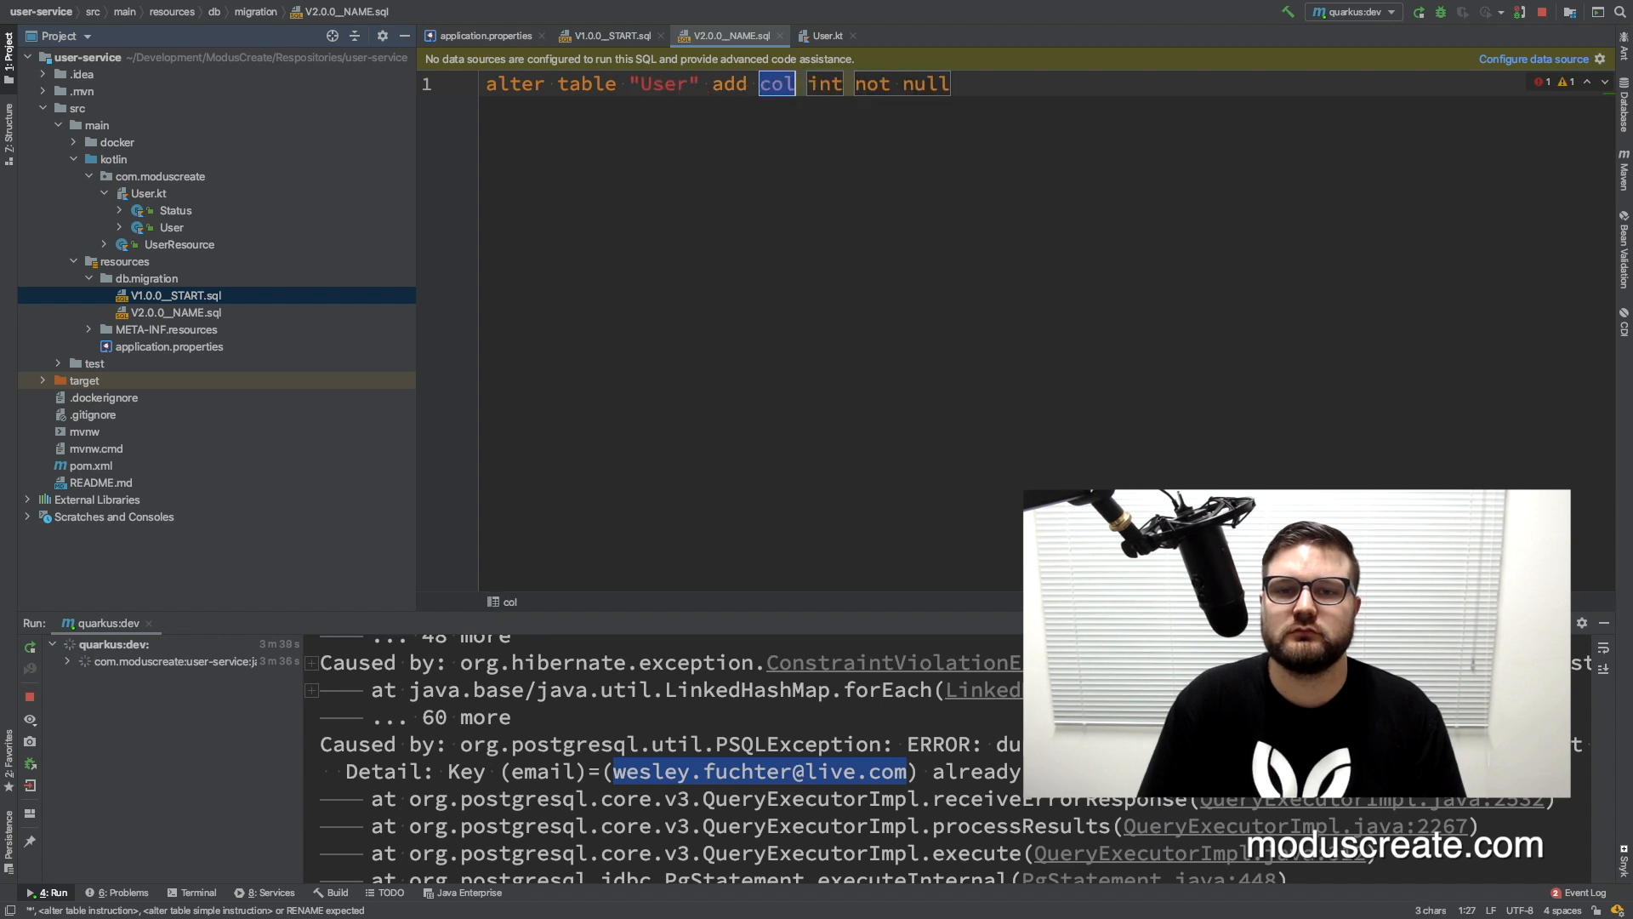
pyautogui.write('column nam')
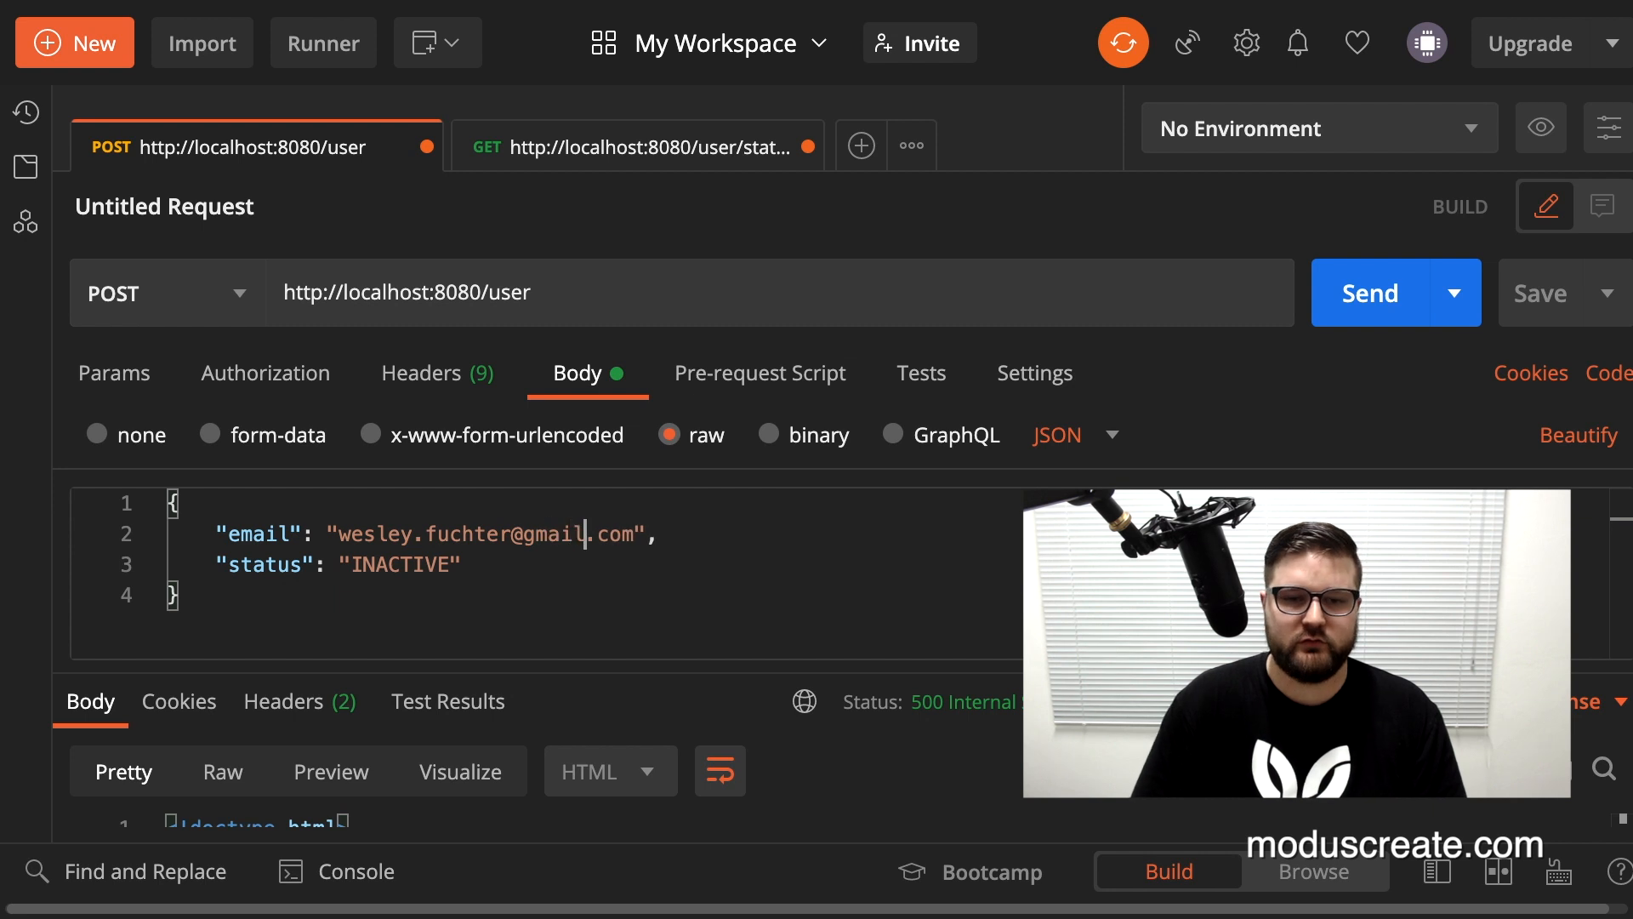
pyautogui.write('ACTI')
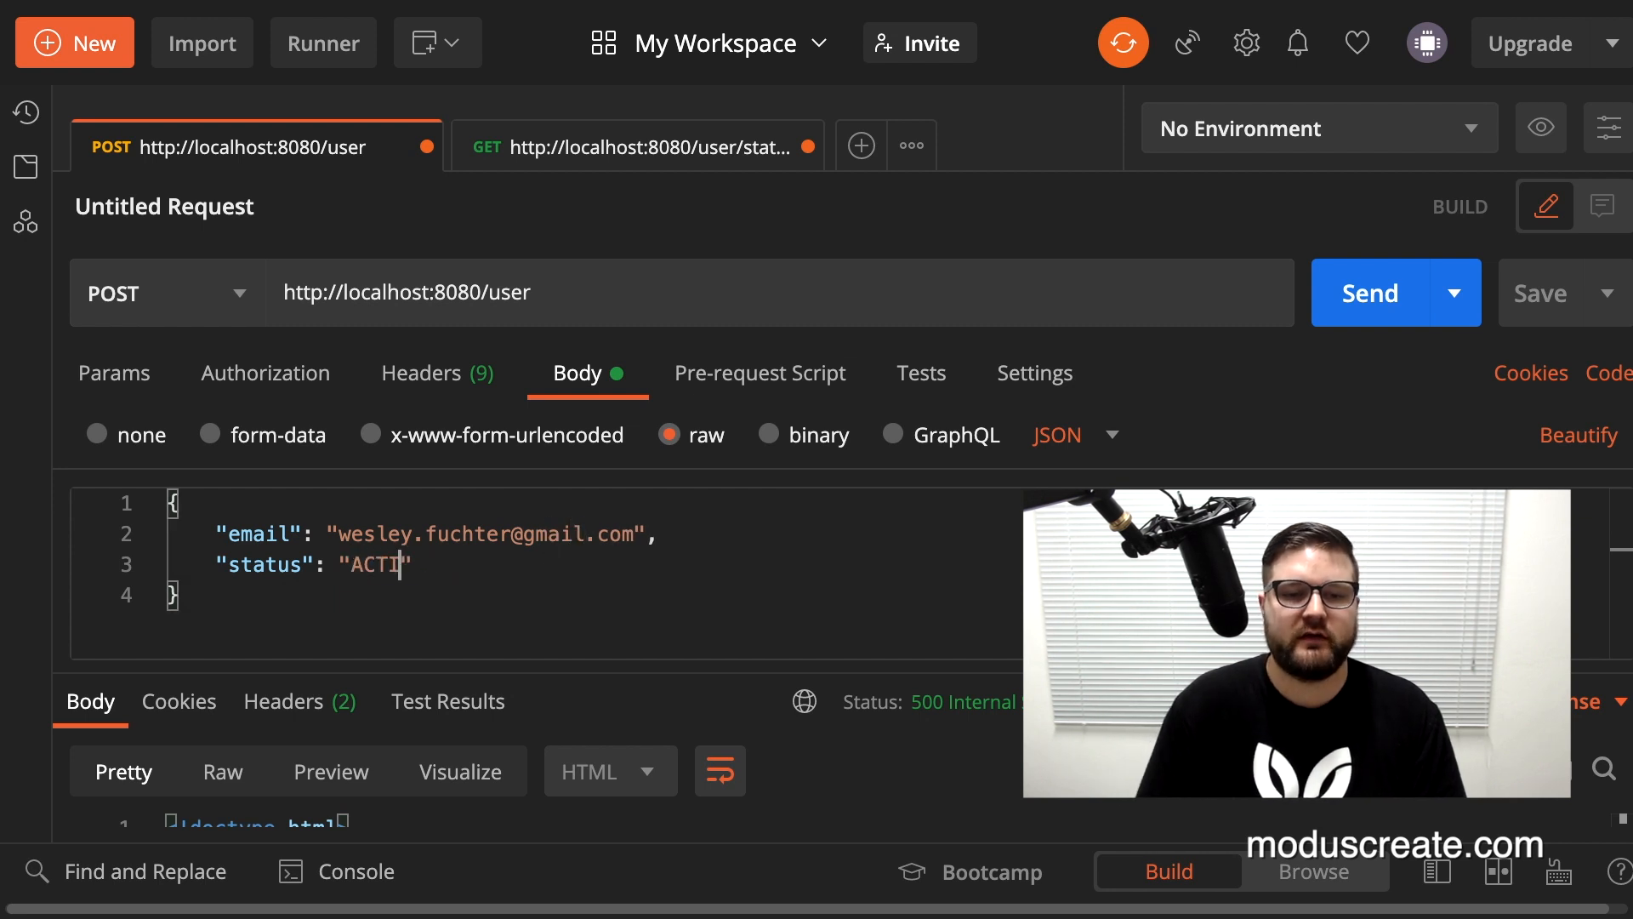
pyautogui.write('VE",')
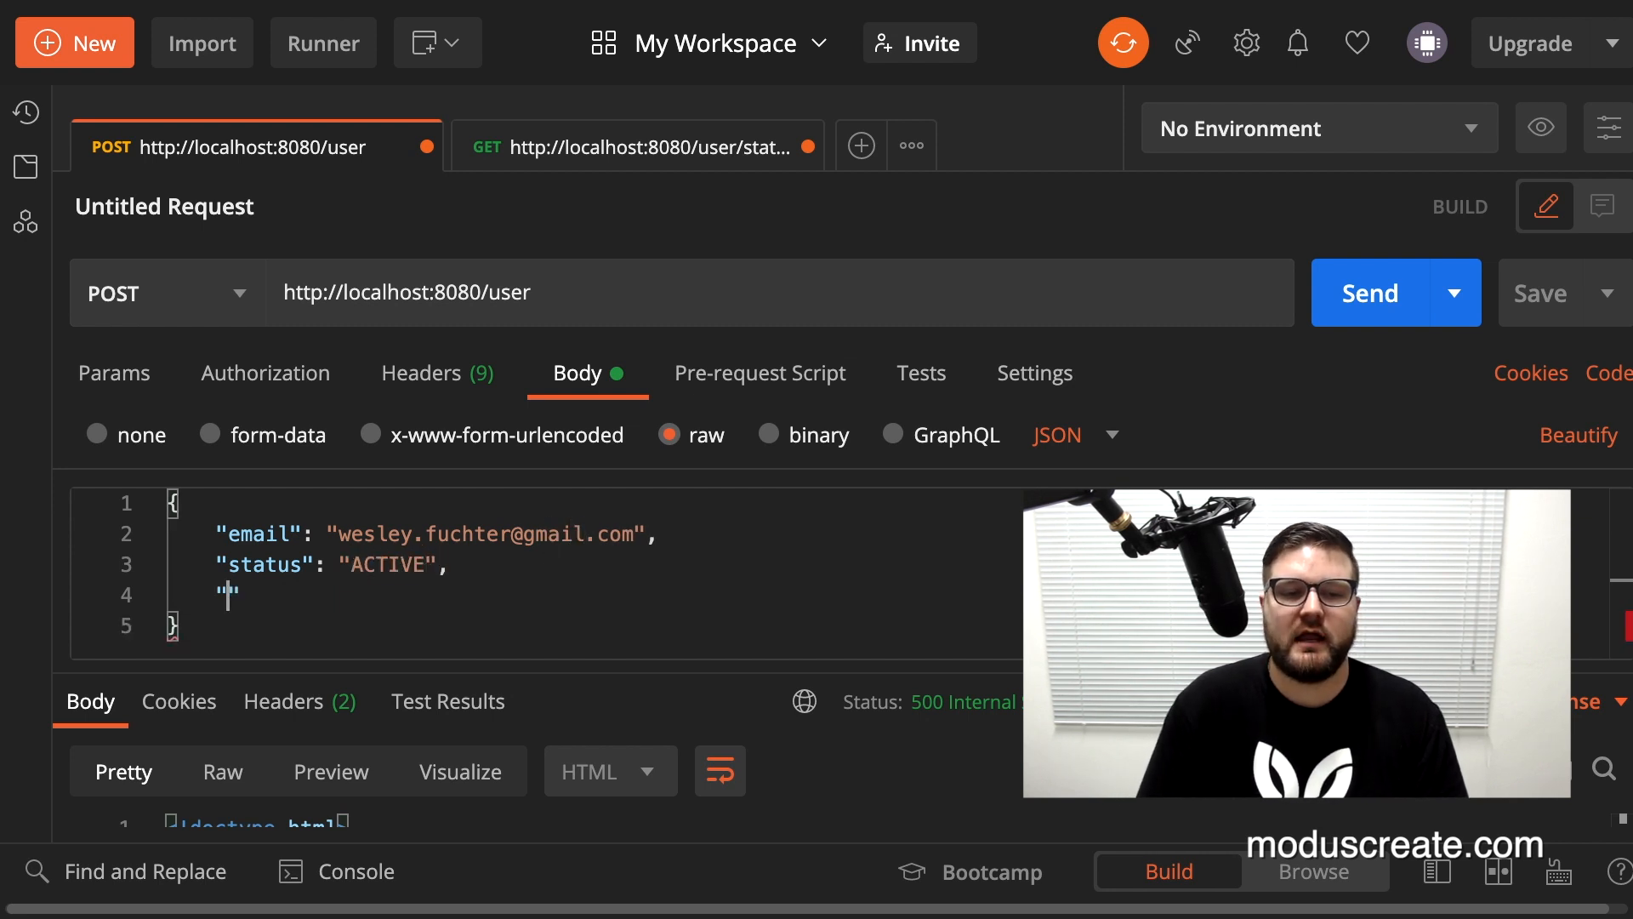
pyautogui.write('"name": "Wes"')
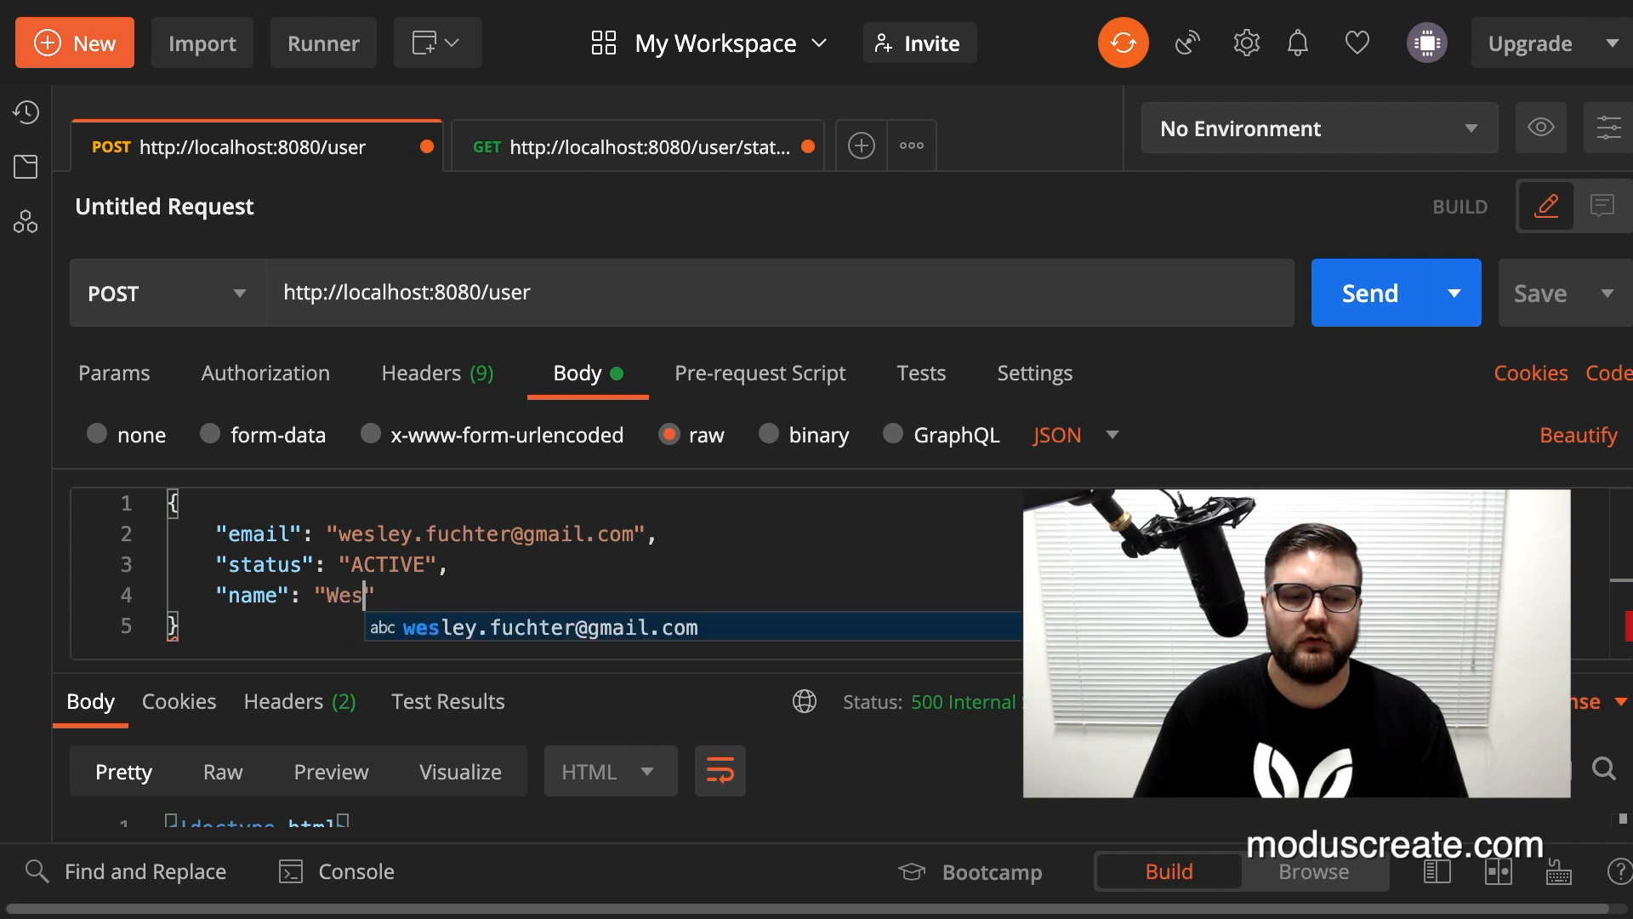
pyautogui.write('ley Fuchter')
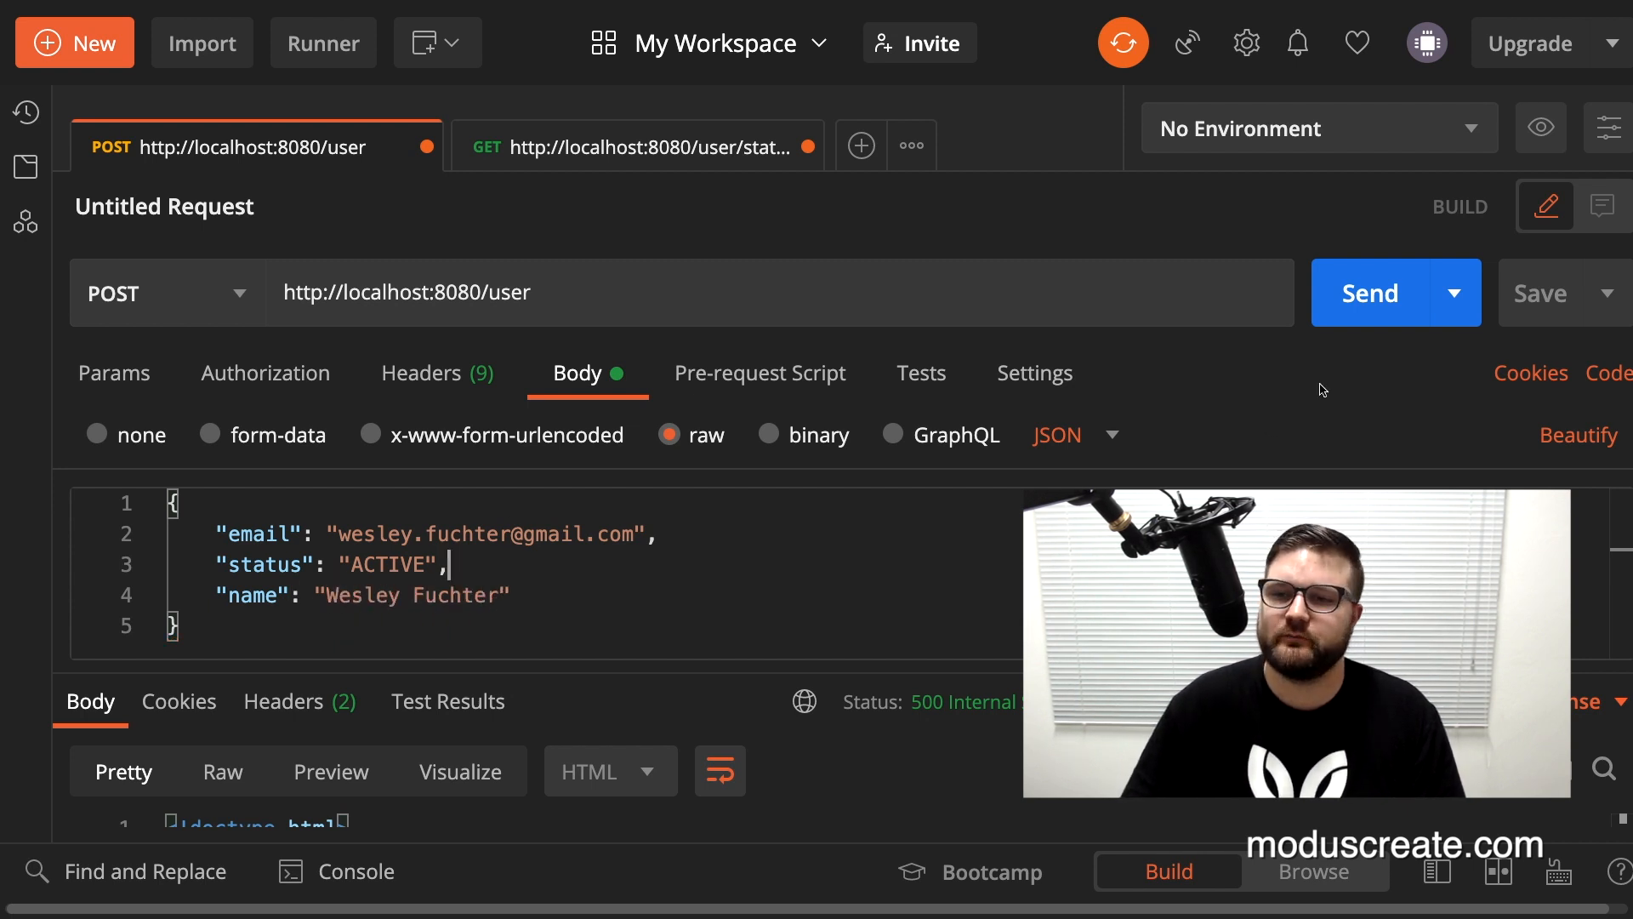
pyautogui.click(1395, 293)
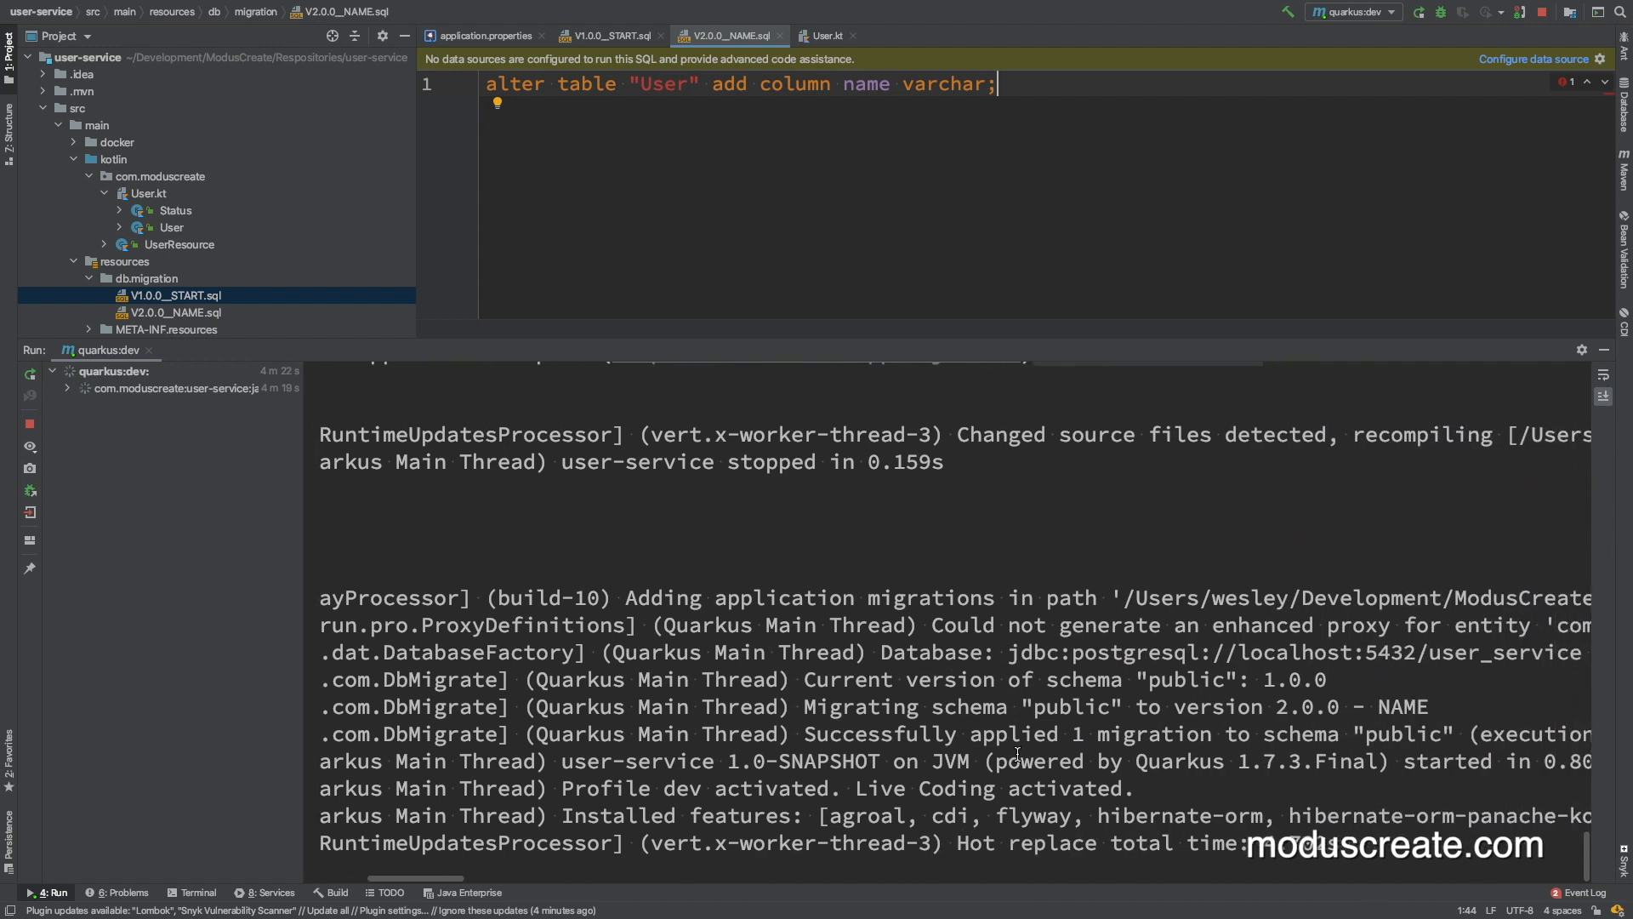
# - Highlight the Flyway 'Successfully' migration message confirming schema version 2.0.0 - NAME
pyautogui.hscroll(3)
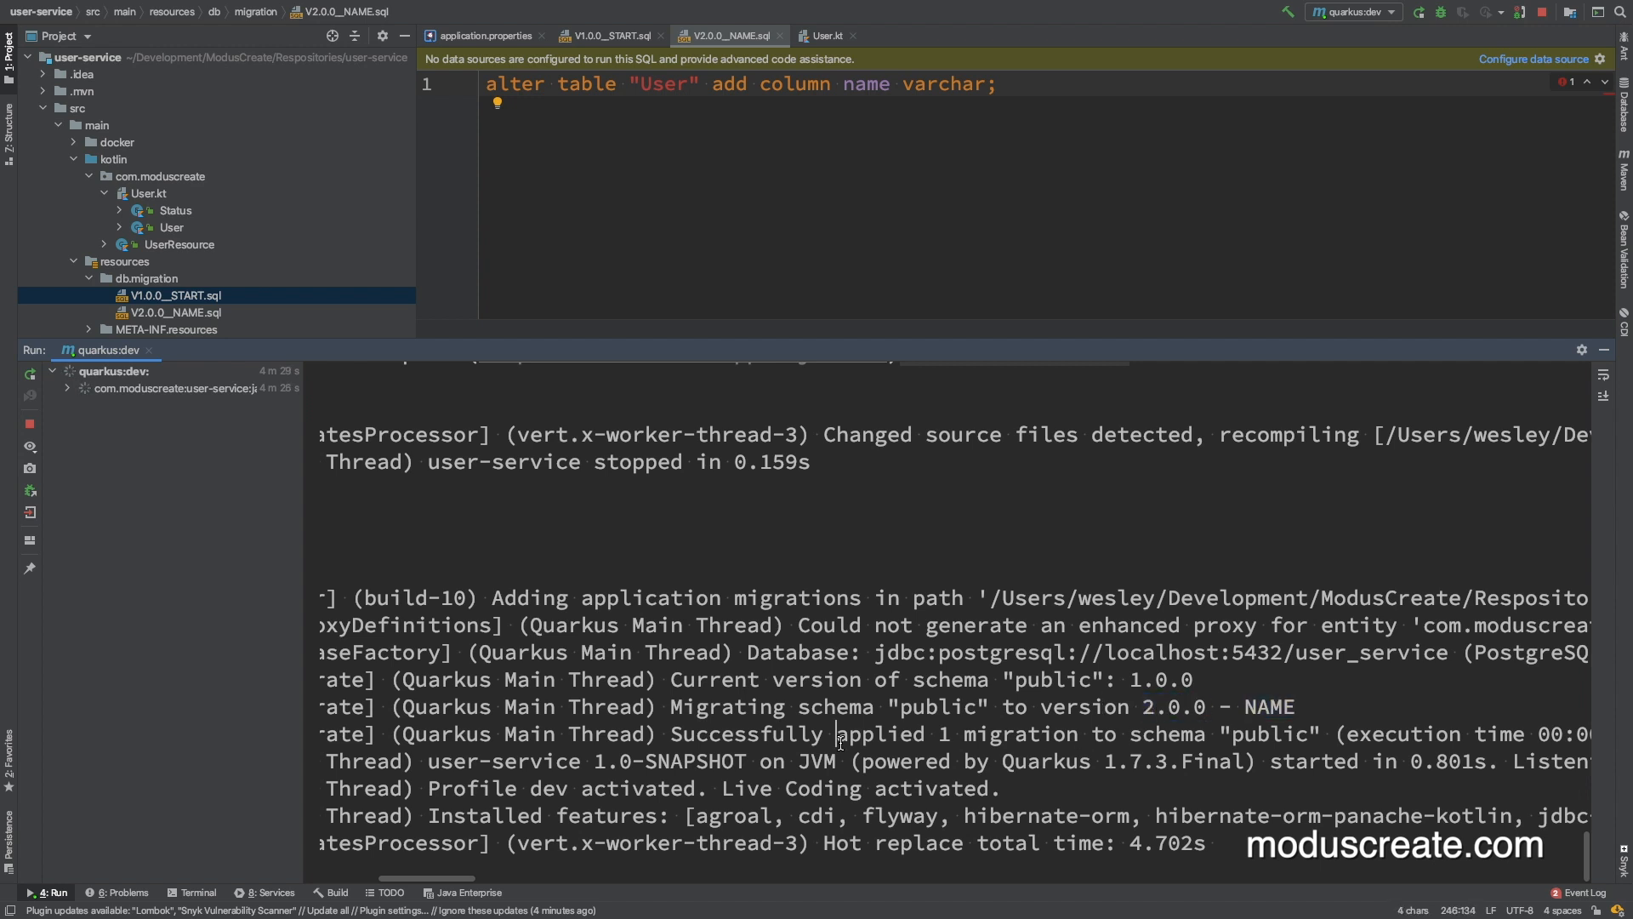
pyautogui.doubleClick(746, 733)
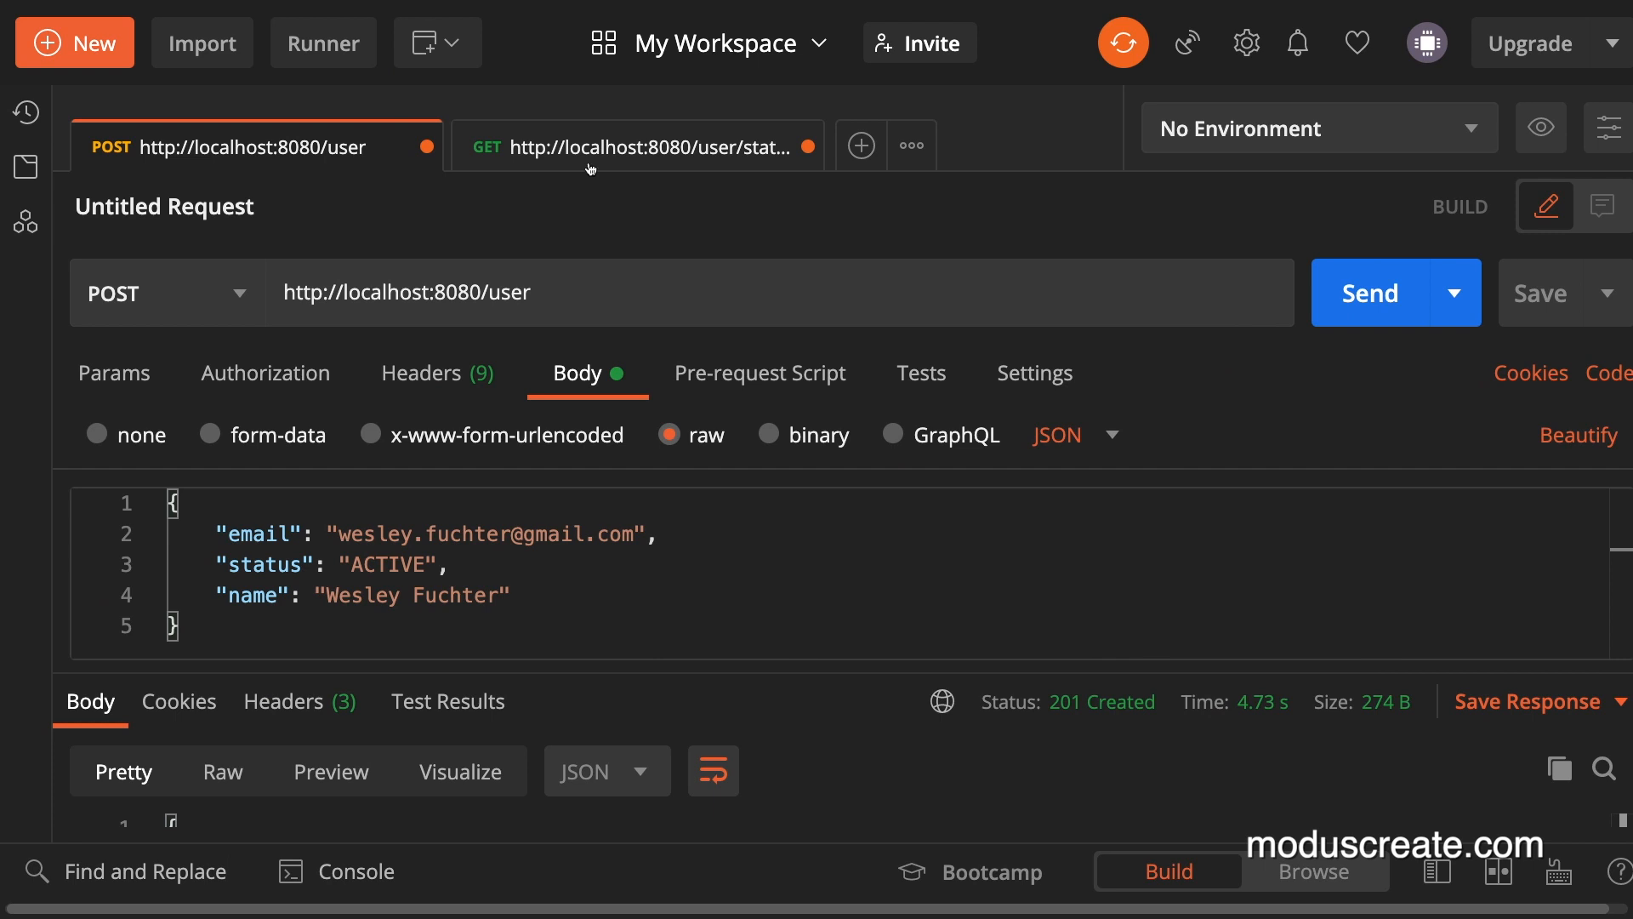
# - Query users with status ACTIVE in the GET /user/status request and review the 500 response
pyautogui.click(636, 146)
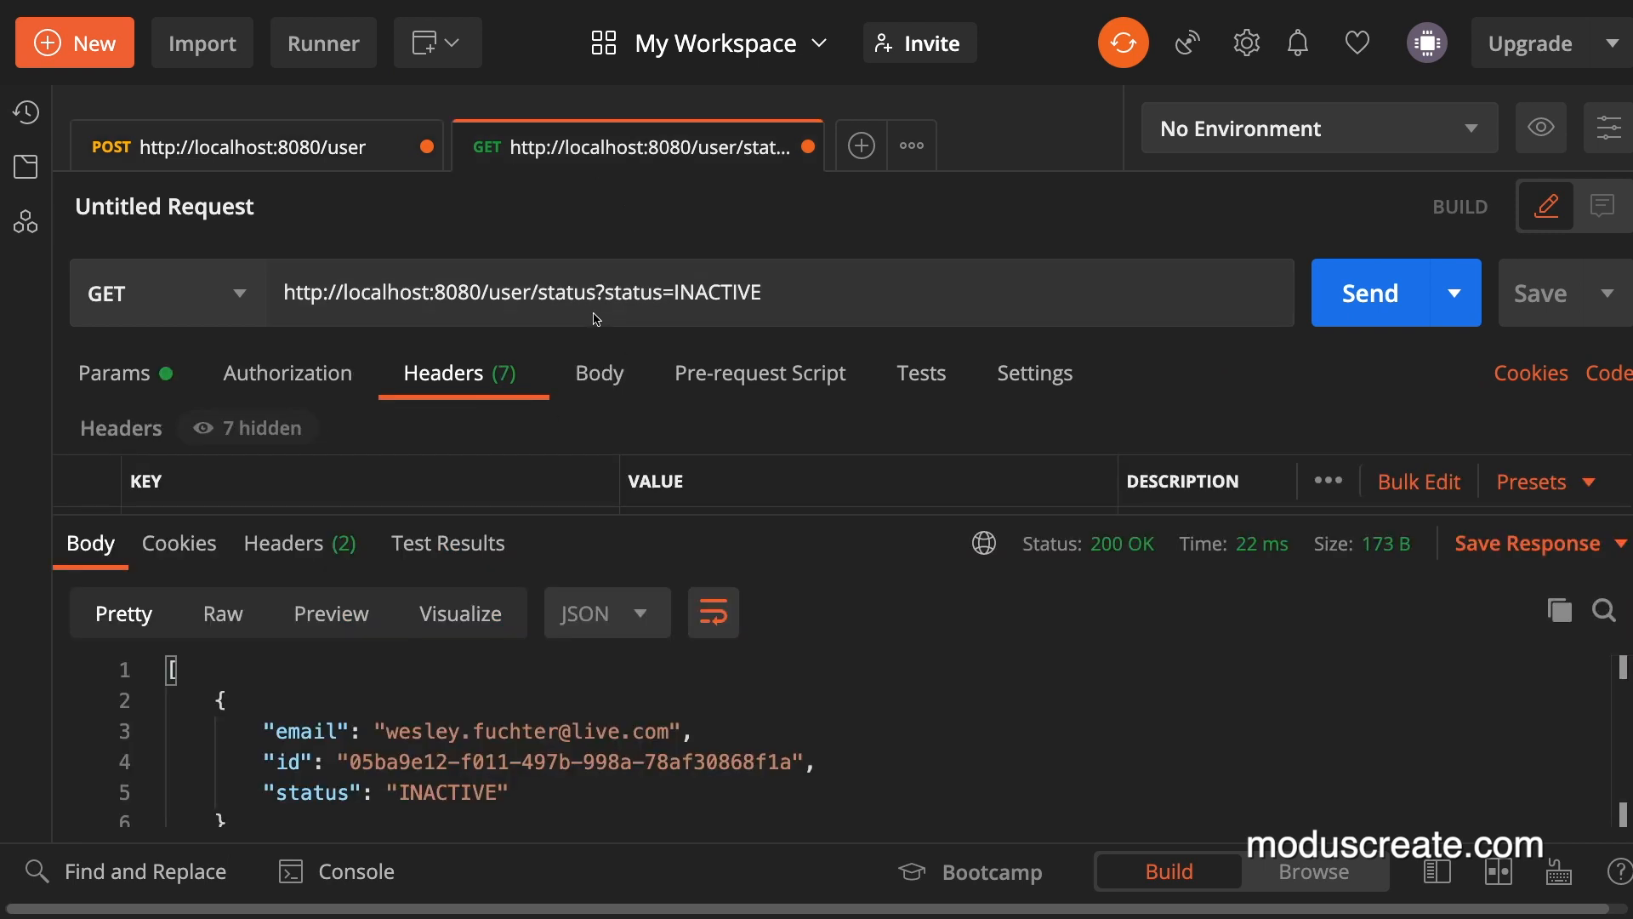
pyautogui.write('ACT')
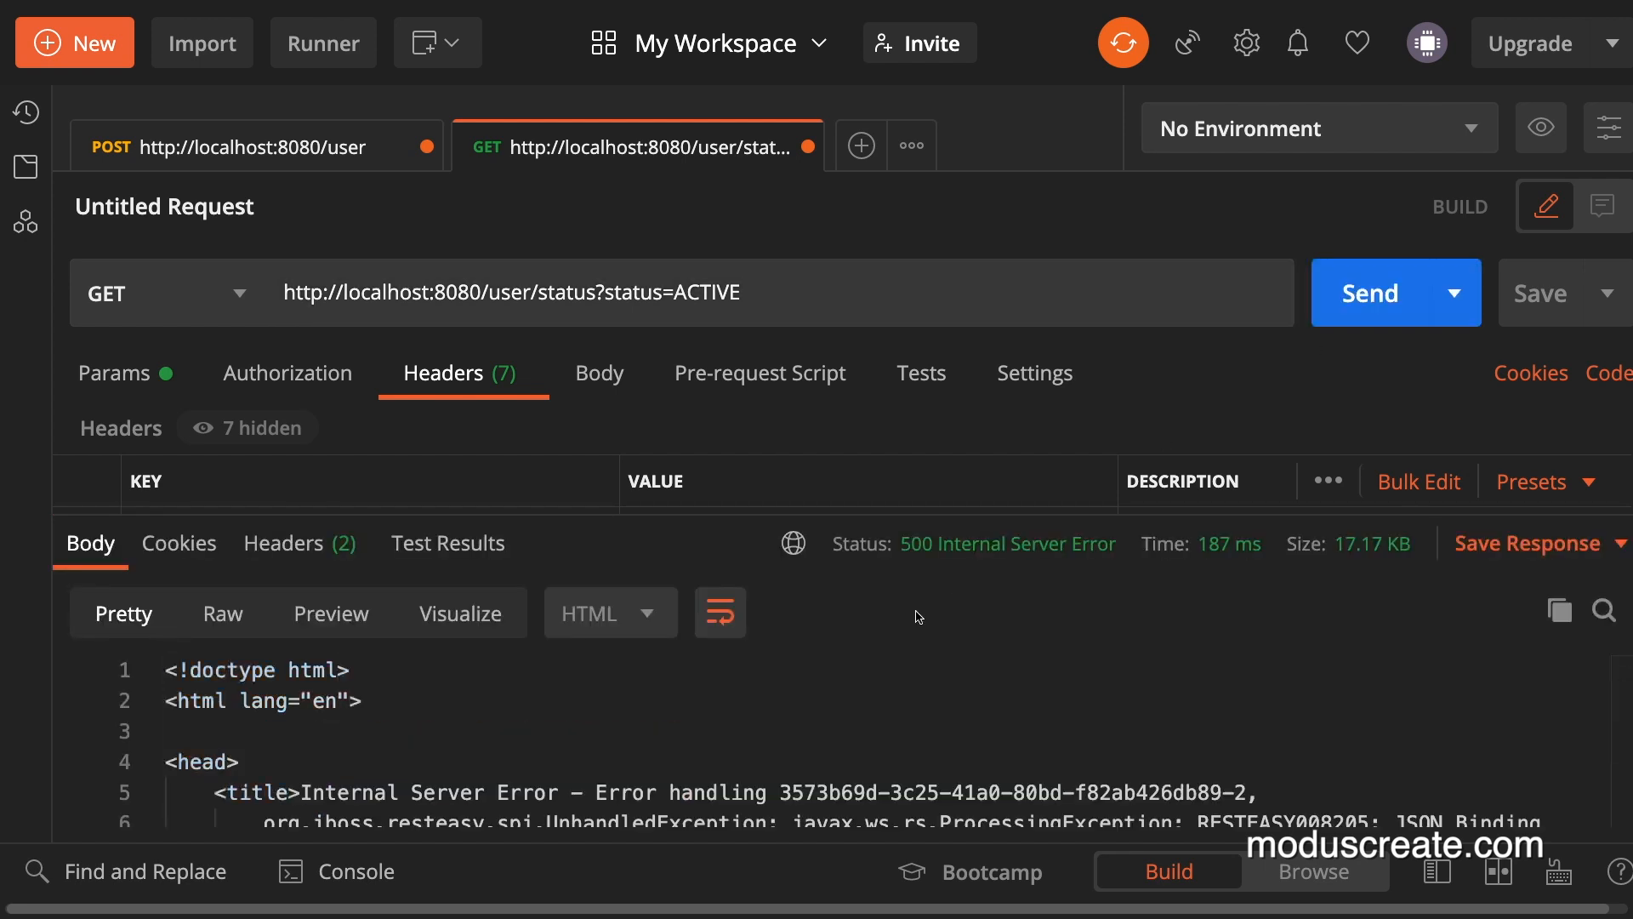
pyautogui.scroll(-3)
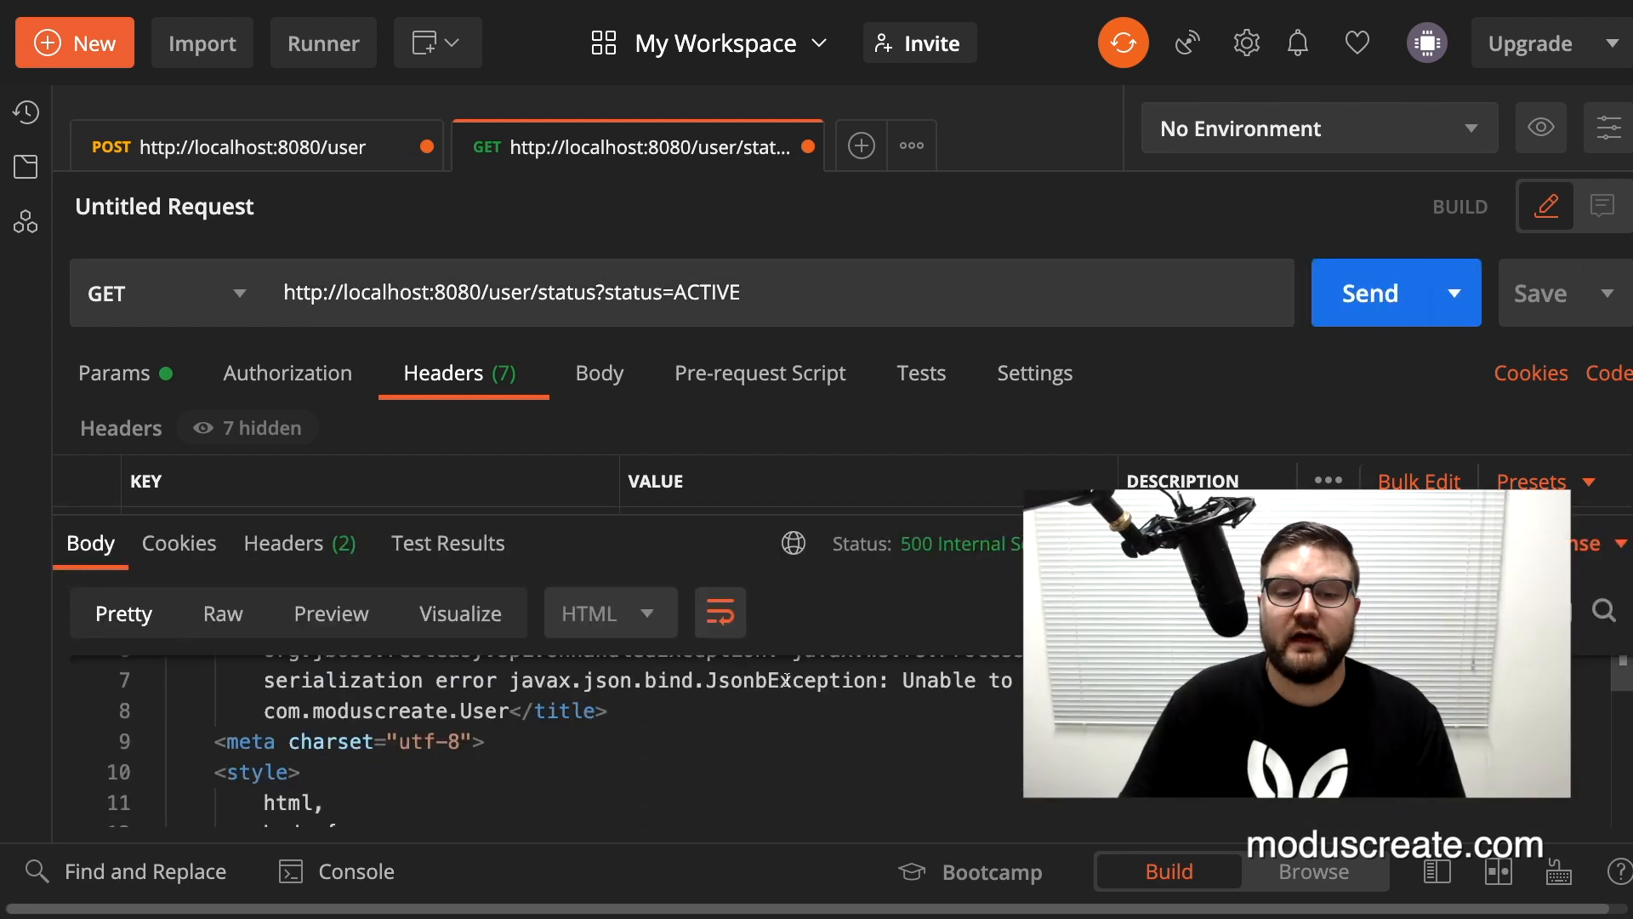
pyautogui.scroll(3)
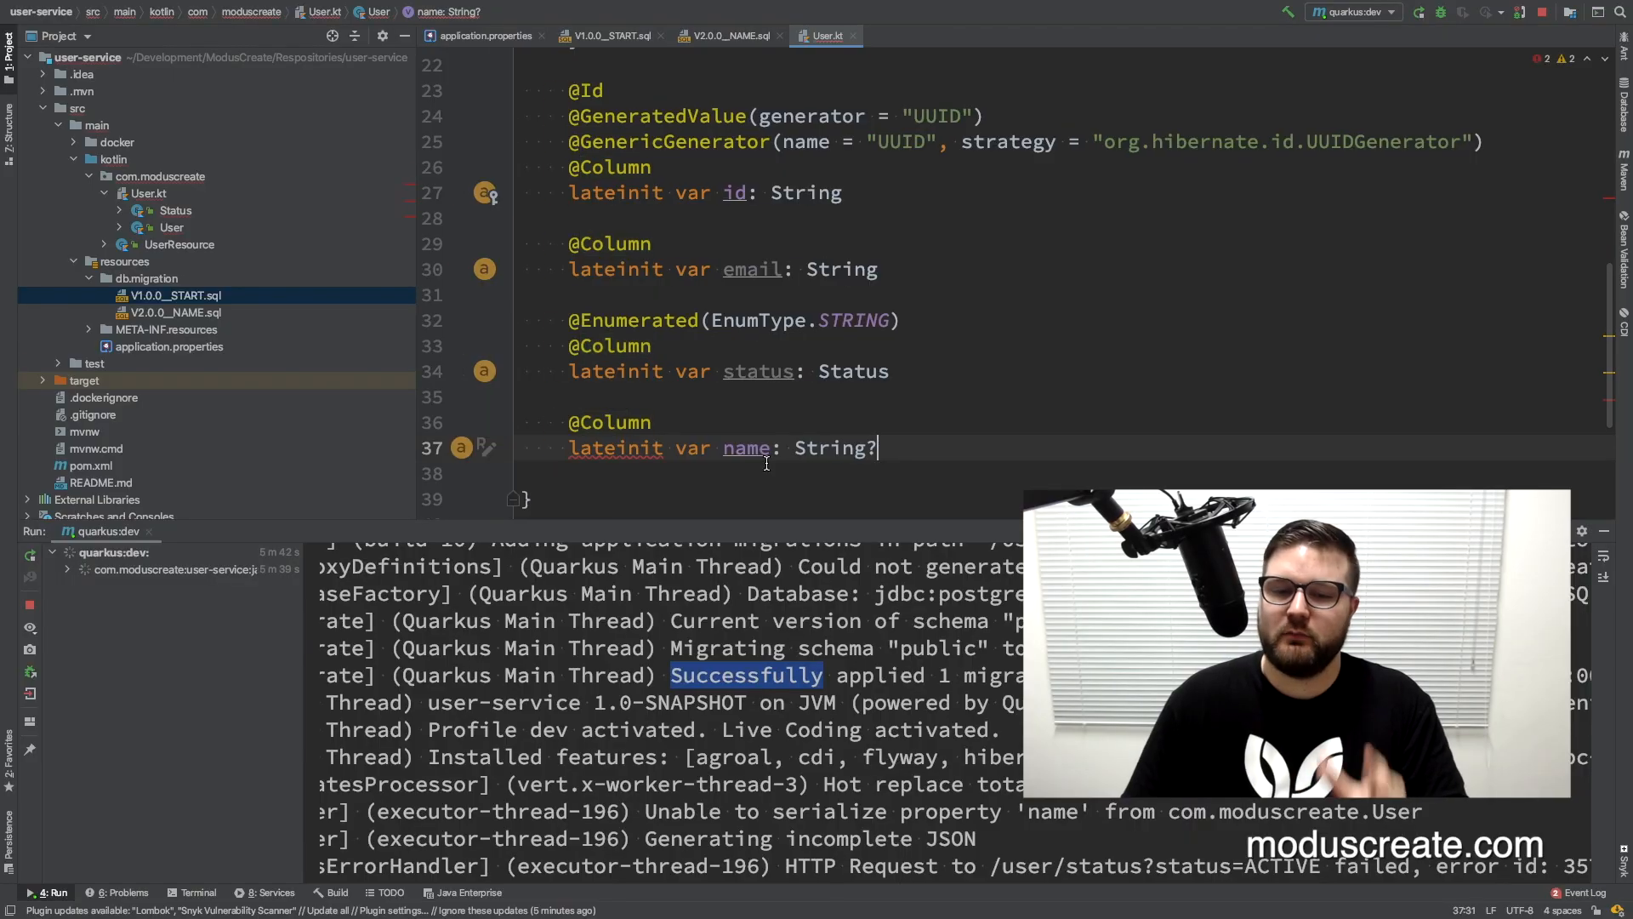
# - Declare name as a nullable String defaulting to null, then resend the ACTIVE users request
pyautogui.write('= MI')
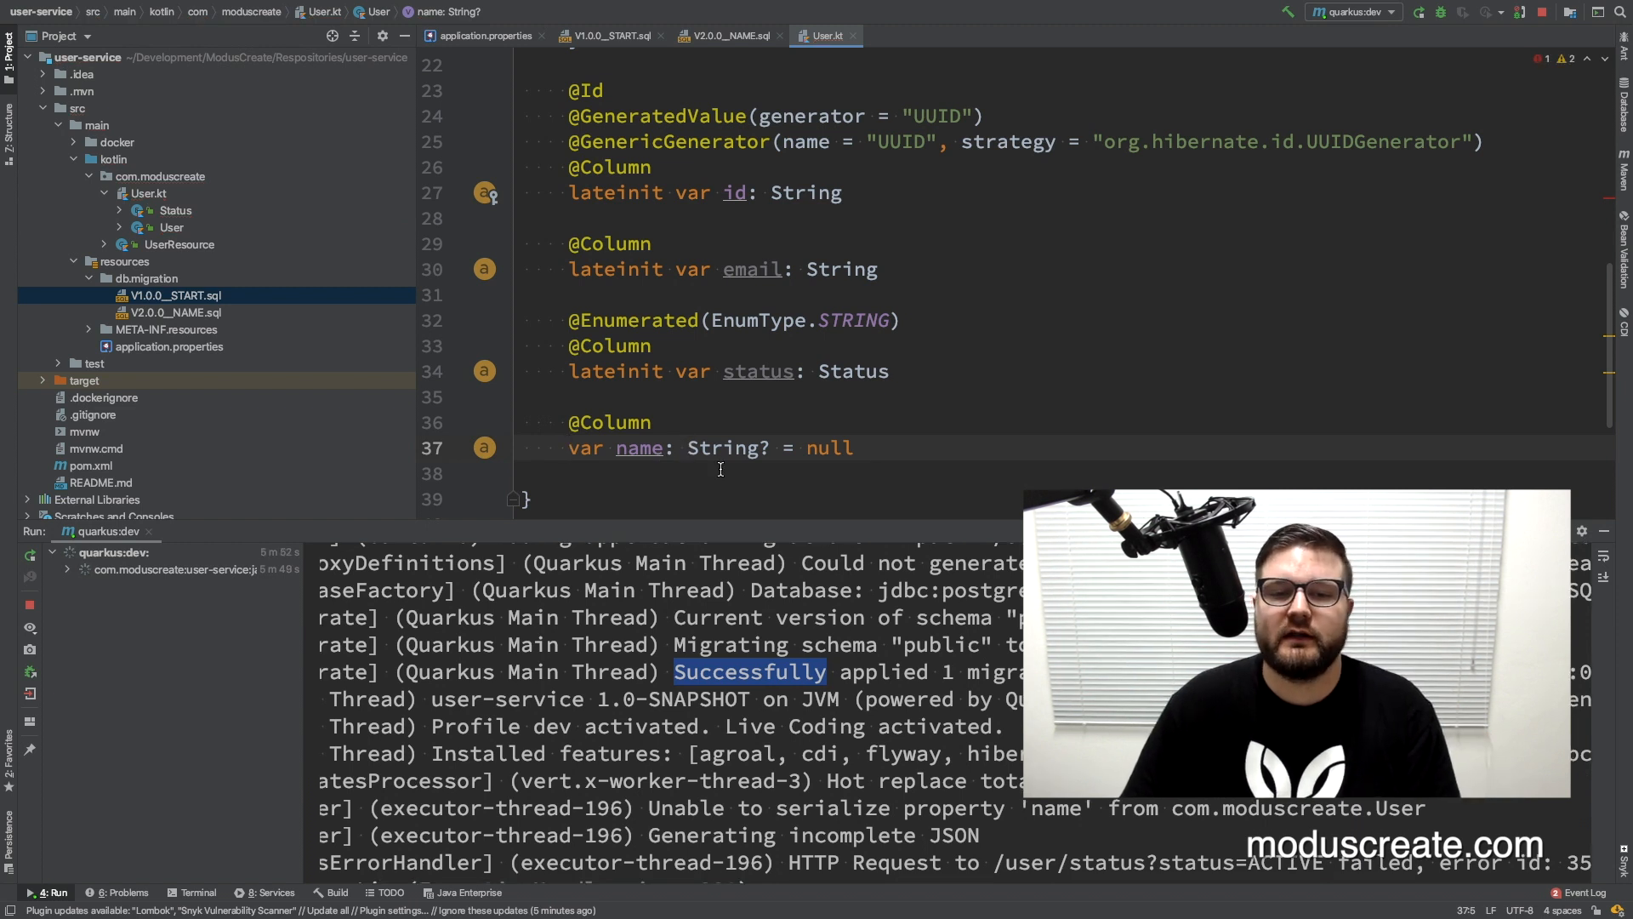
pyautogui.click(1393, 293)
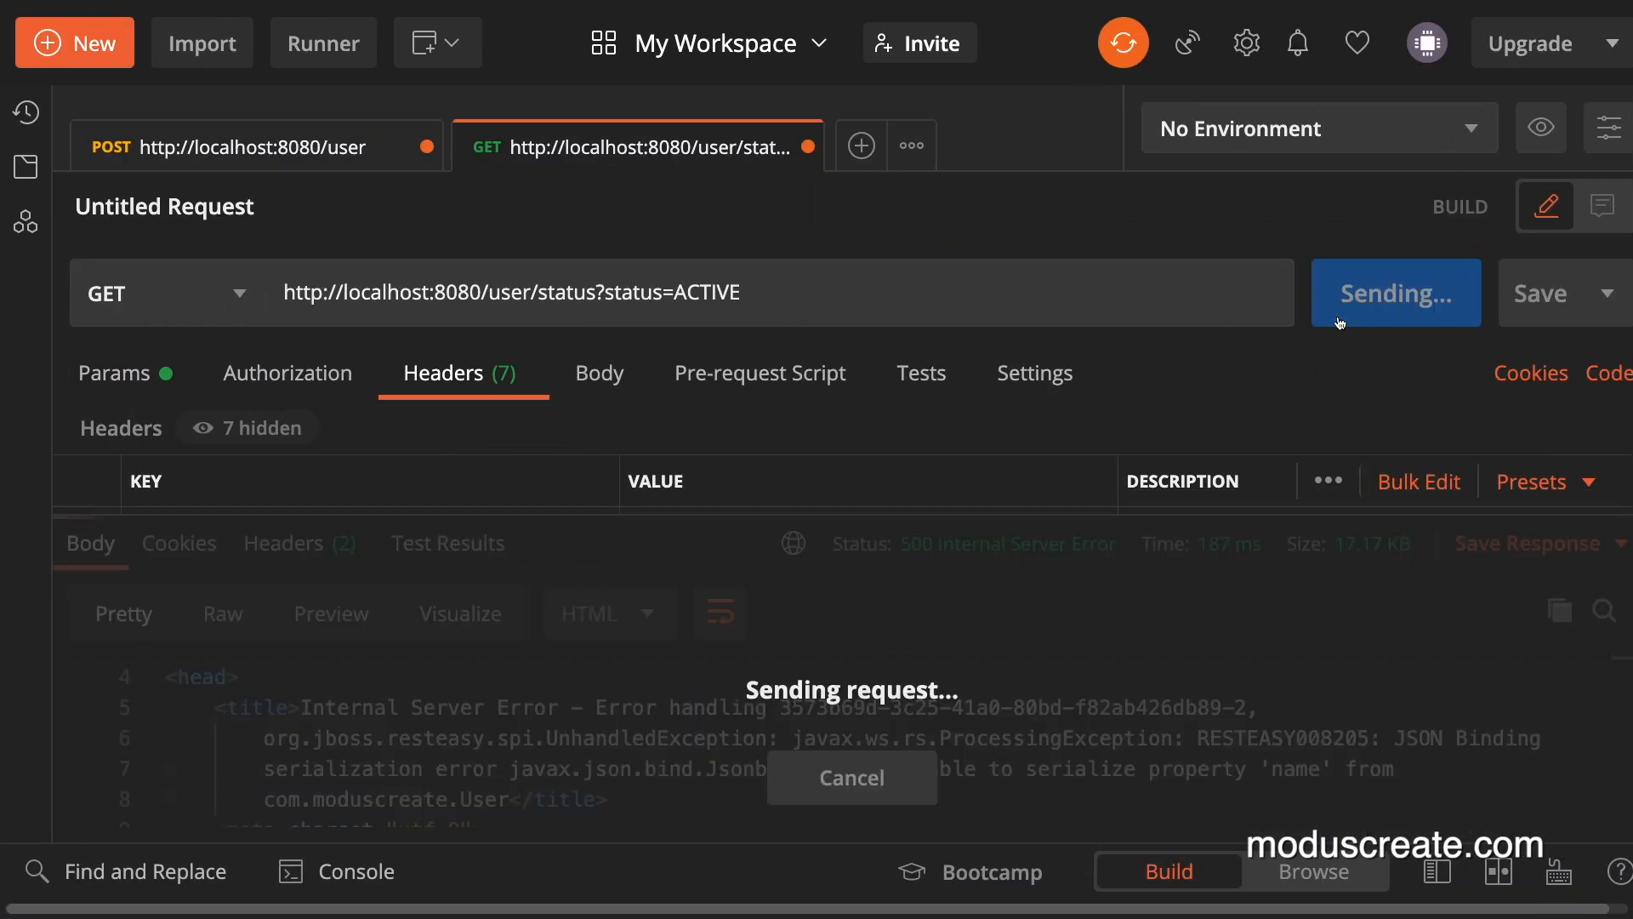
pyautogui.moveTo(941, 557)
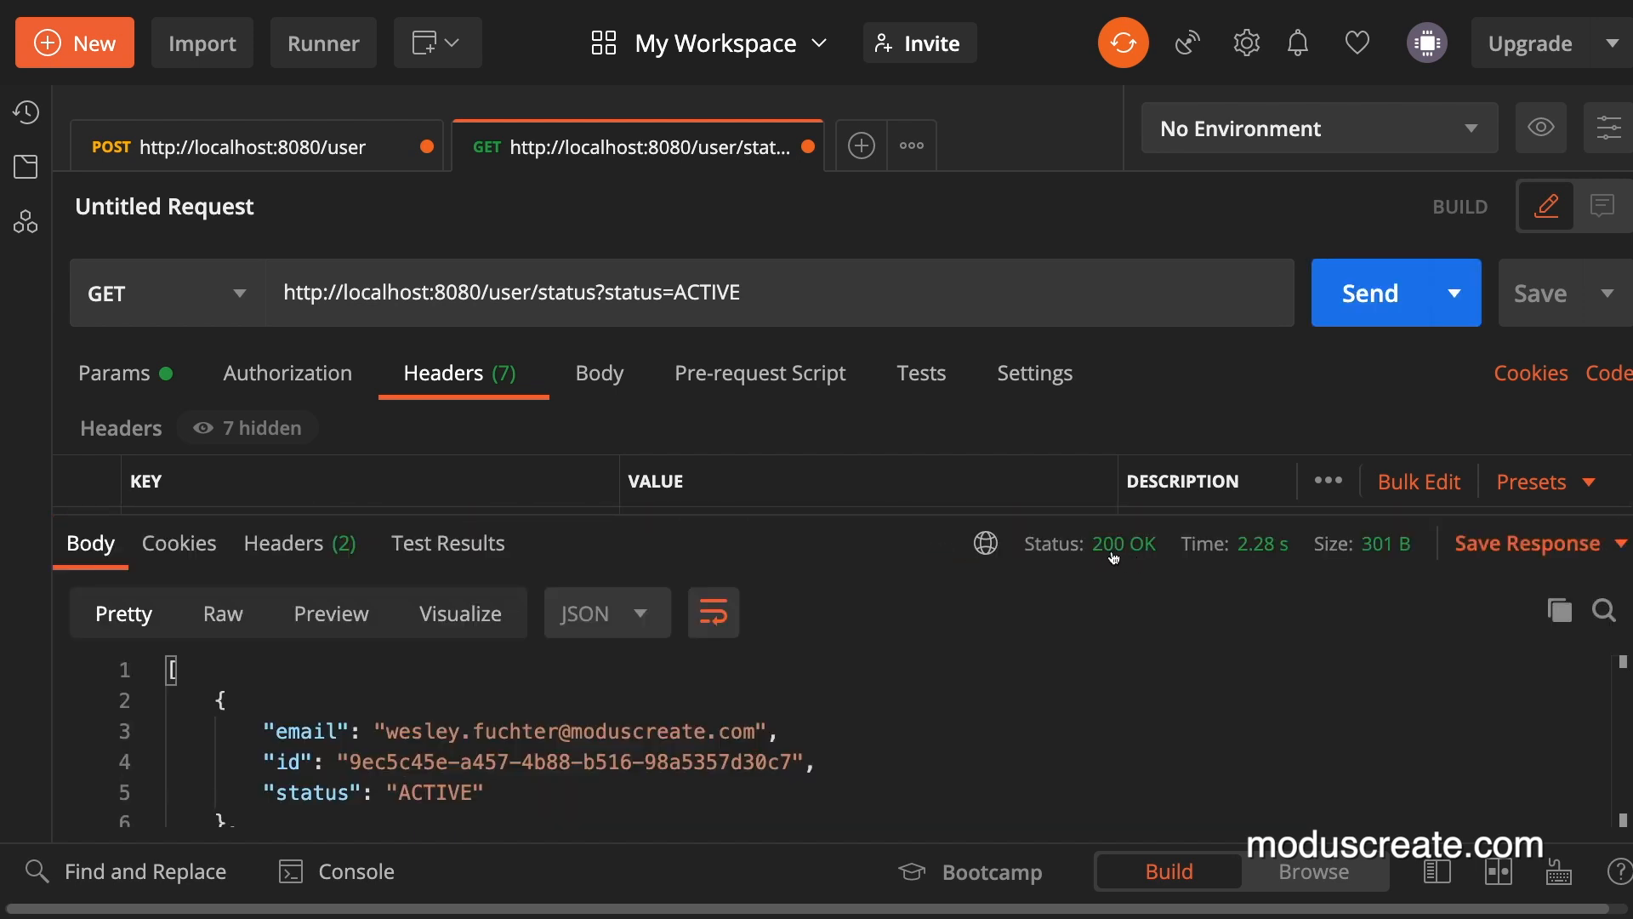
# - Scroll the 200 OK response to find the newest active user with a name
pyautogui.scroll(-3)
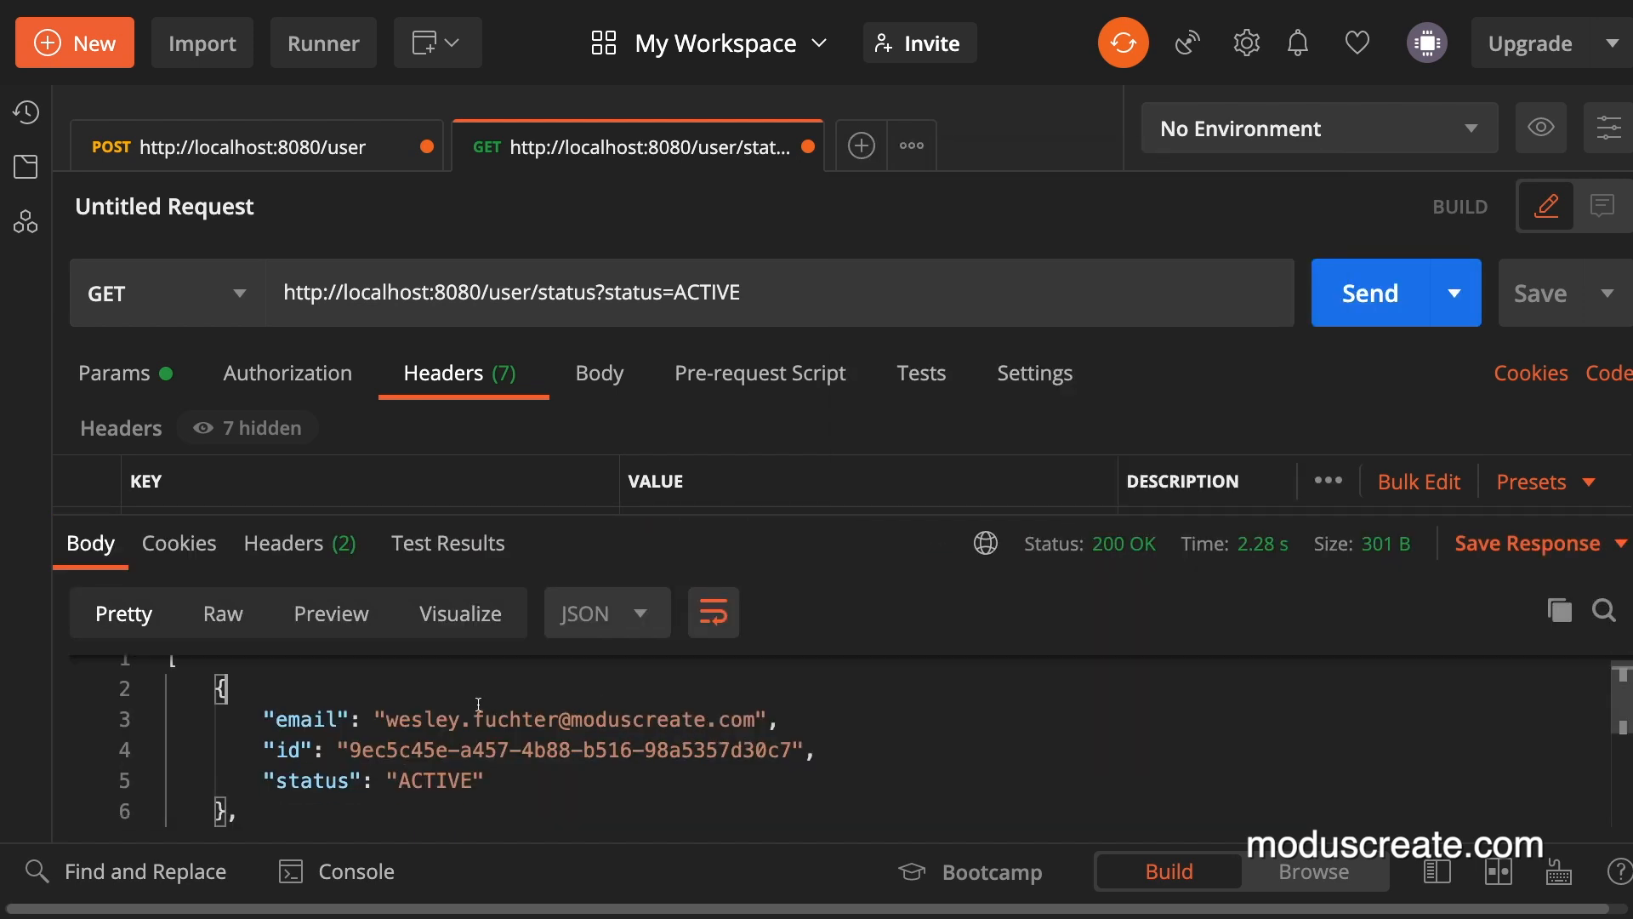
pyautogui.scroll(-3)
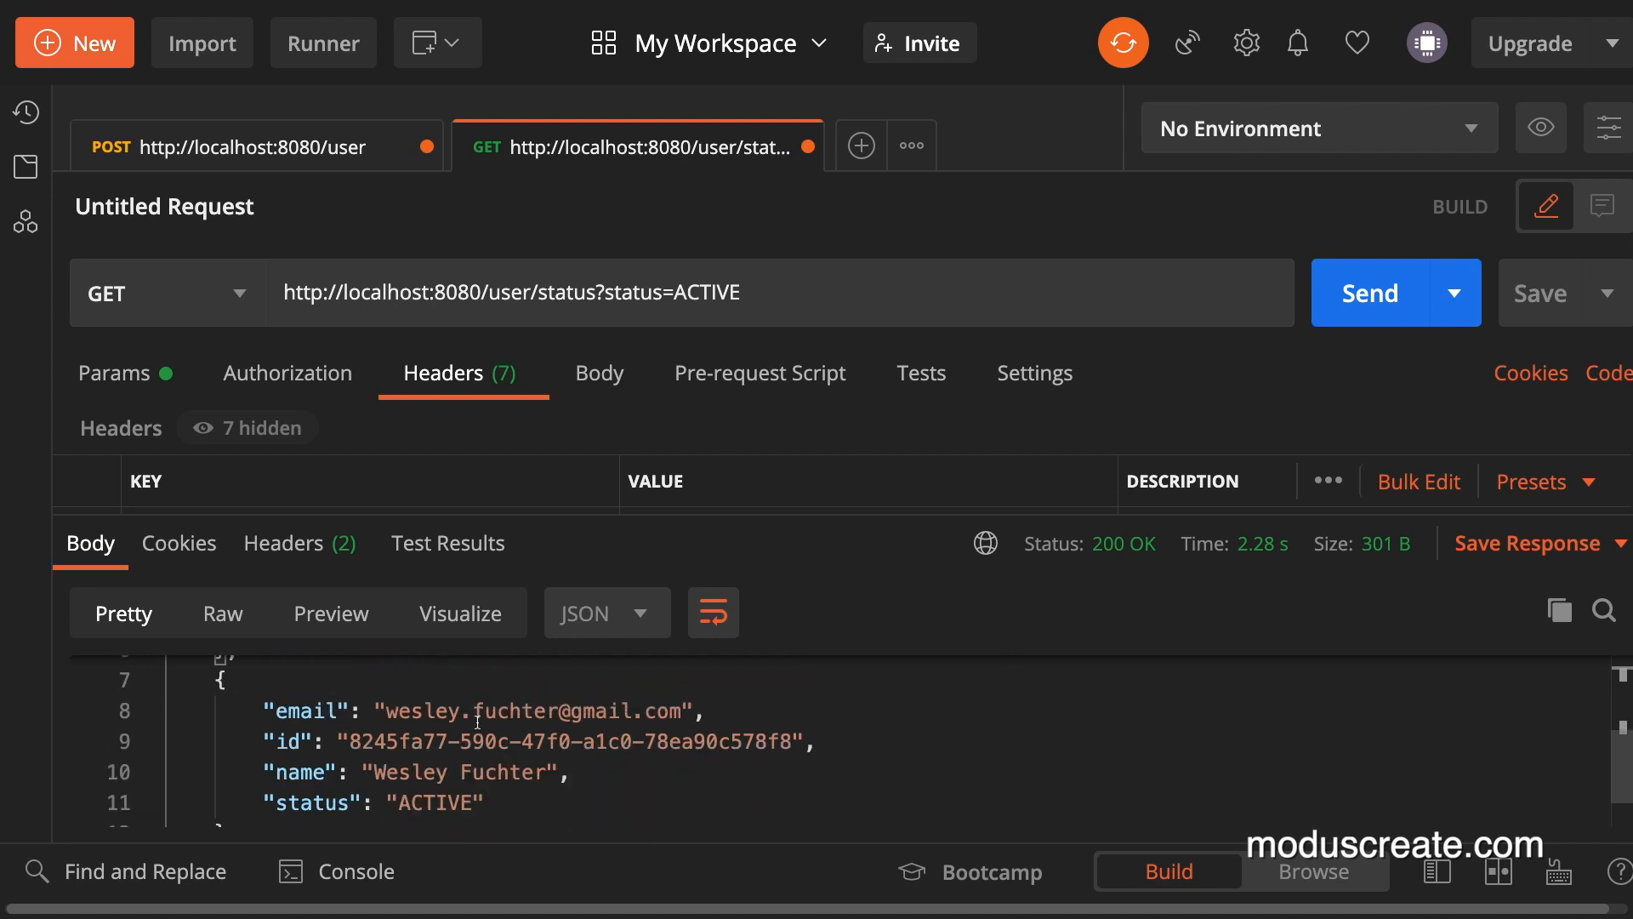